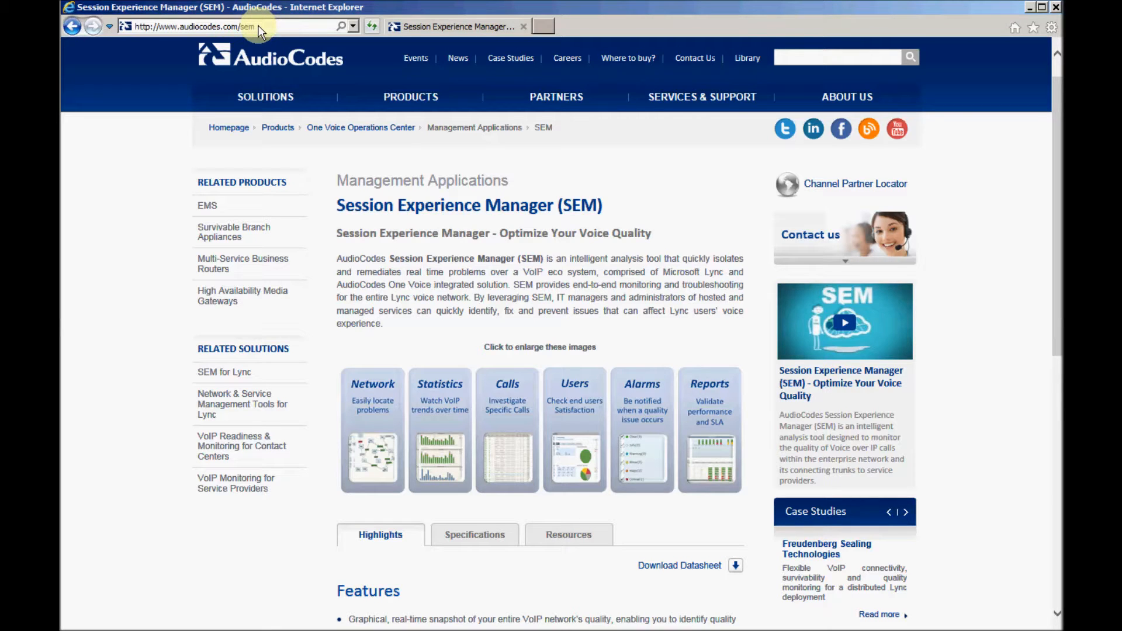
- Paste the SEM server address into the address bar to load the login page
{"action": "right_click", "coordinate": [243, 26]}
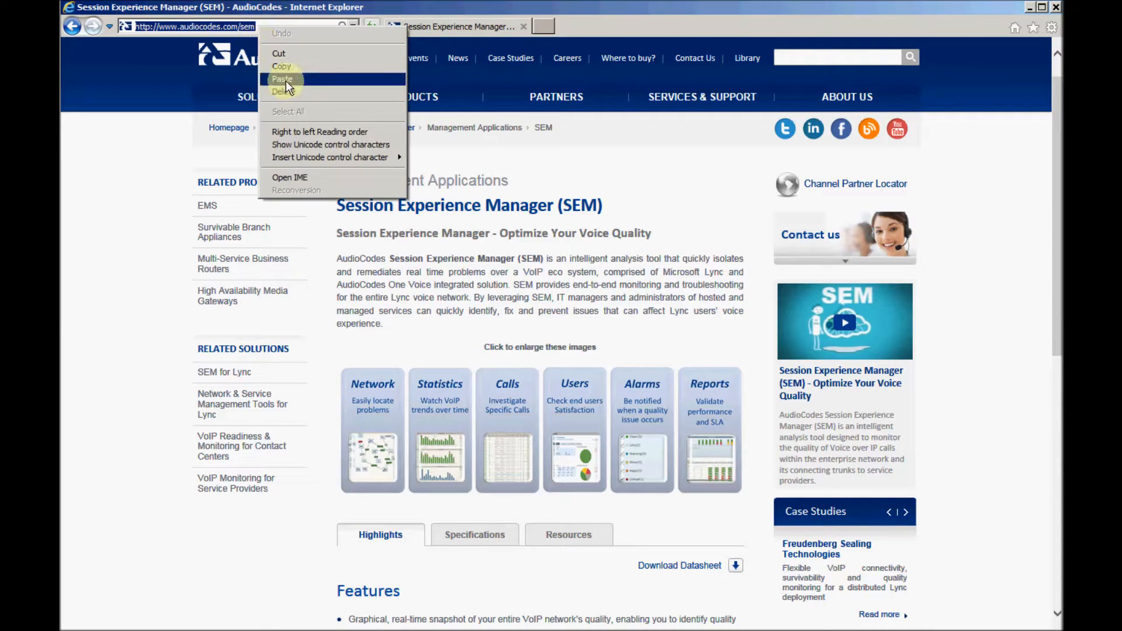
{"action": "left_click", "coordinate": [282, 79]}
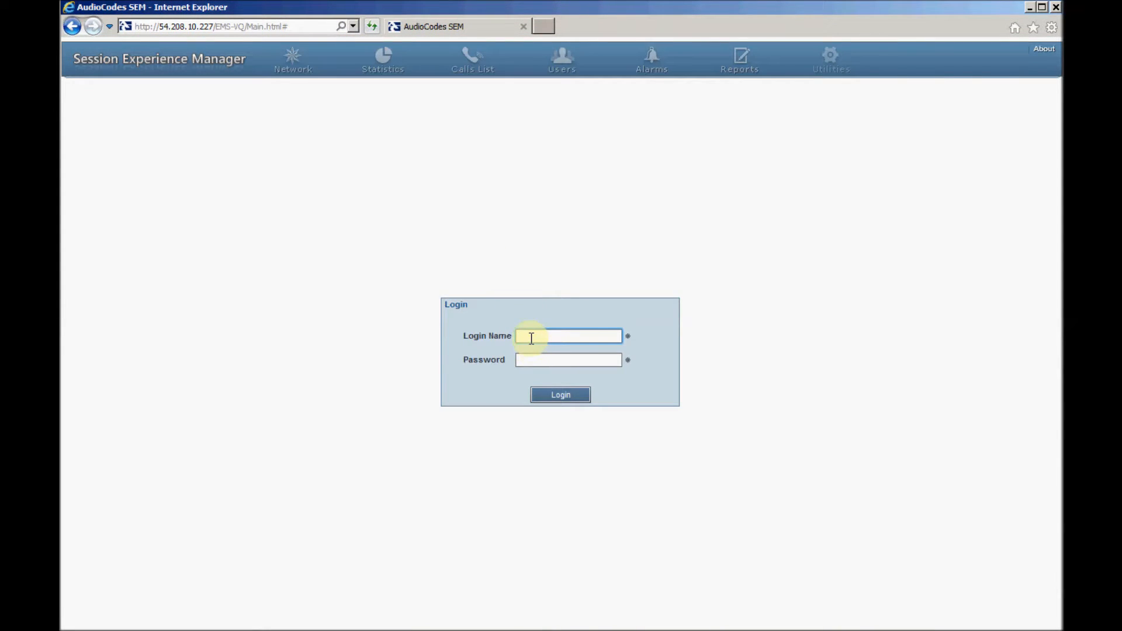
- Sign in as user 'op' with the password and reach the Network overview
{"action": "type", "text": "operator2"}
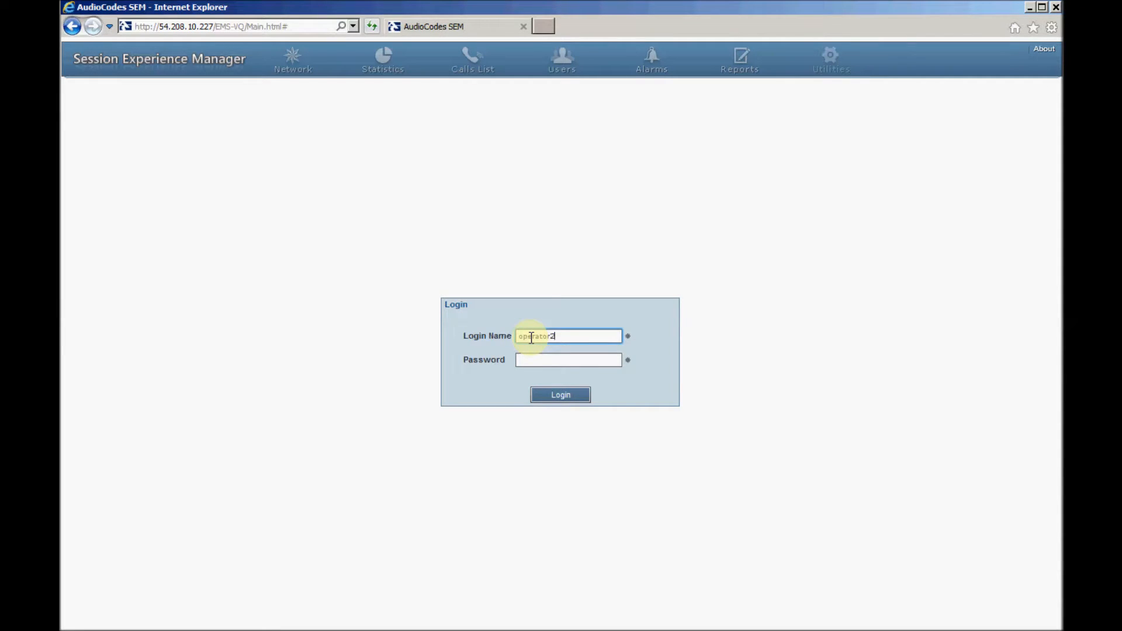
{"action": "left_click", "coordinate": [568, 359]}
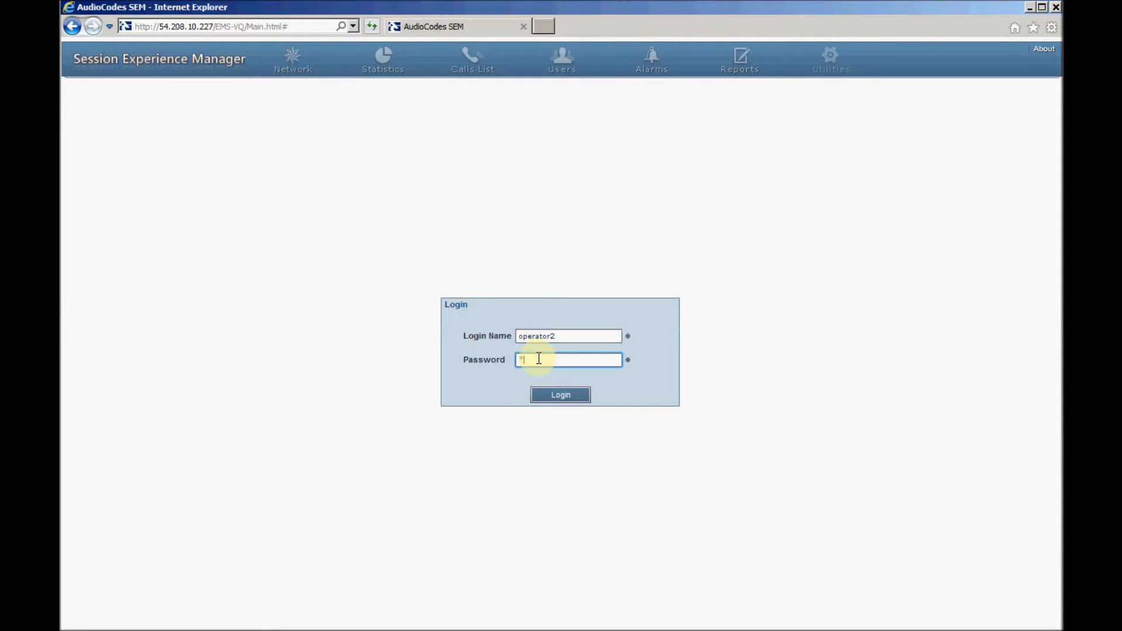
{"action": "type", "text": "password"}
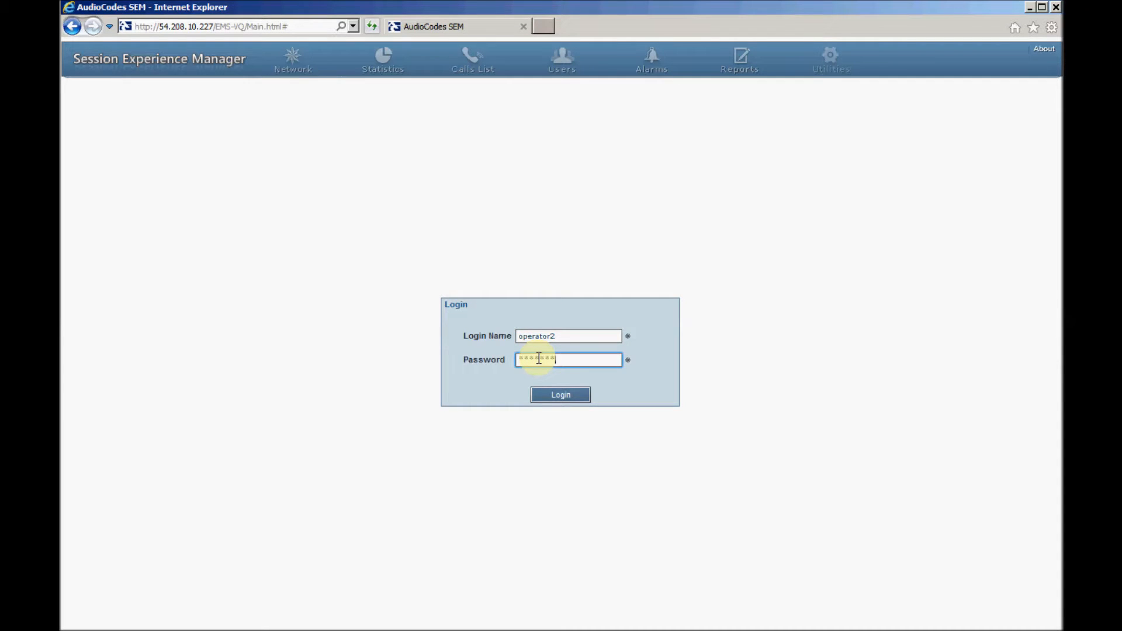
{"action": "left_click", "coordinate": [559, 395]}
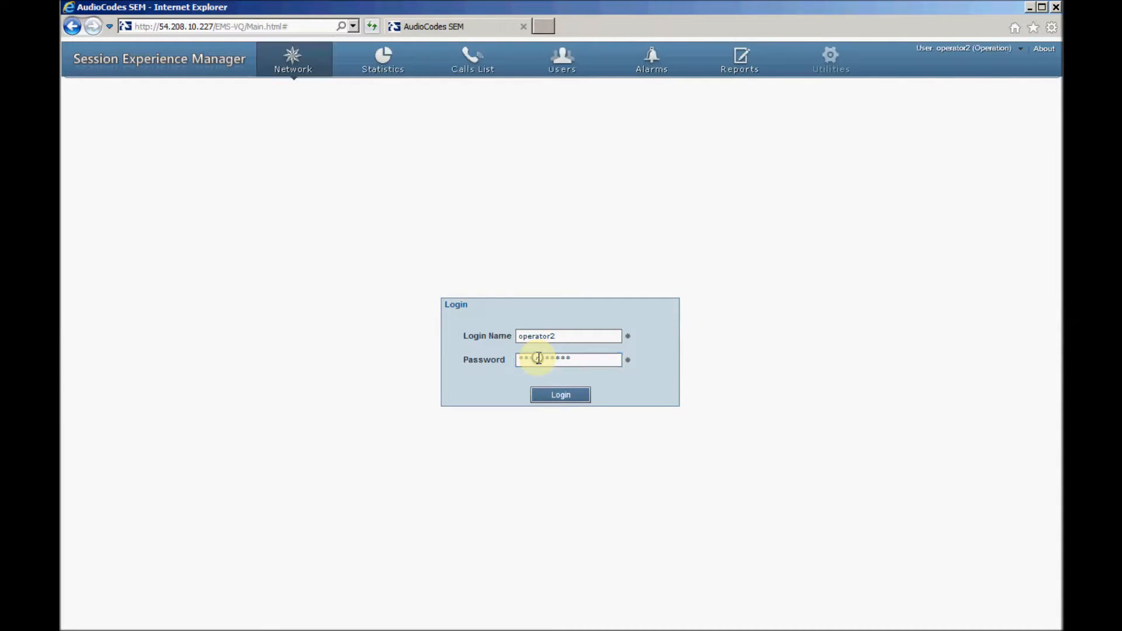
{"action": "left_click", "coordinate": [560, 394]}
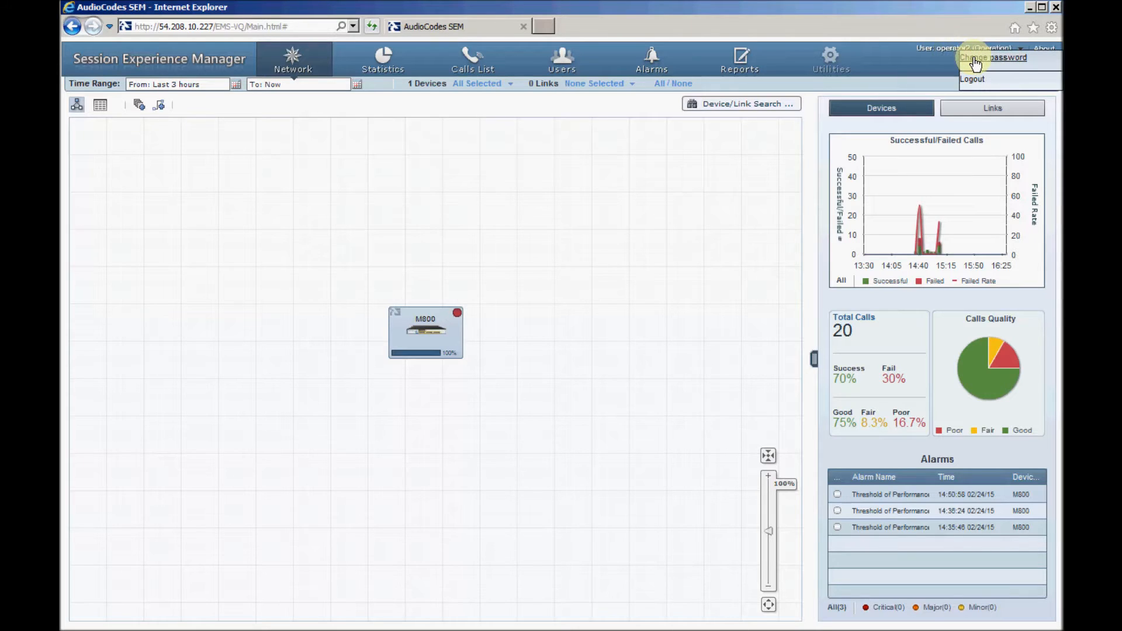
{"action": "left_click", "coordinate": [991, 57]}
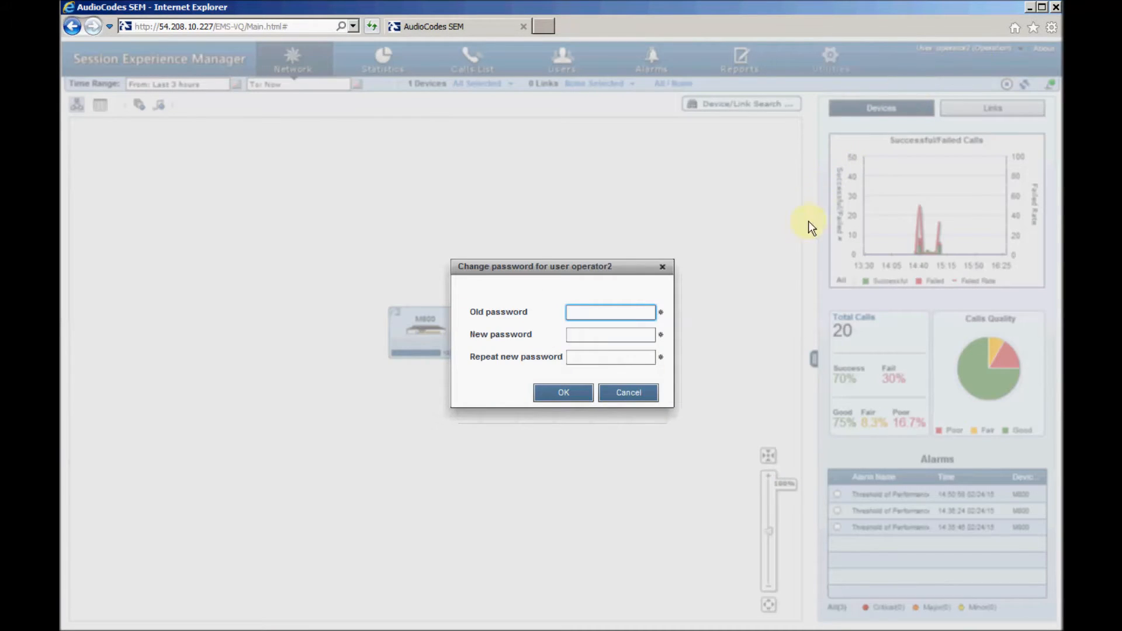
{"action": "left_click", "coordinate": [628, 392]}
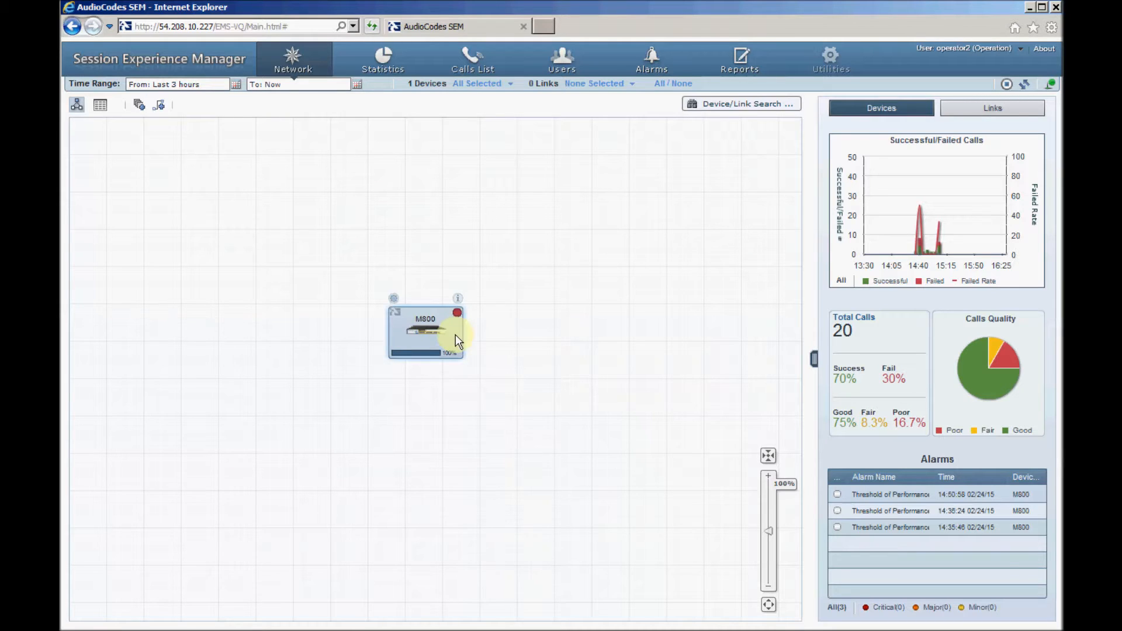
- Show the M800 device's info card with product, call counts and quality averages
{"action": "left_click", "coordinate": [457, 299]}
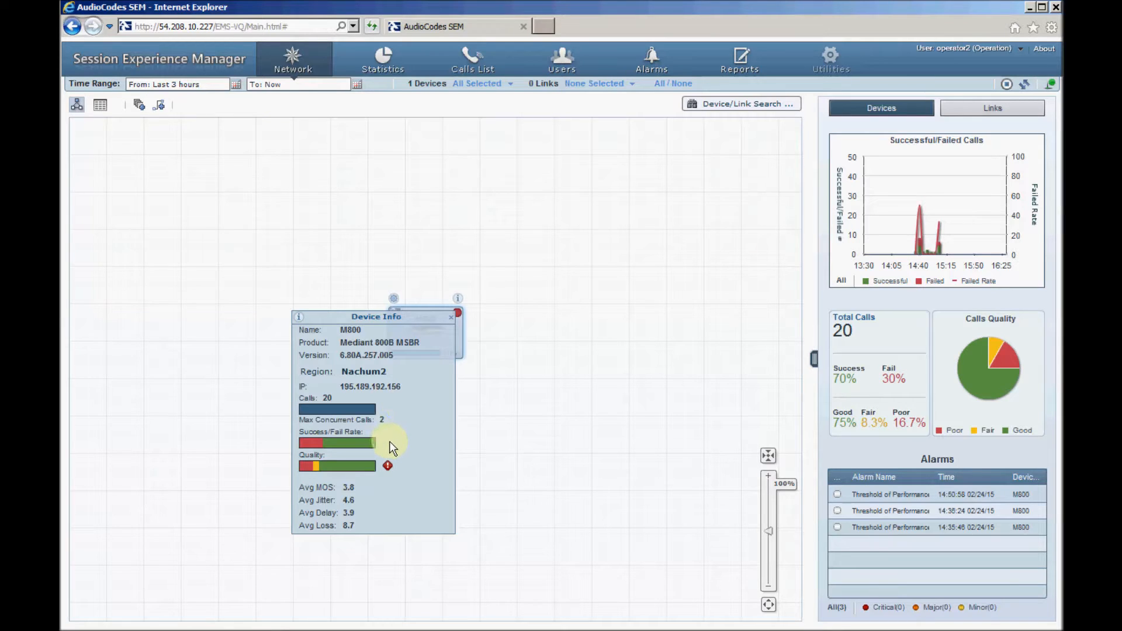
{"action": "mouse_move", "coordinate": [397, 468]}
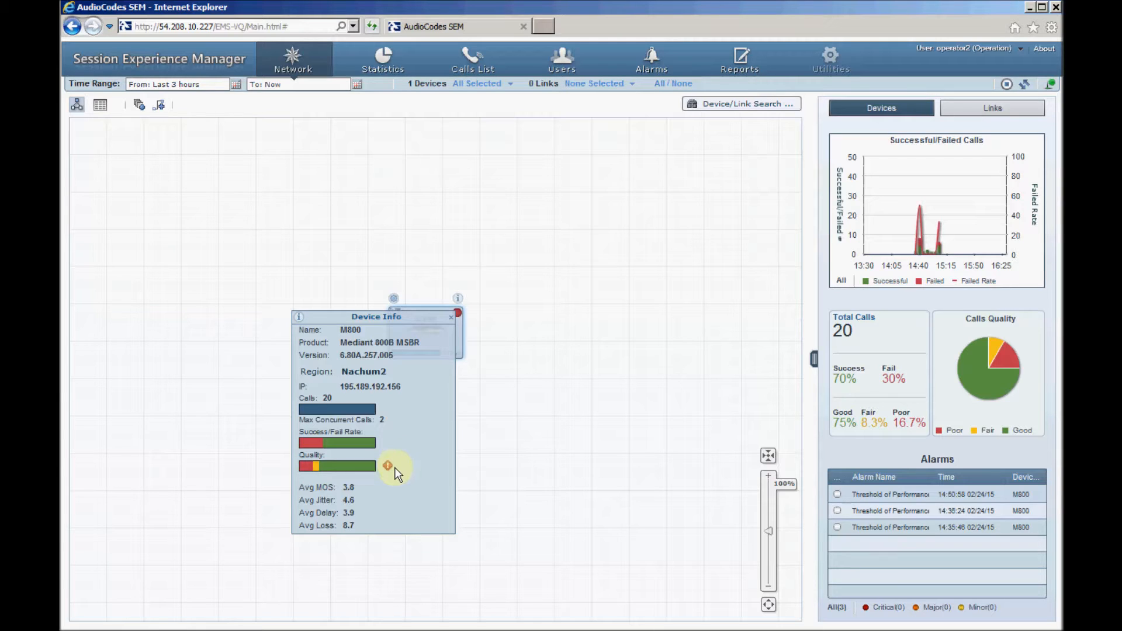
{"action": "mouse_move", "coordinate": [378, 501]}
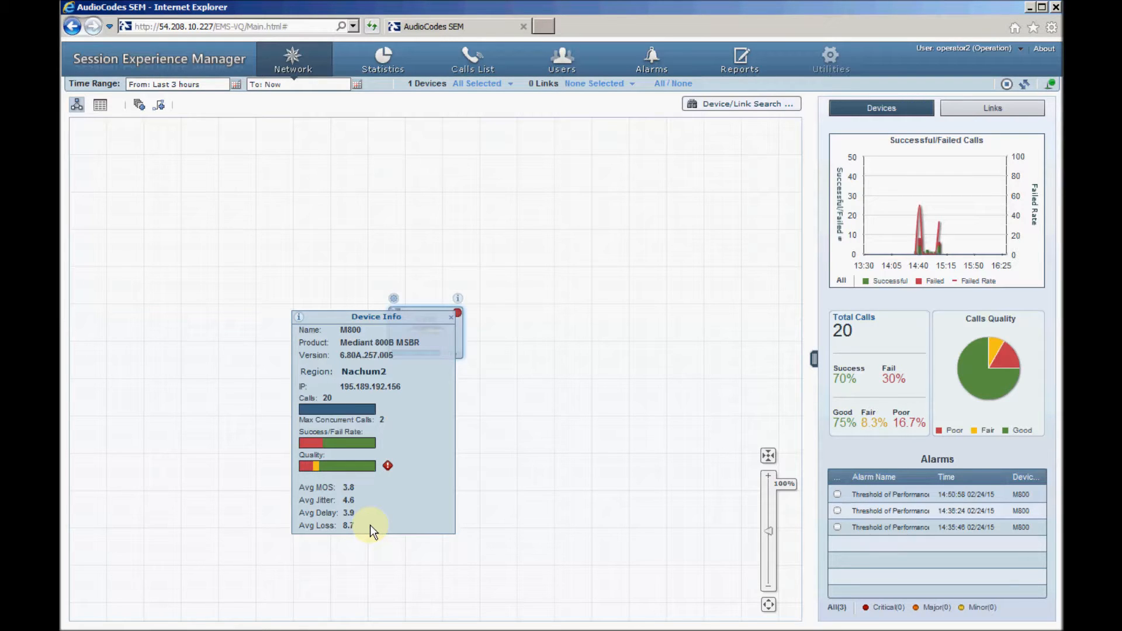
{"action": "mouse_move", "coordinate": [356, 262]}
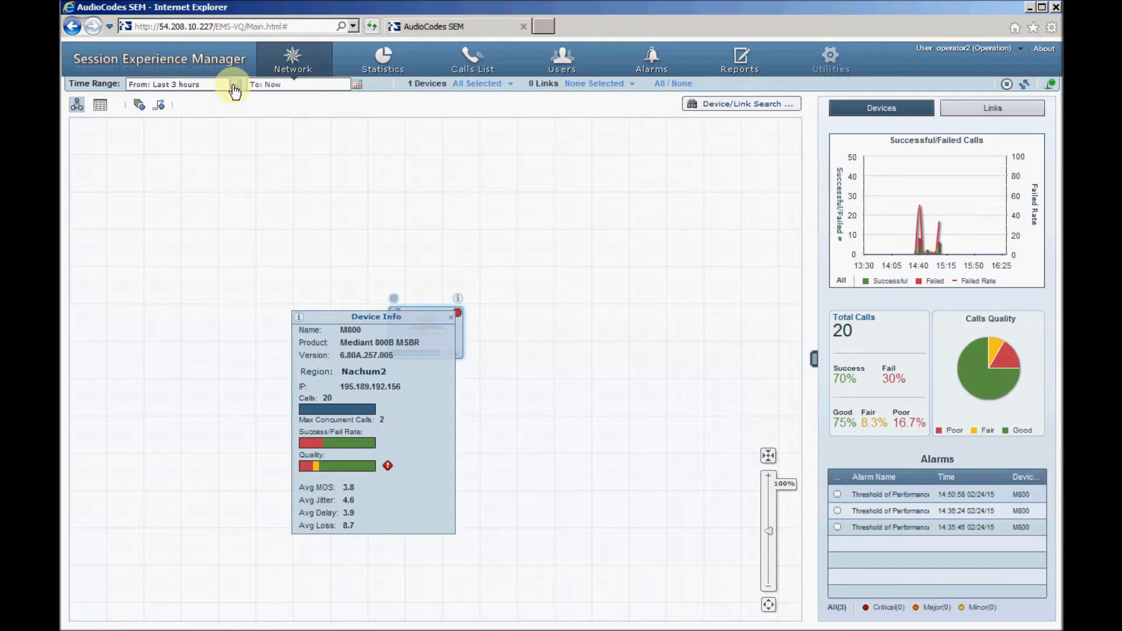
- Try the quick date ranges, then confirm the time range at the last 3 hours
{"action": "left_click", "coordinate": [233, 84]}
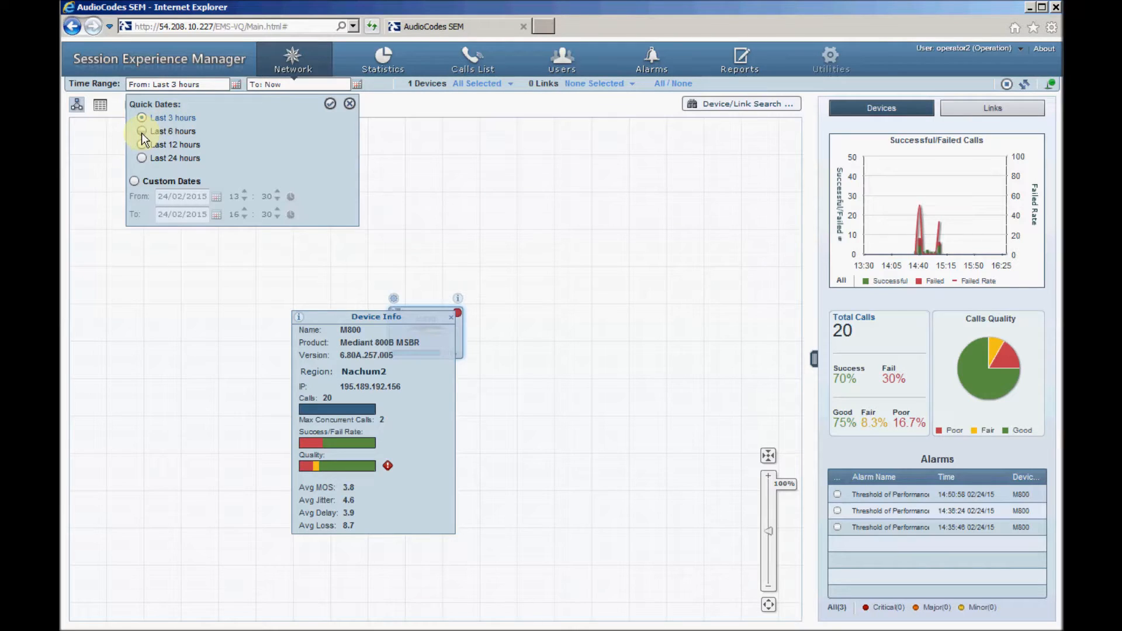
{"action": "left_click", "coordinate": [142, 158]}
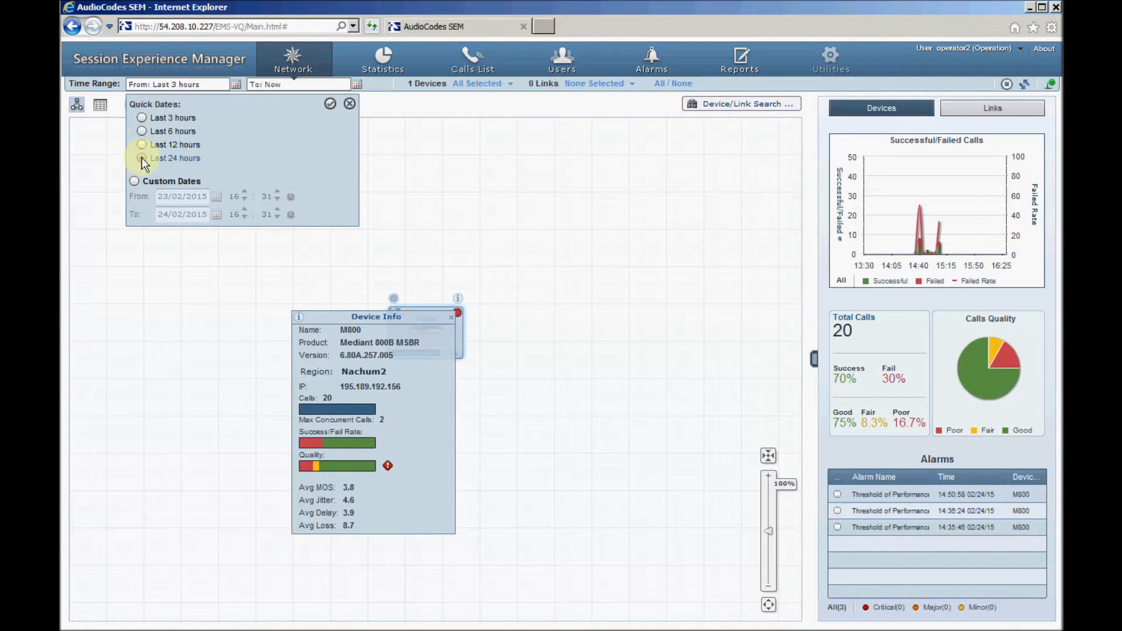
{"action": "left_click", "coordinate": [133, 182]}
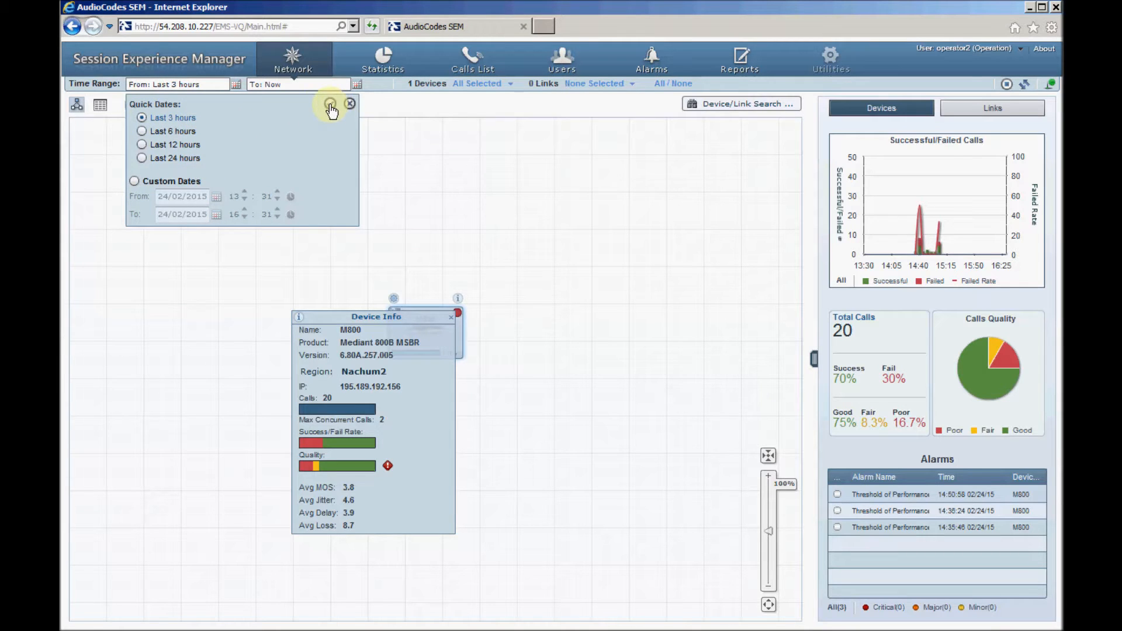
{"action": "left_click", "coordinate": [349, 104]}
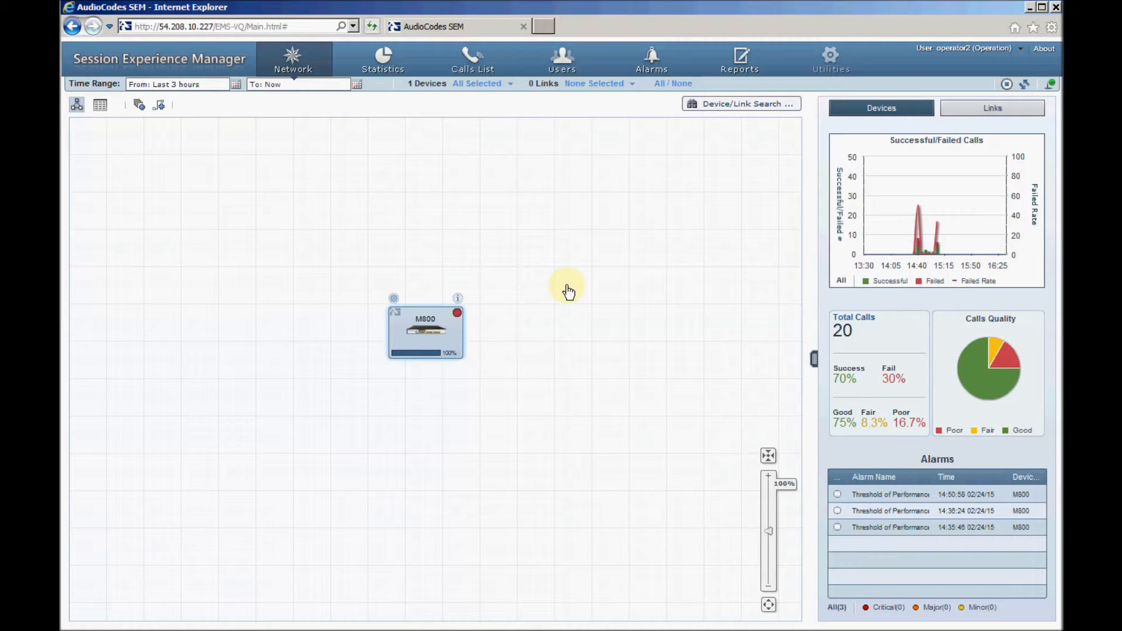
{"action": "mouse_move", "coordinate": [315, 68]}
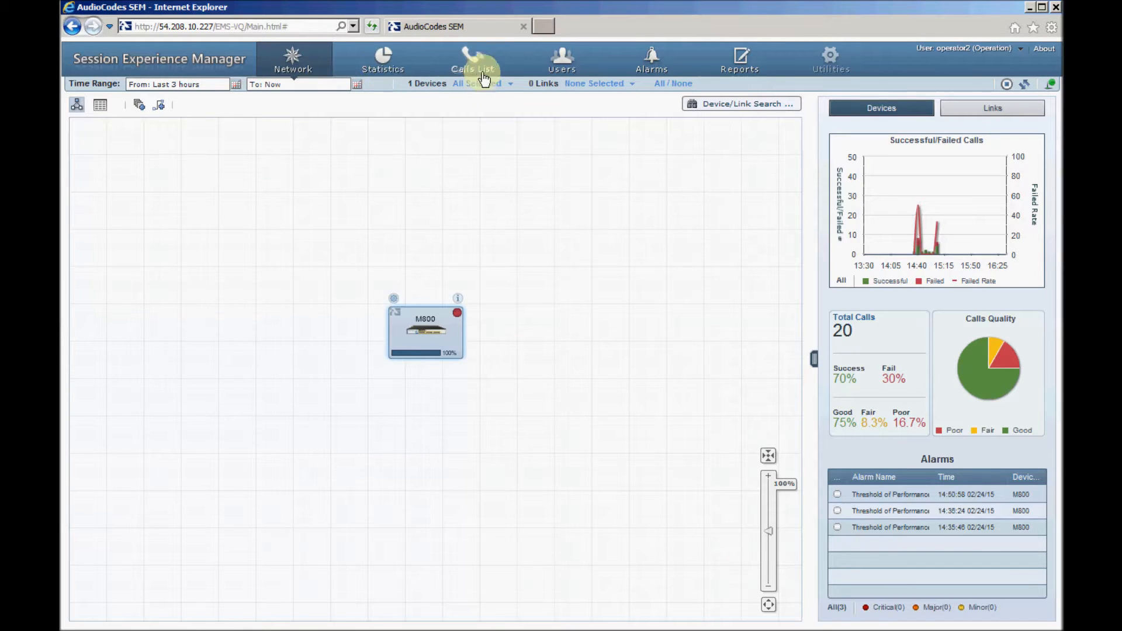
{"action": "mouse_move", "coordinate": [649, 58]}
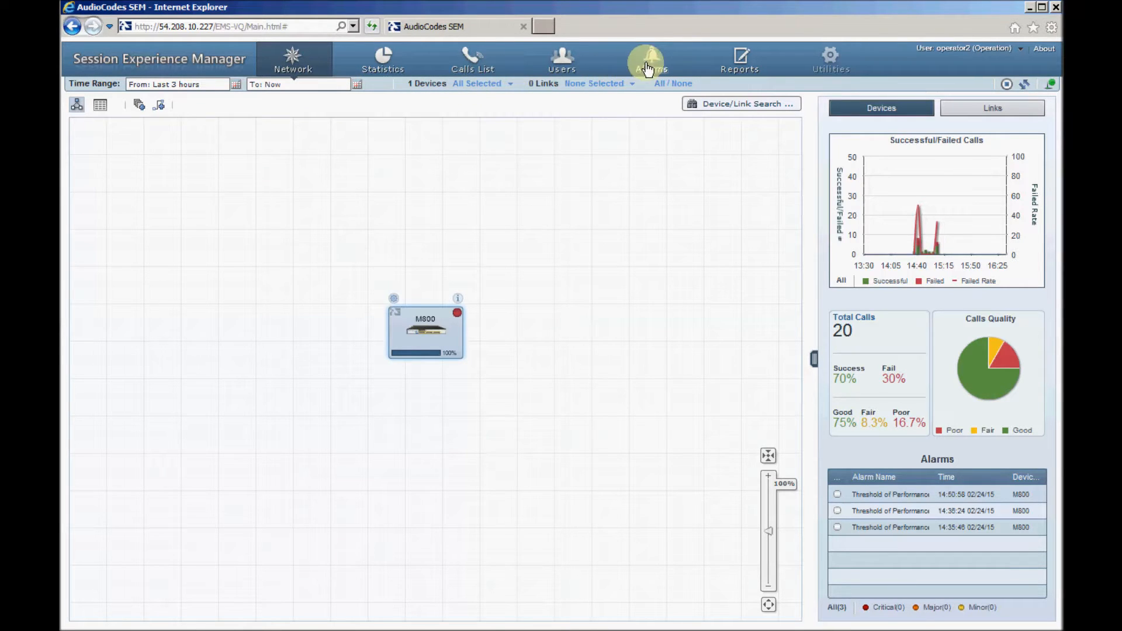
{"action": "mouse_move", "coordinate": [741, 60]}
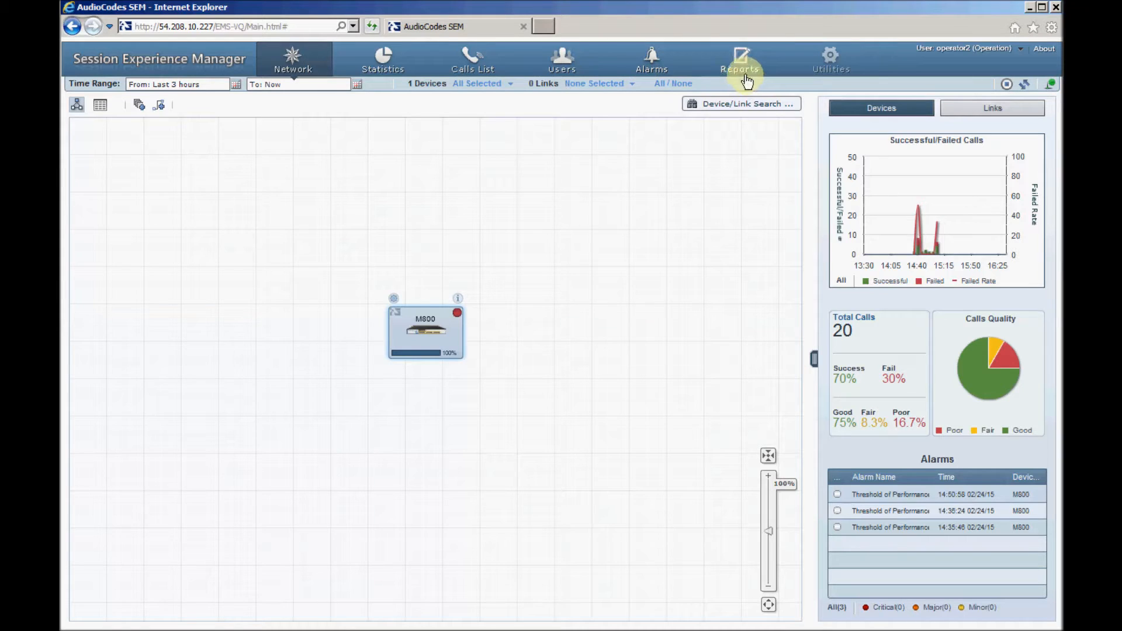
{"action": "mouse_move", "coordinate": [635, 95]}
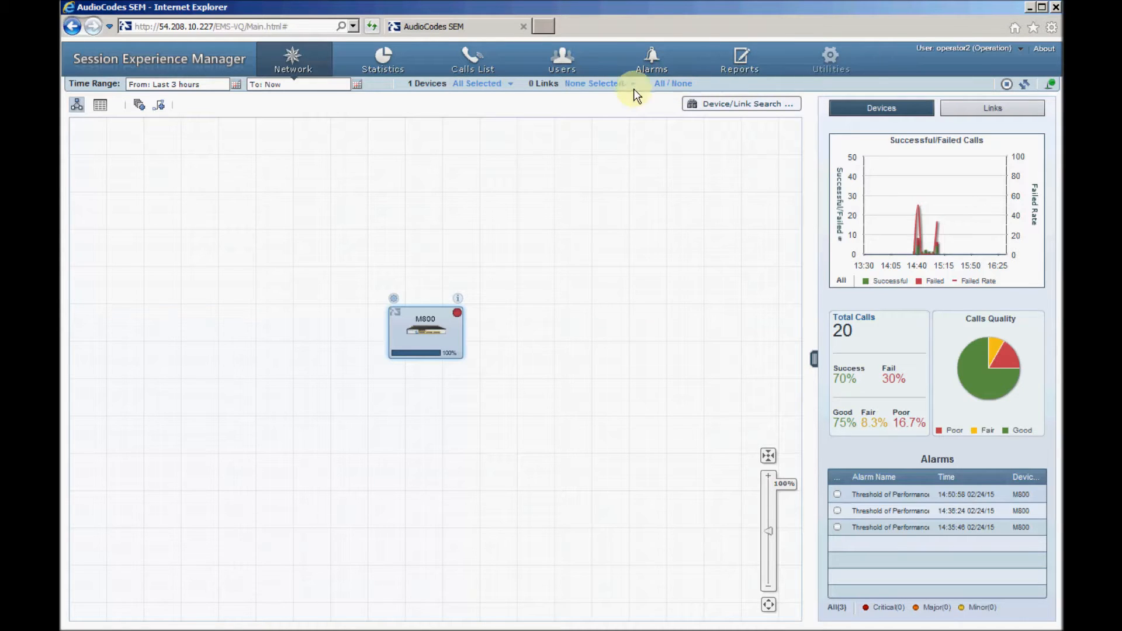
{"action": "mouse_move", "coordinate": [828, 71]}
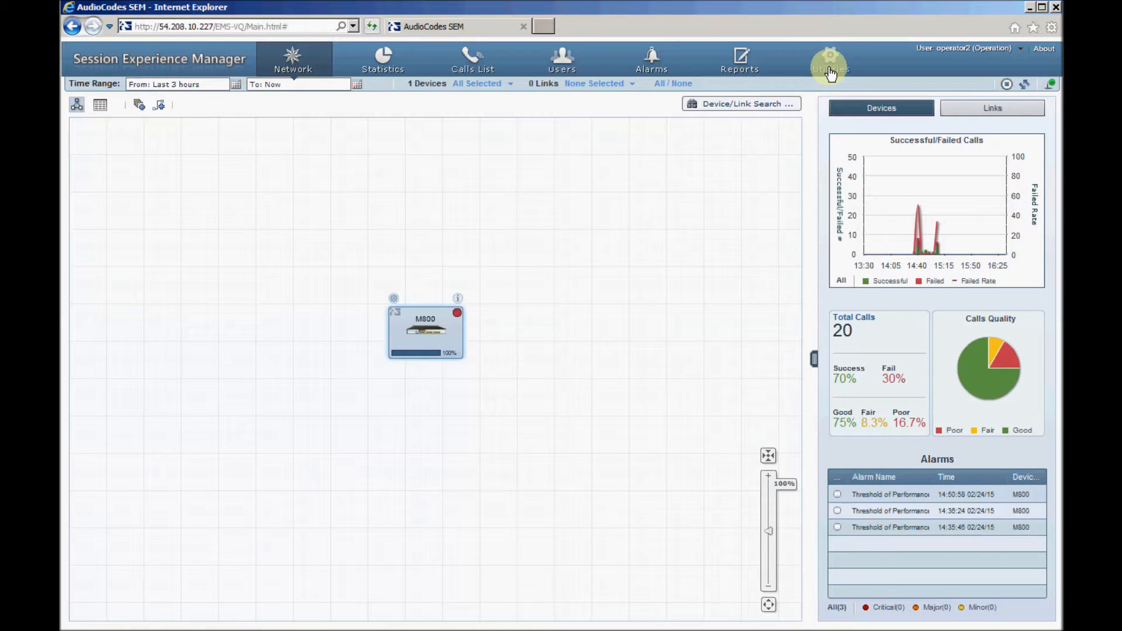
{"action": "mouse_move", "coordinate": [571, 248]}
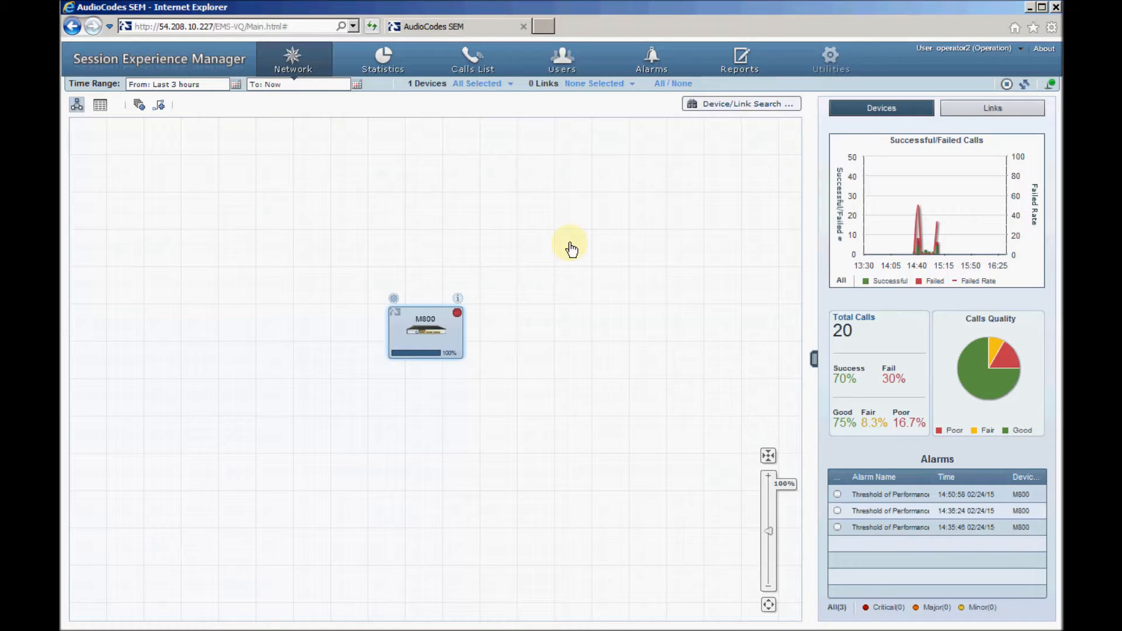
{"action": "mouse_move", "coordinate": [145, 153]}
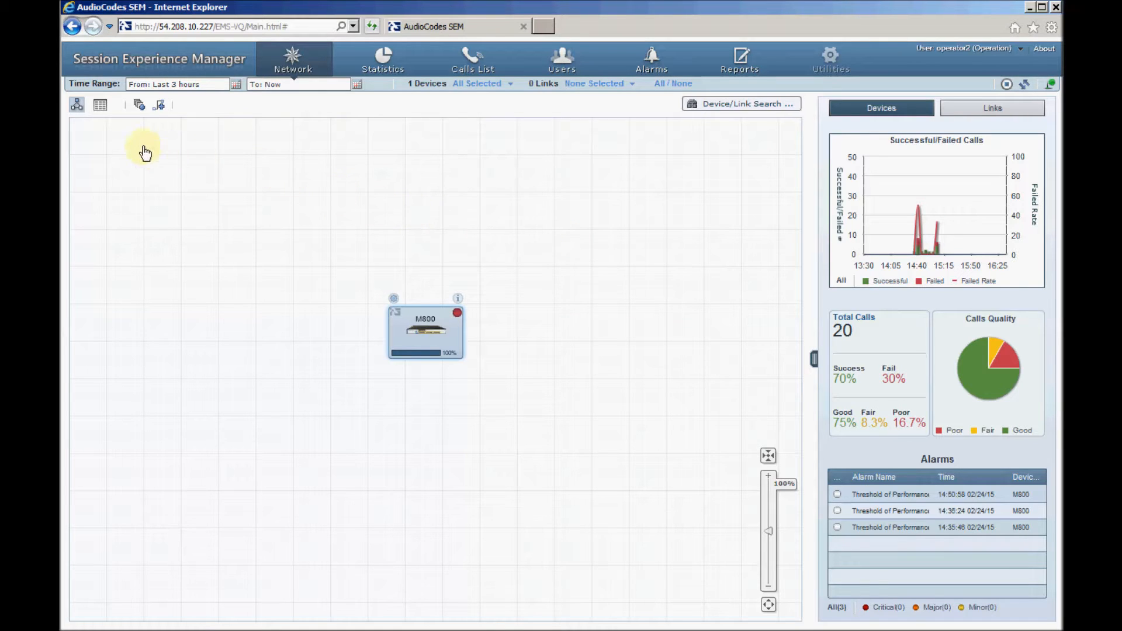
{"action": "mouse_move", "coordinate": [139, 105]}
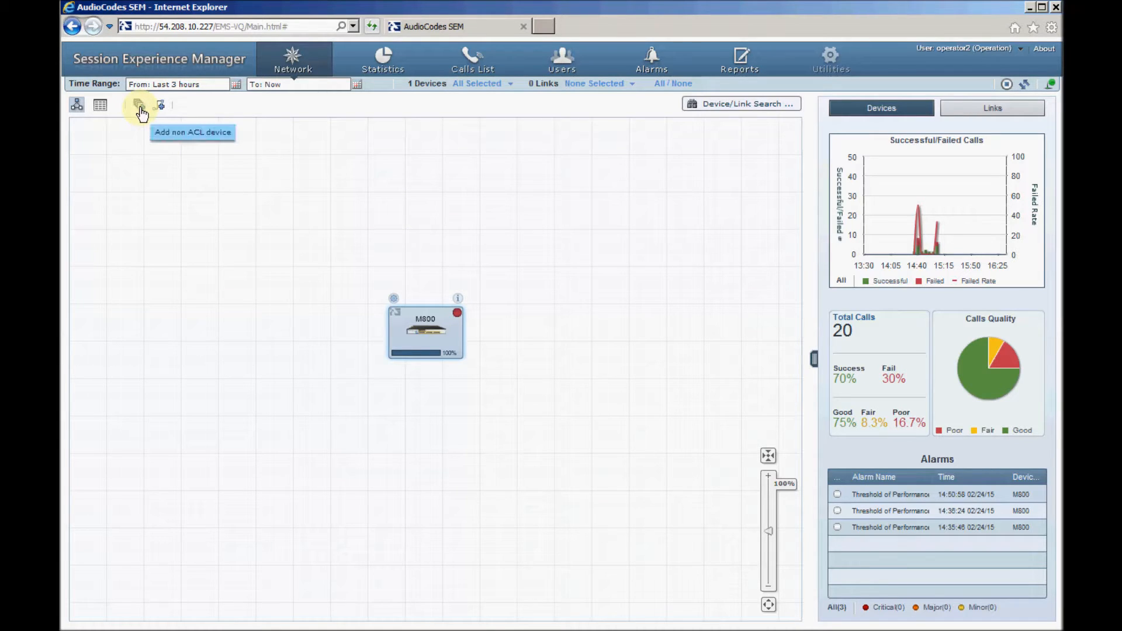
- Add a generic non-ACL device named 'sip trunk' to the network map
{"action": "left_click", "coordinate": [138, 105]}
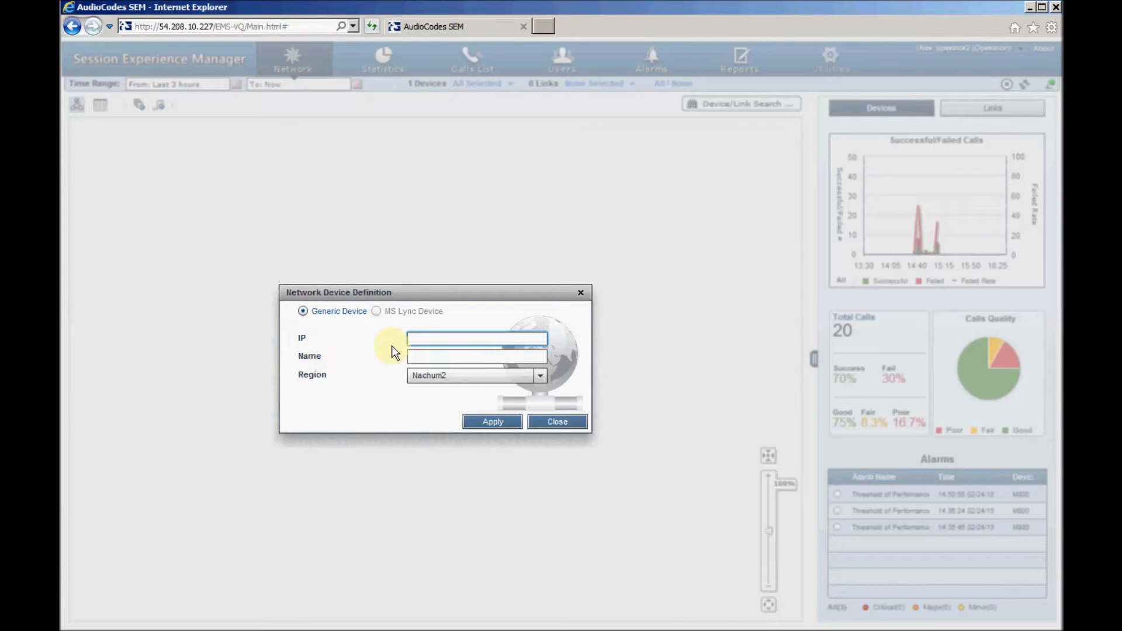
{"action": "left_click", "coordinate": [476, 356]}
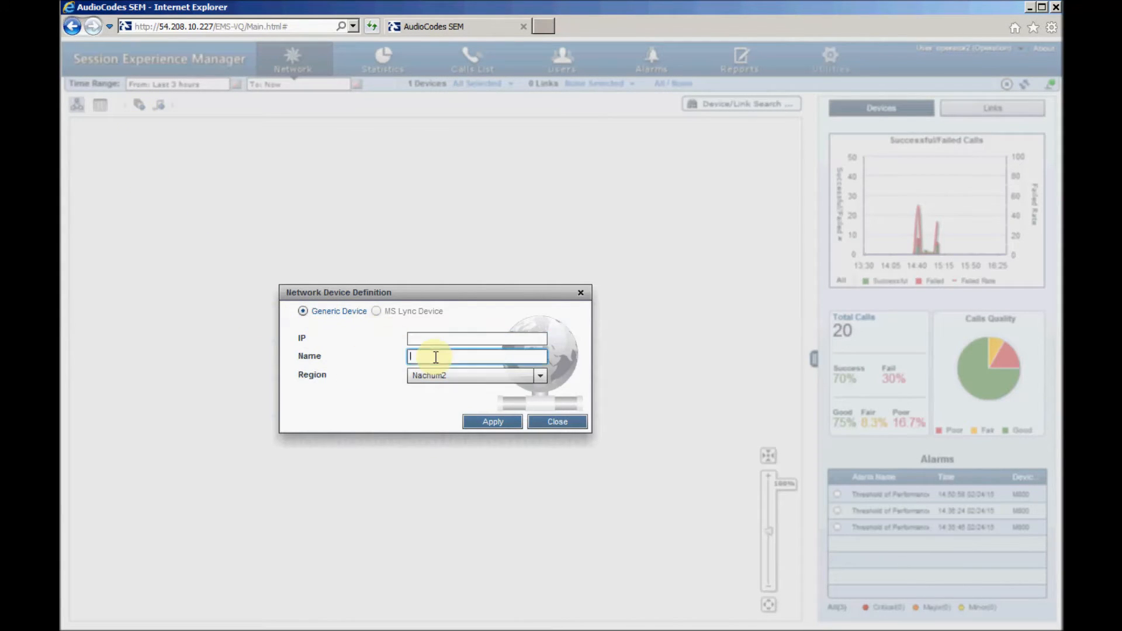
{"action": "type", "text": "si"}
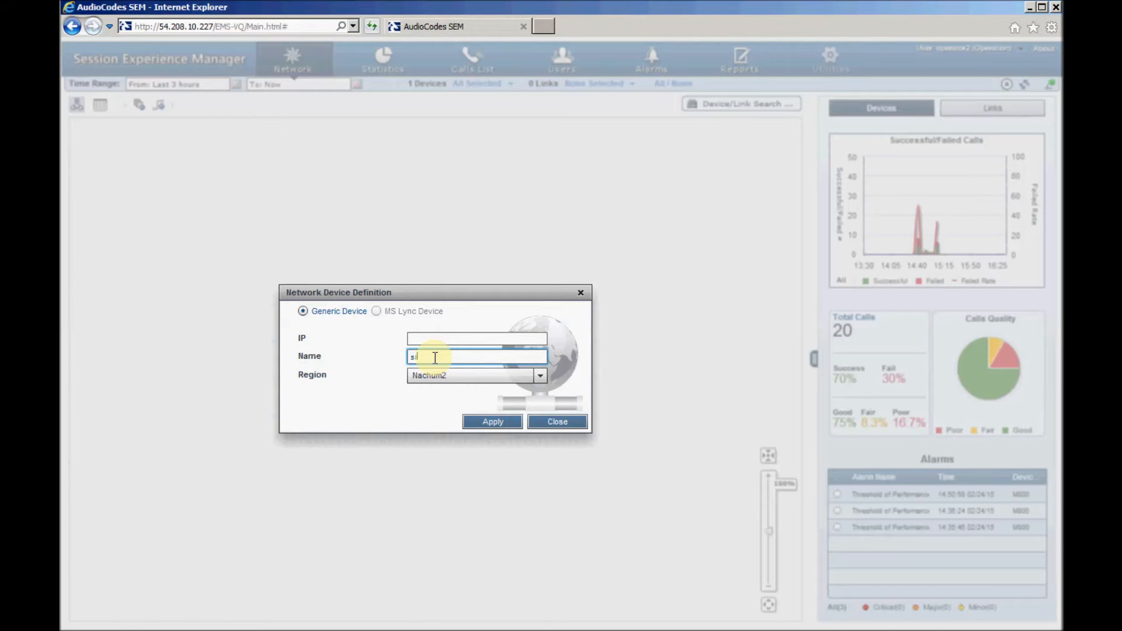
{"action": "type", "text": "ip trunk"}
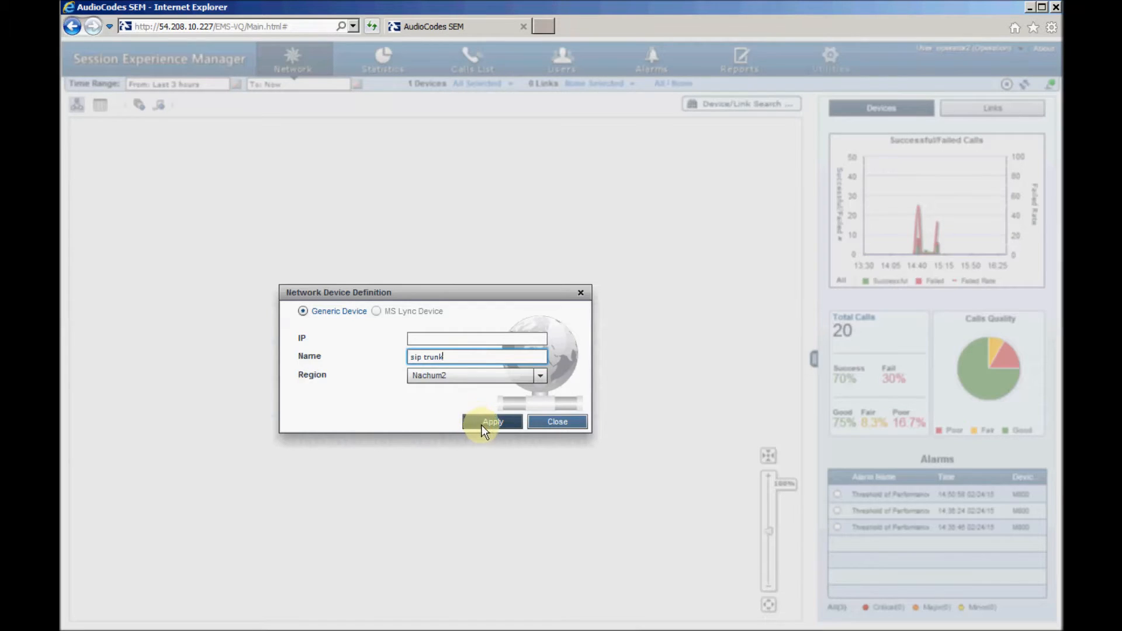
{"action": "left_click", "coordinate": [492, 421]}
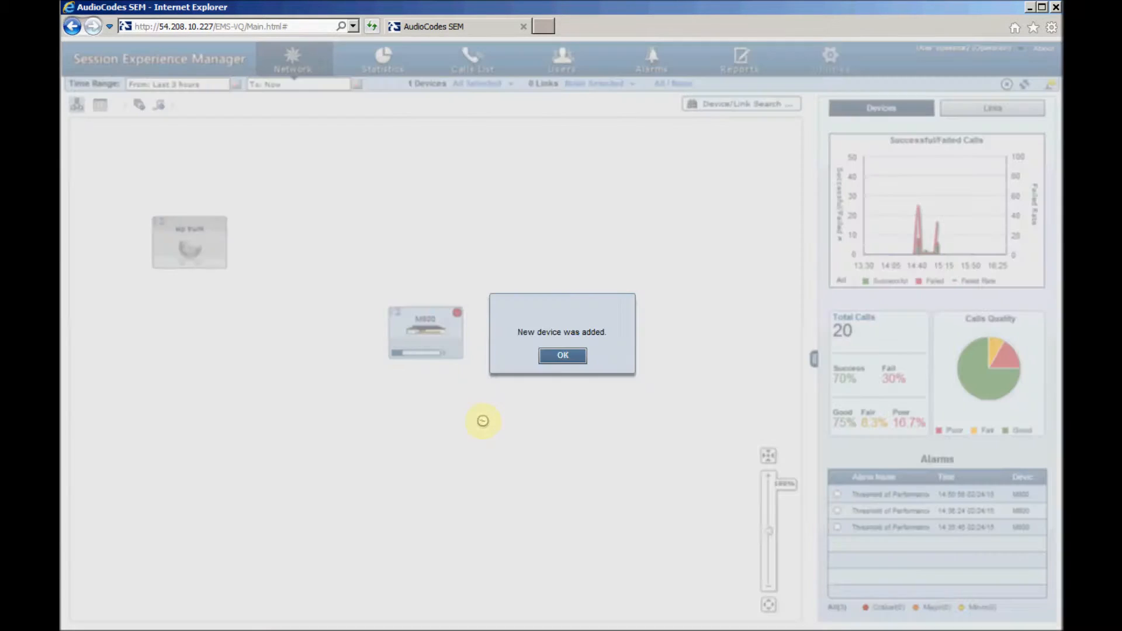
{"action": "left_click", "coordinate": [562, 356]}
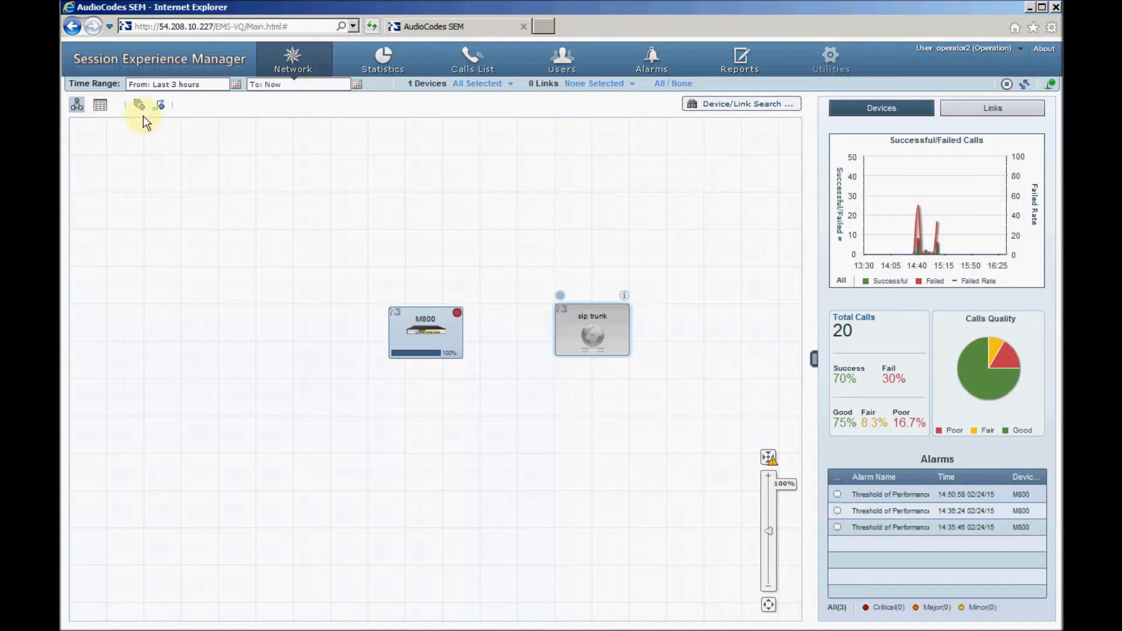
- Add a second generic device named 'ip pbx' to the network map
{"action": "left_click", "coordinate": [139, 104]}
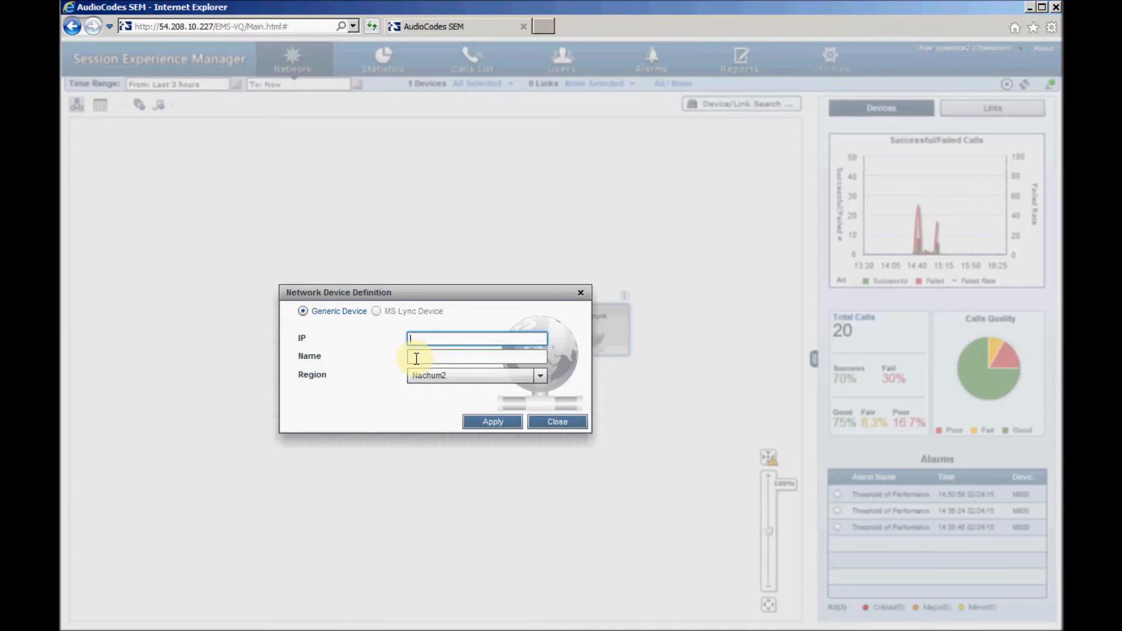
{"action": "type", "text": "ip pbx"}
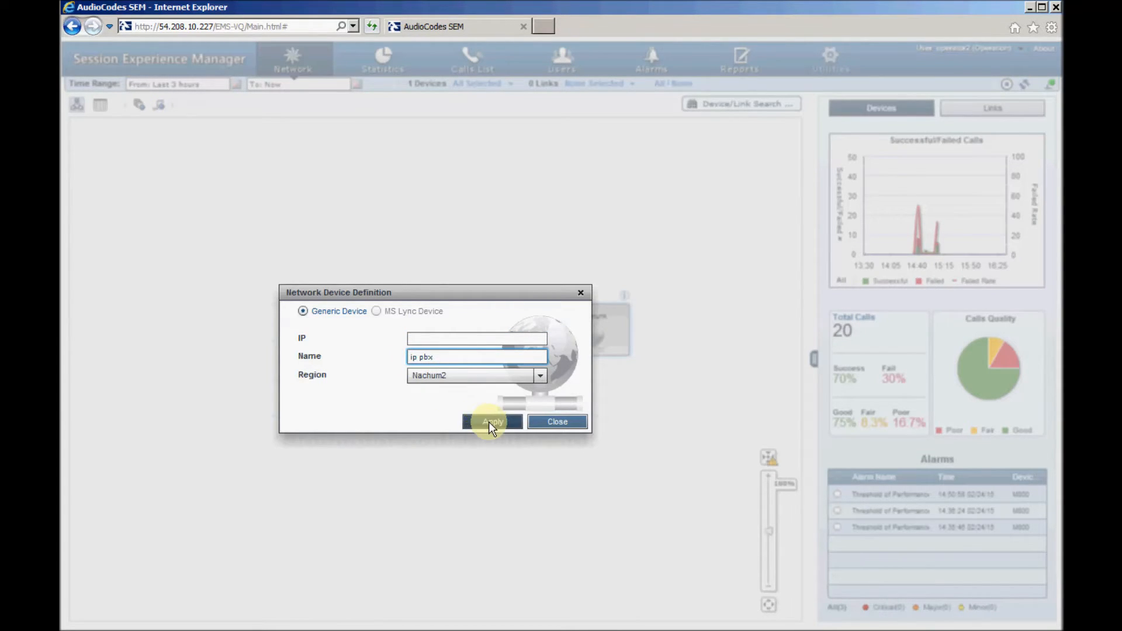
{"action": "left_click", "coordinate": [492, 422]}
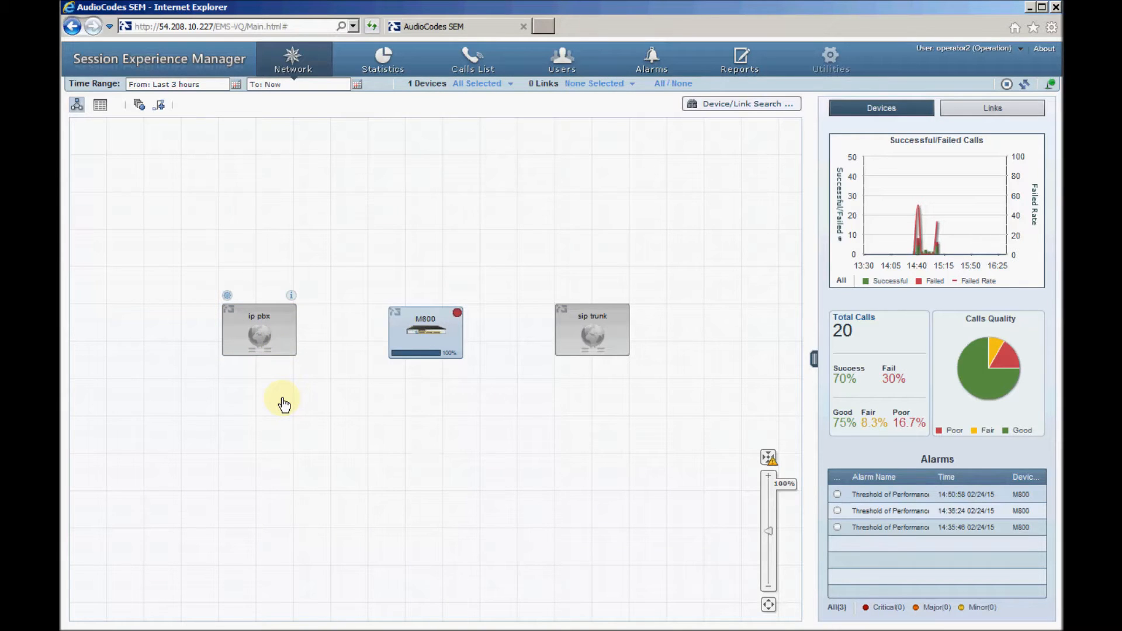
{"action": "mouse_move", "coordinate": [341, 380]}
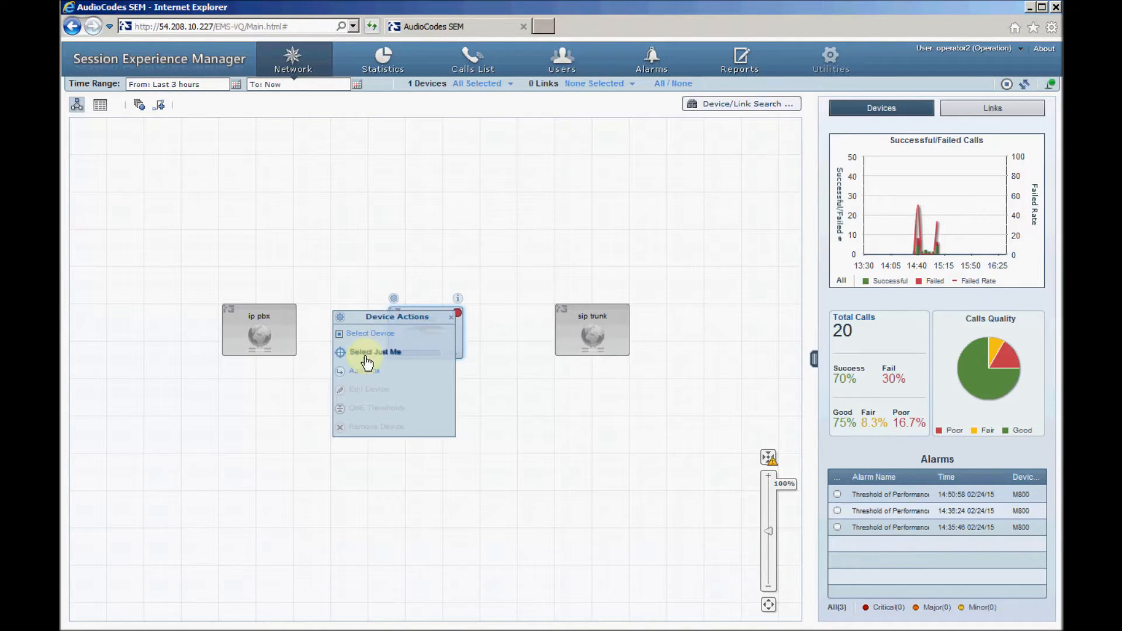
- Start drawing a link out from the M800 device toward the sip trunk
{"action": "left_click", "coordinate": [376, 352]}
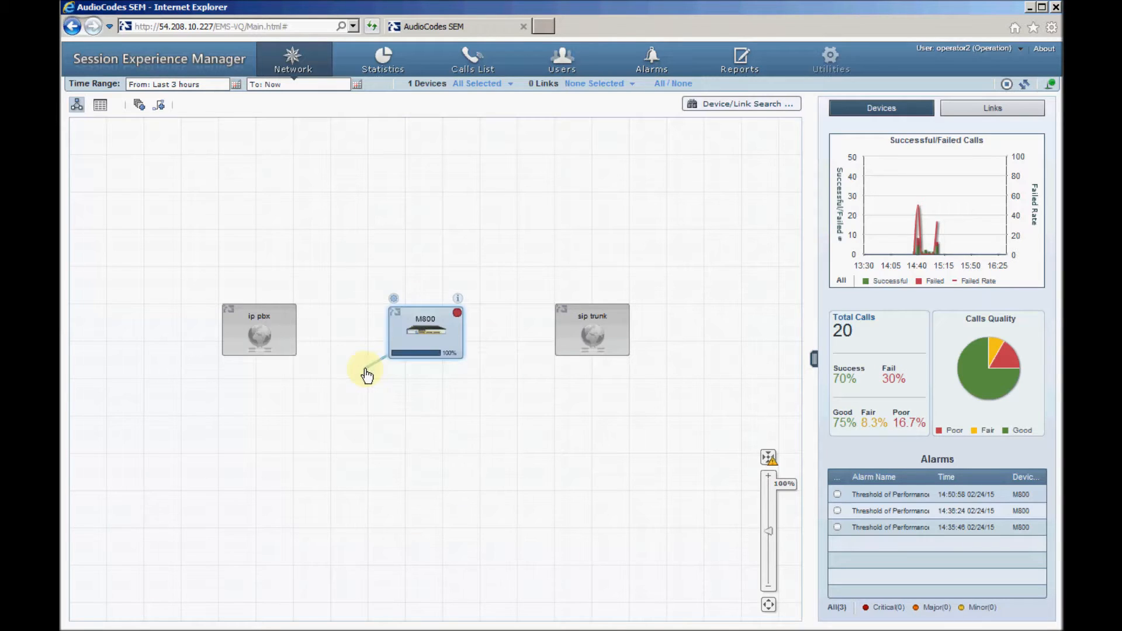
{"action": "mouse_move", "coordinate": [517, 383]}
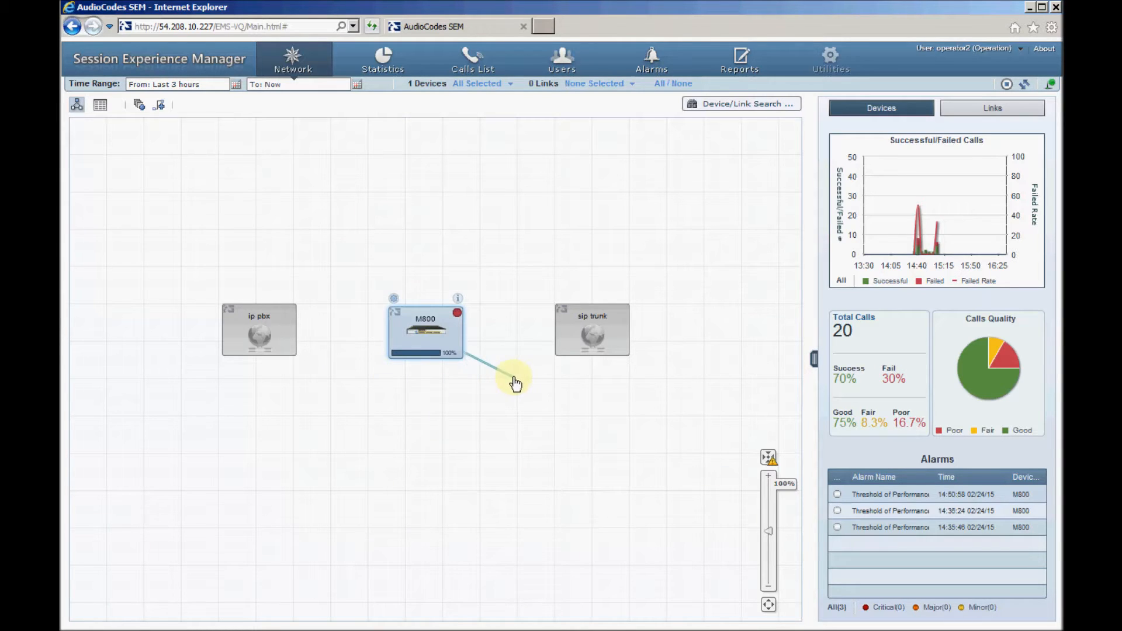
{"action": "mouse_move", "coordinate": [547, 351]}
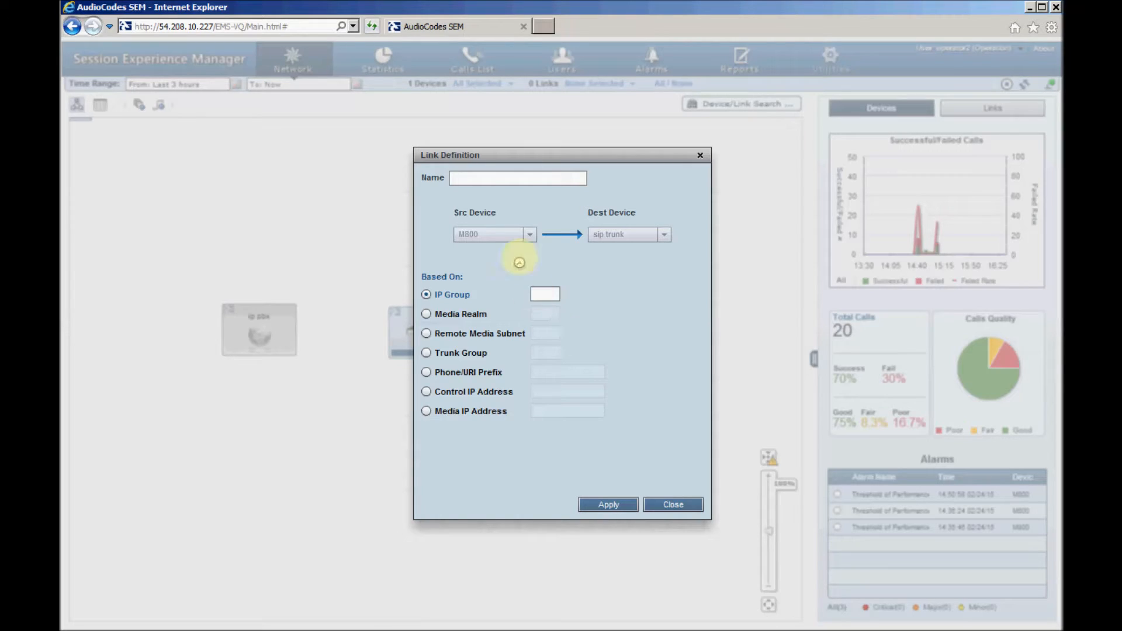
- Define the link as 'sip trunk' based on IP Group 1 and apply it
{"action": "type", "text": "a"}
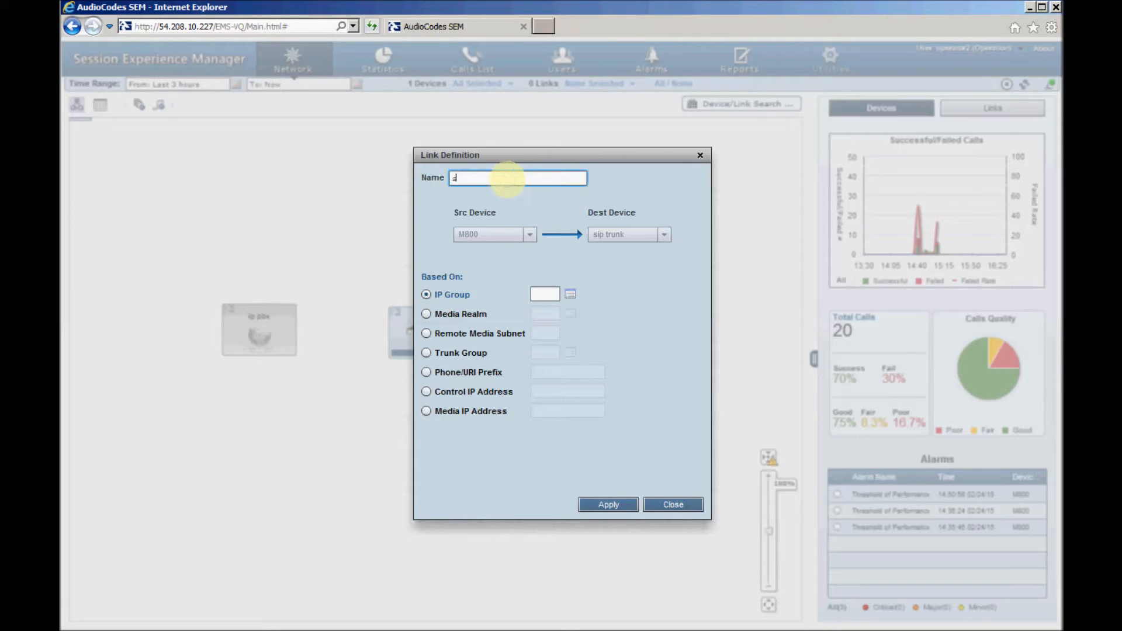
{"action": "type", "text": "sip trunk"}
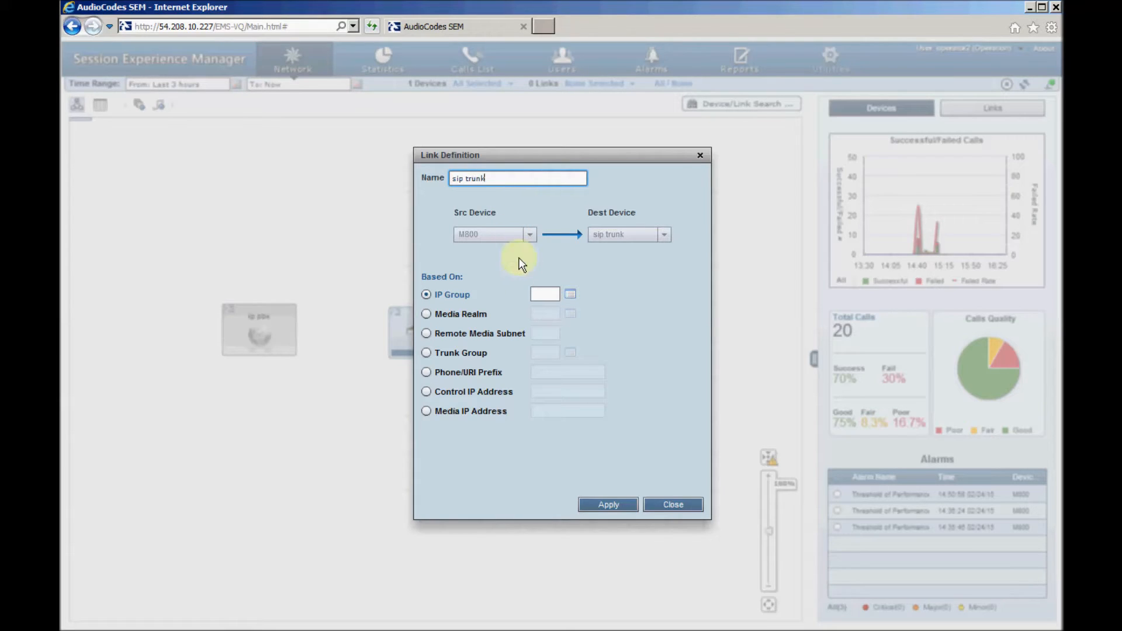
{"action": "left_click", "coordinate": [544, 294]}
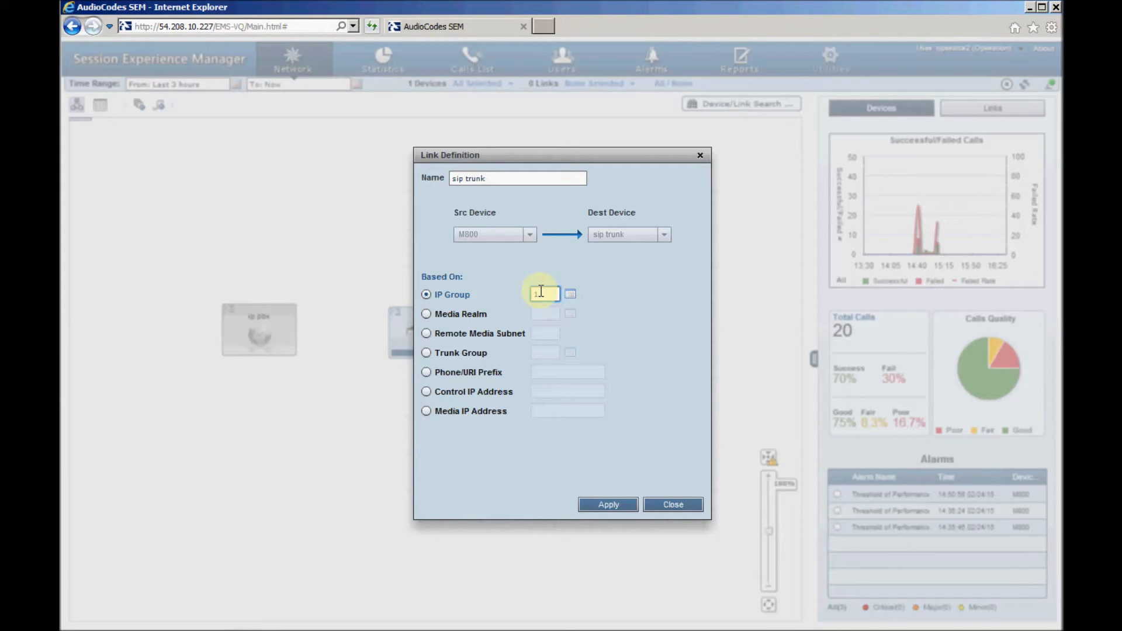
{"action": "type", "text": "1"}
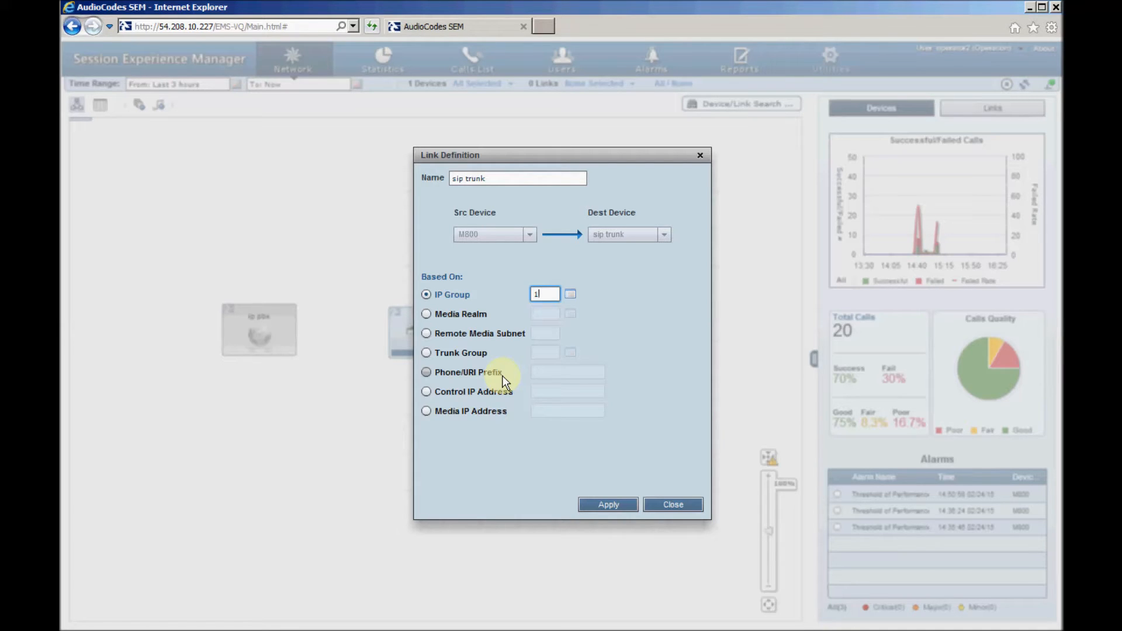
{"action": "mouse_move", "coordinate": [608, 503]}
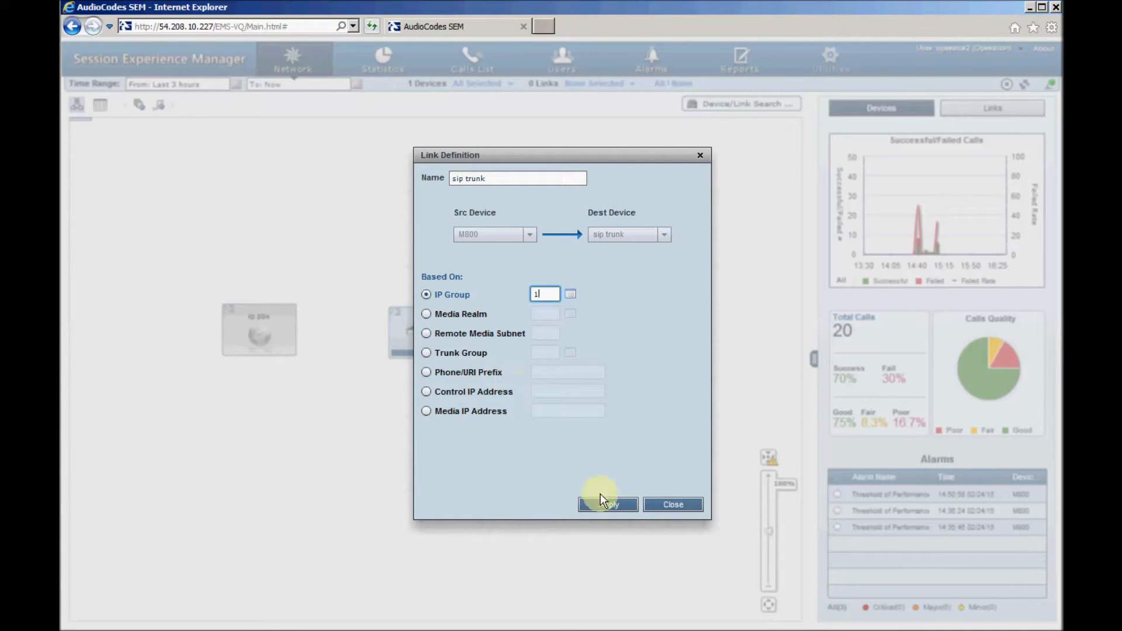
{"action": "left_click", "coordinate": [606, 504]}
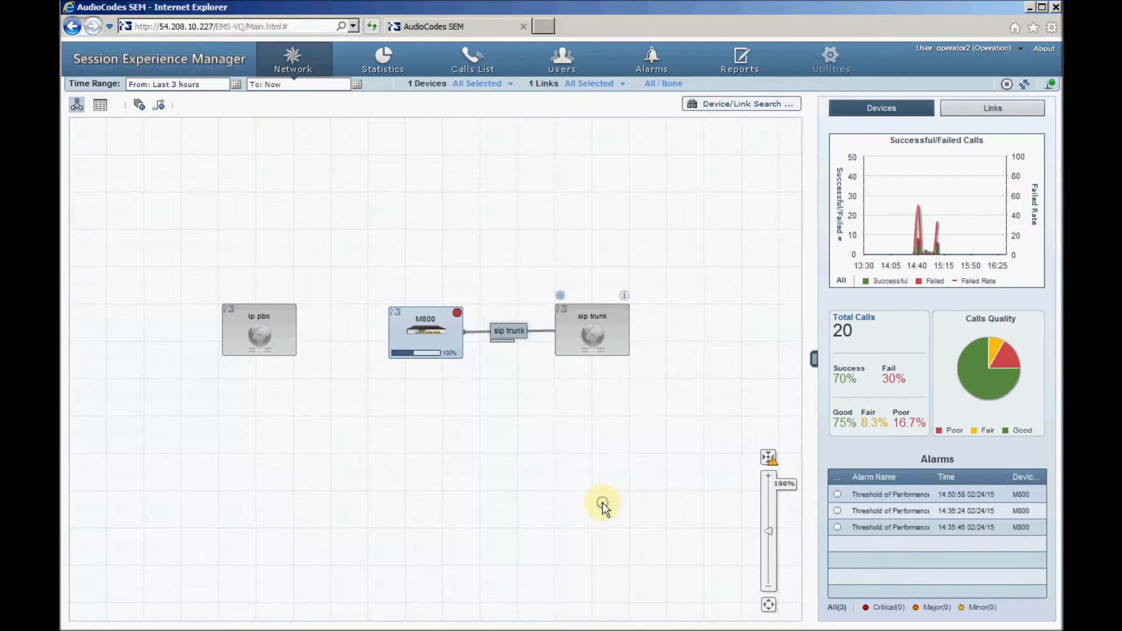
- Link M800 to ip pbx with a link named 'ip pbx' based on IP Group 2
{"action": "left_click", "coordinate": [425, 331]}
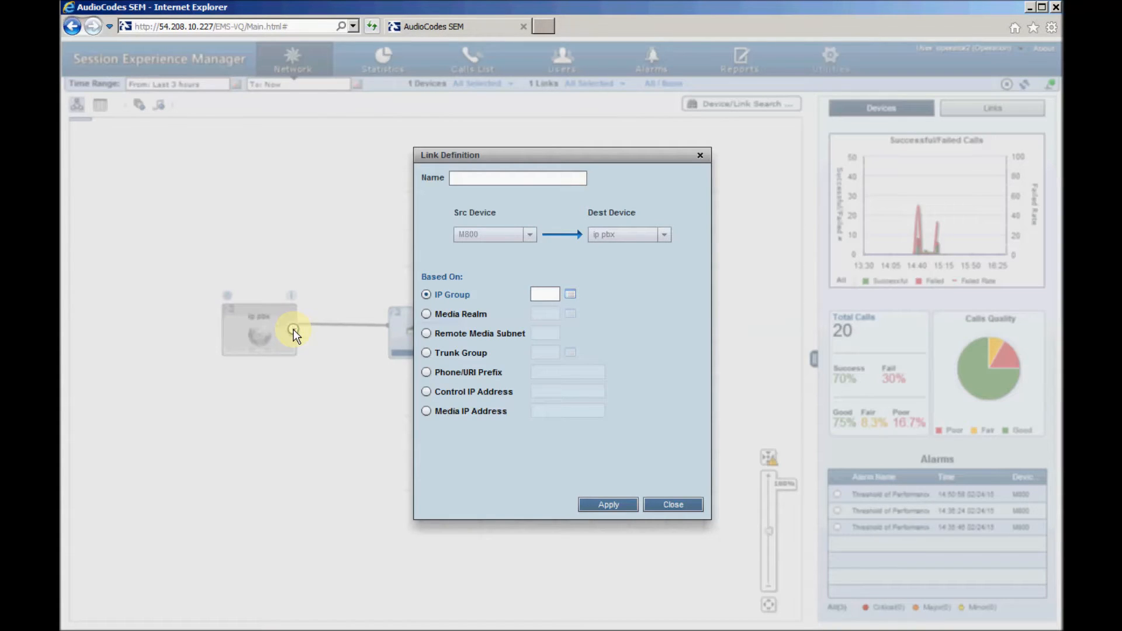
{"action": "left_click", "coordinate": [517, 178]}
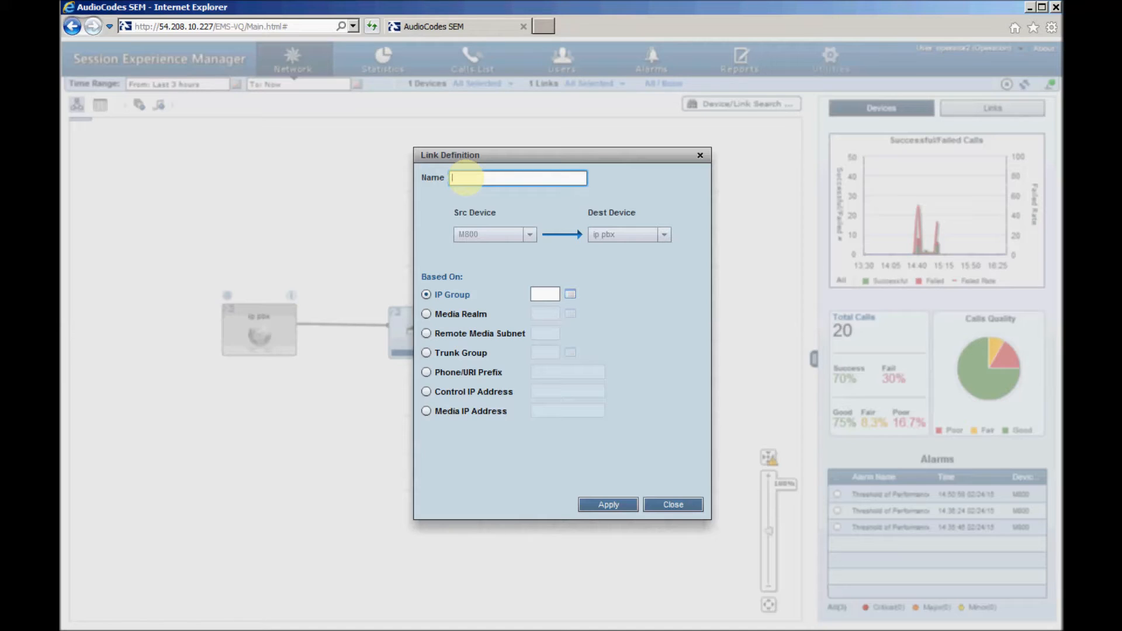
{"action": "type", "text": "ip pbx"}
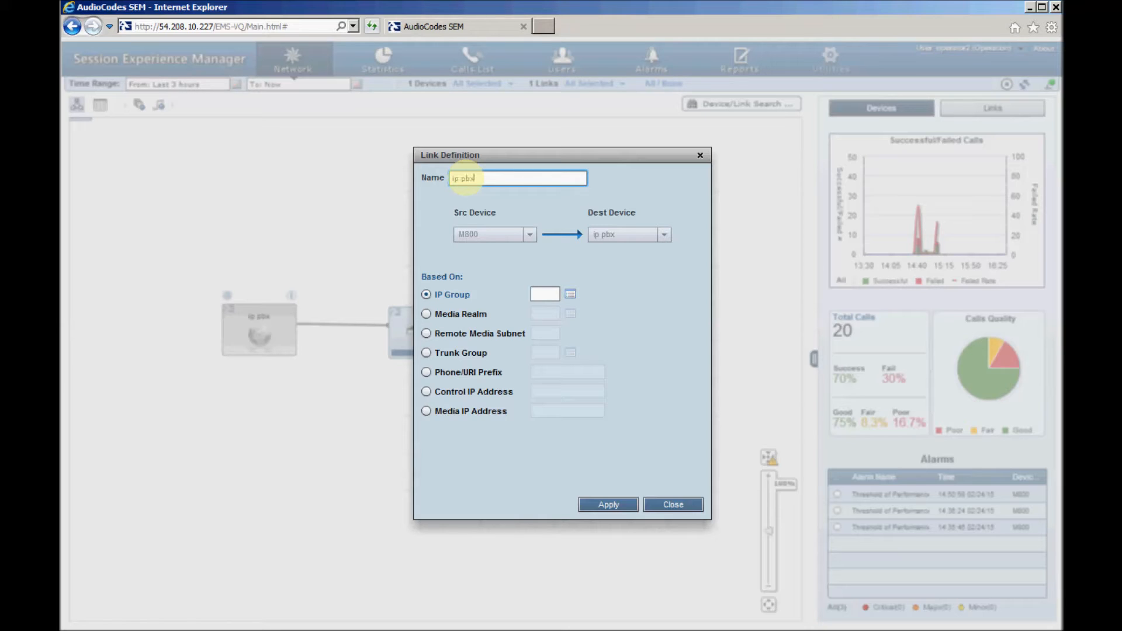
{"action": "left_click", "coordinate": [544, 294]}
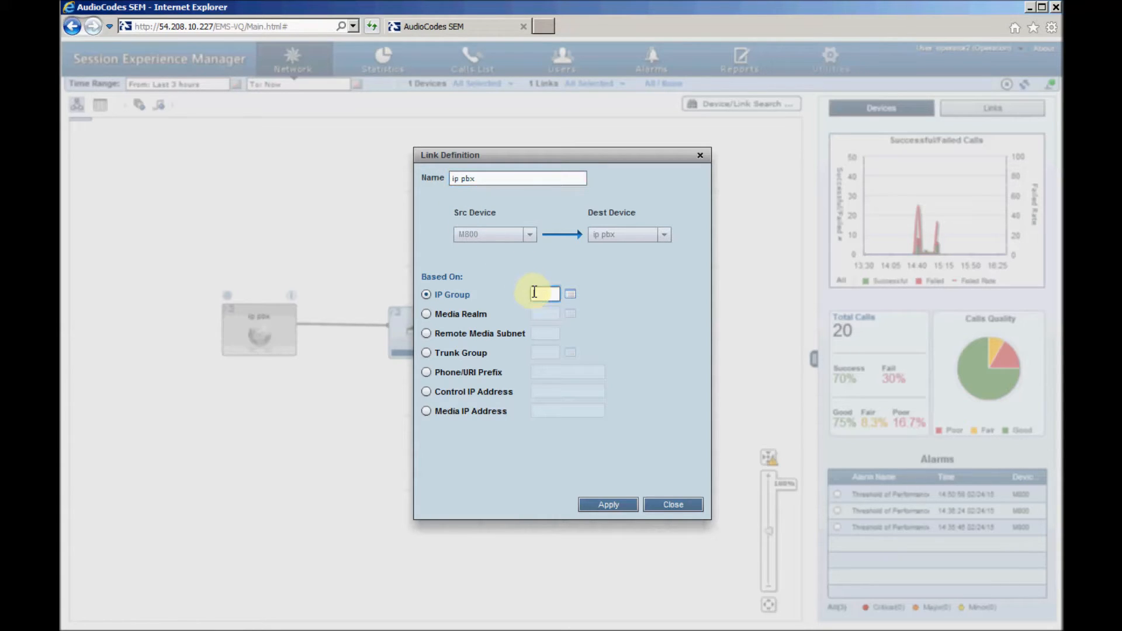
{"action": "type", "text": "2"}
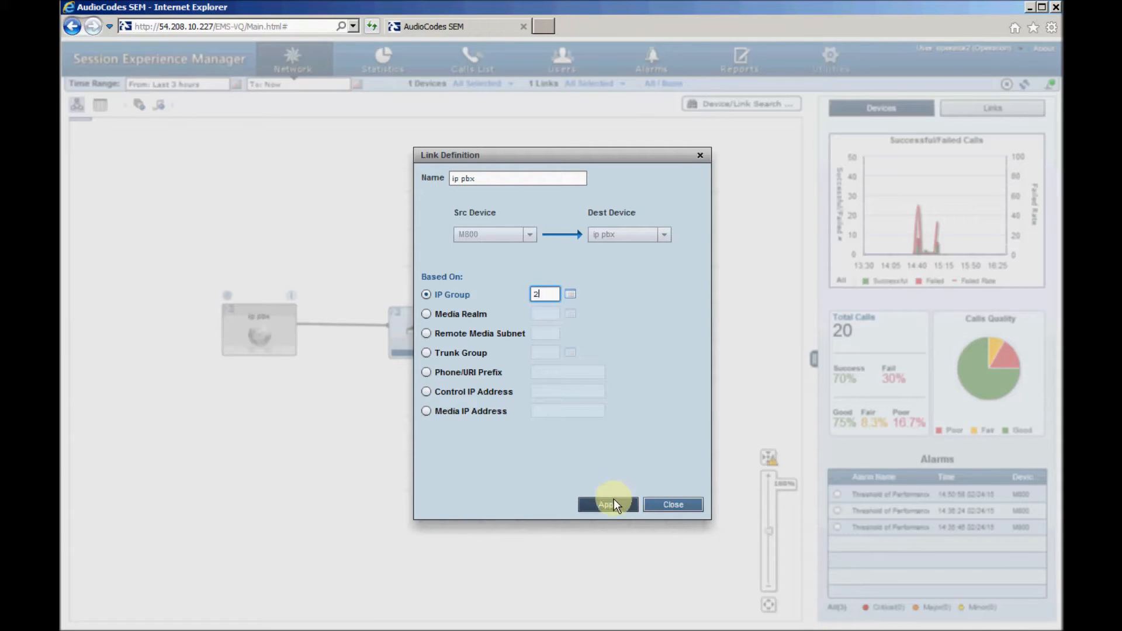
{"action": "left_click", "coordinate": [608, 504]}
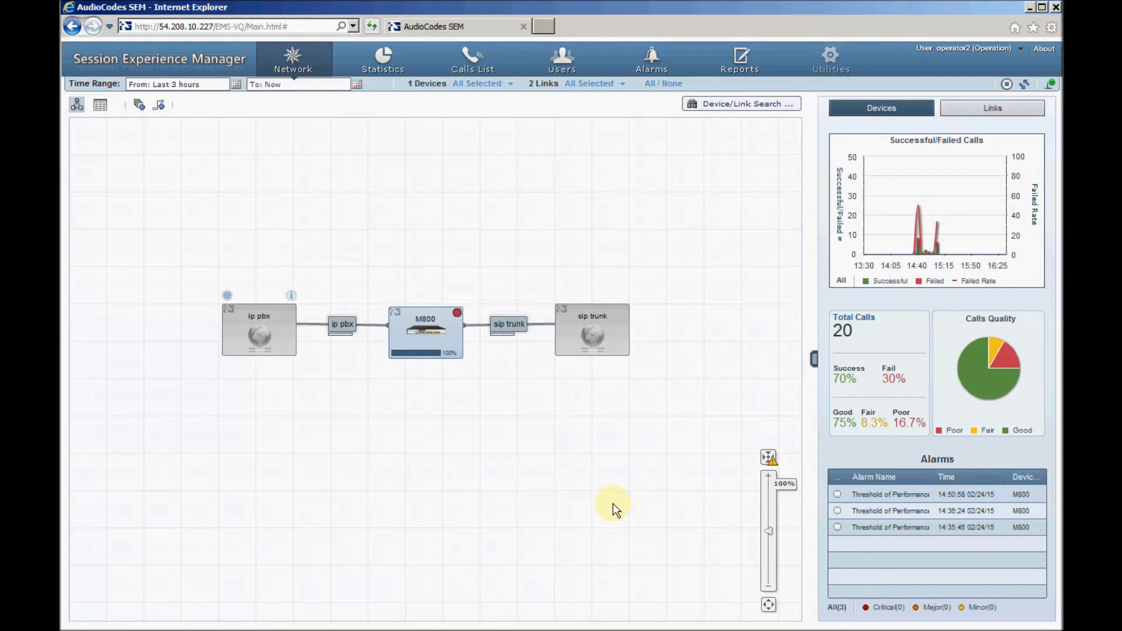
{"action": "mouse_move", "coordinate": [766, 451]}
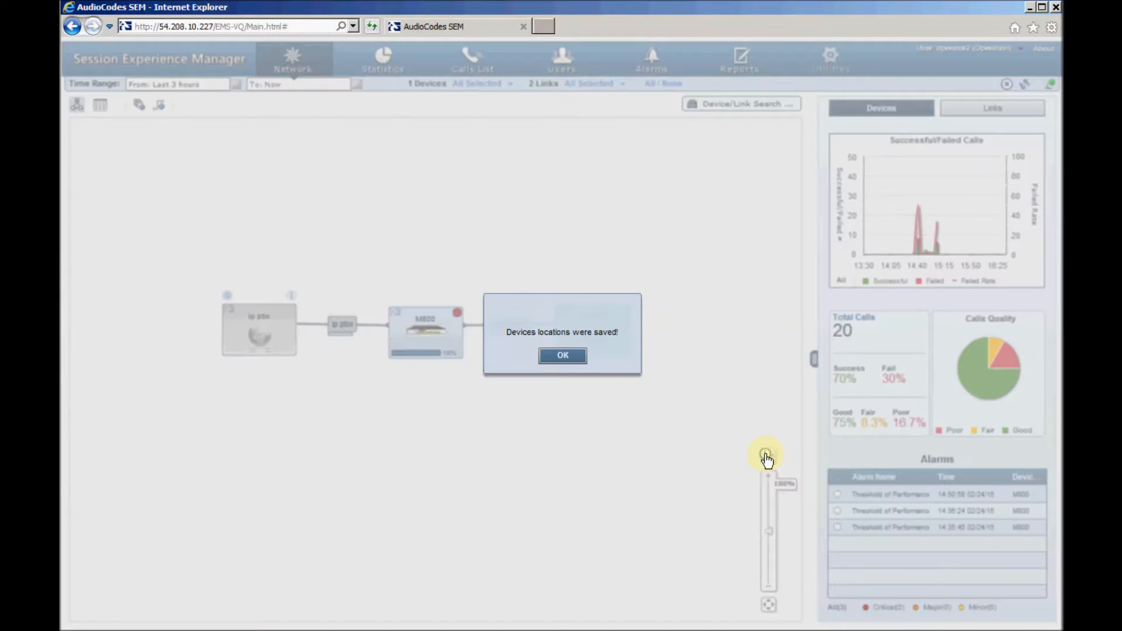
- Confirm the 'Devices locations were saved!' message for the map layout
{"action": "left_click", "coordinate": [561, 356]}
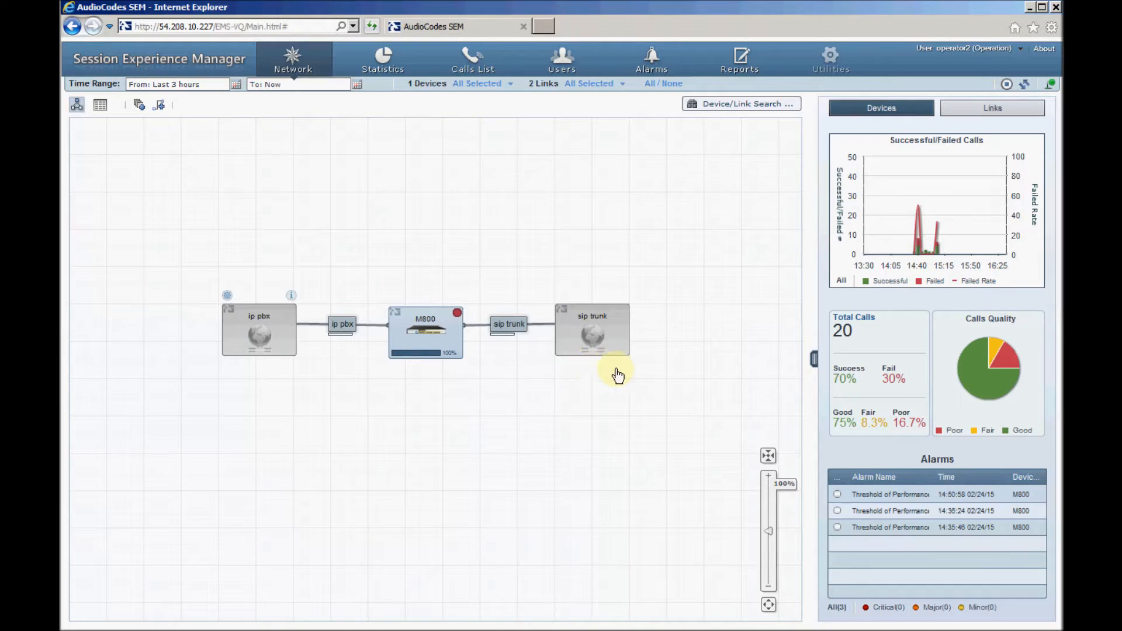
{"action": "mouse_move", "coordinate": [921, 247]}
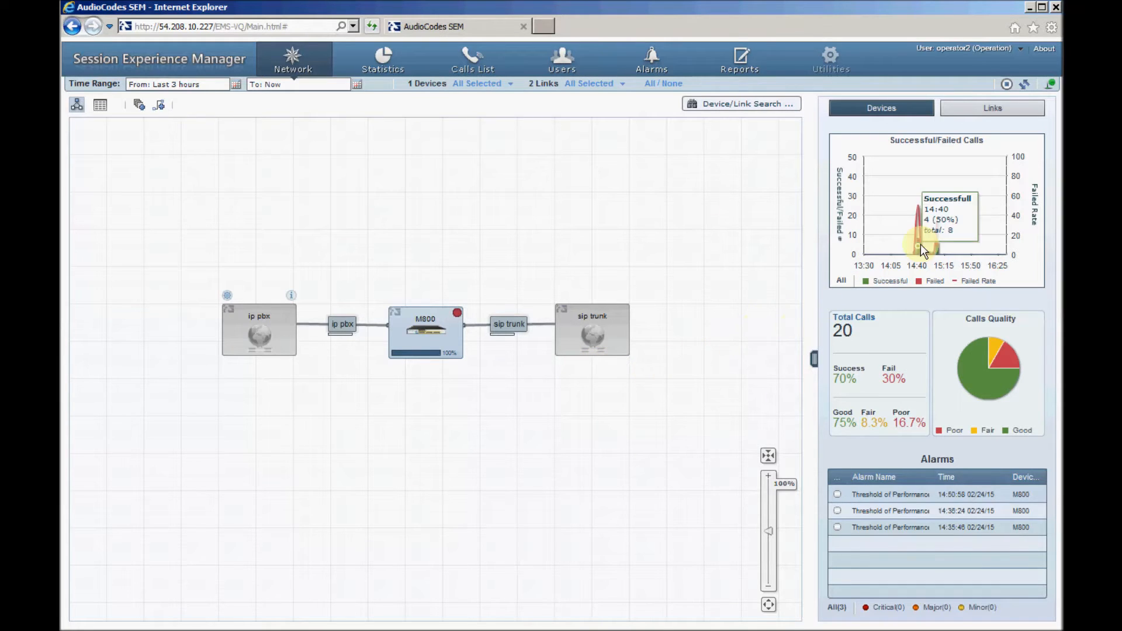
{"action": "mouse_move", "coordinate": [981, 217]}
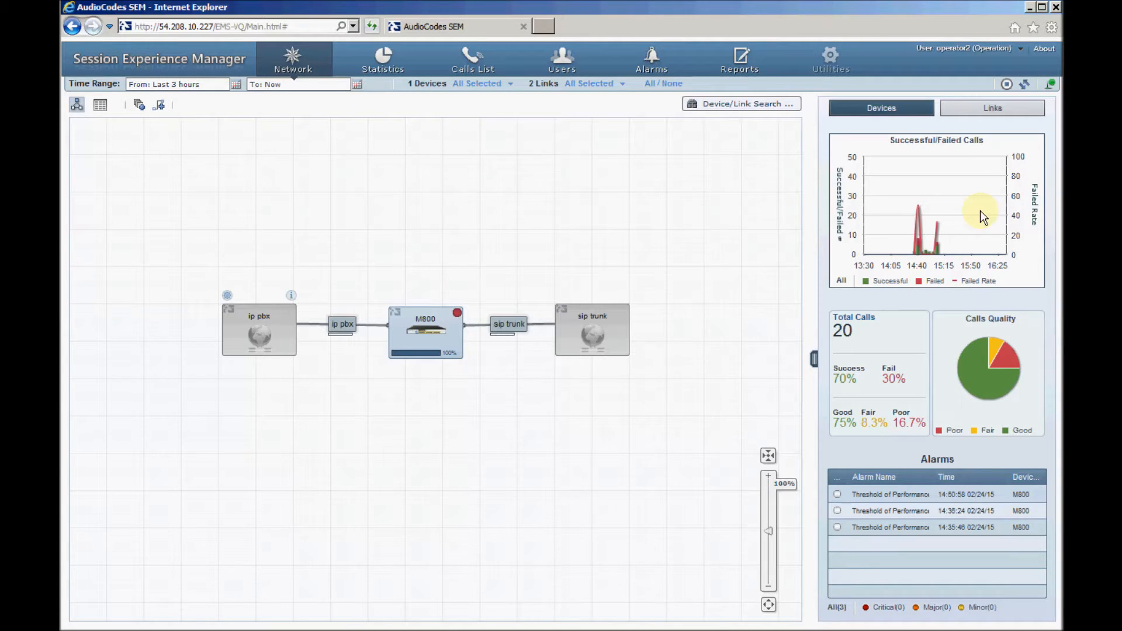
{"action": "mouse_move", "coordinate": [1019, 343]}
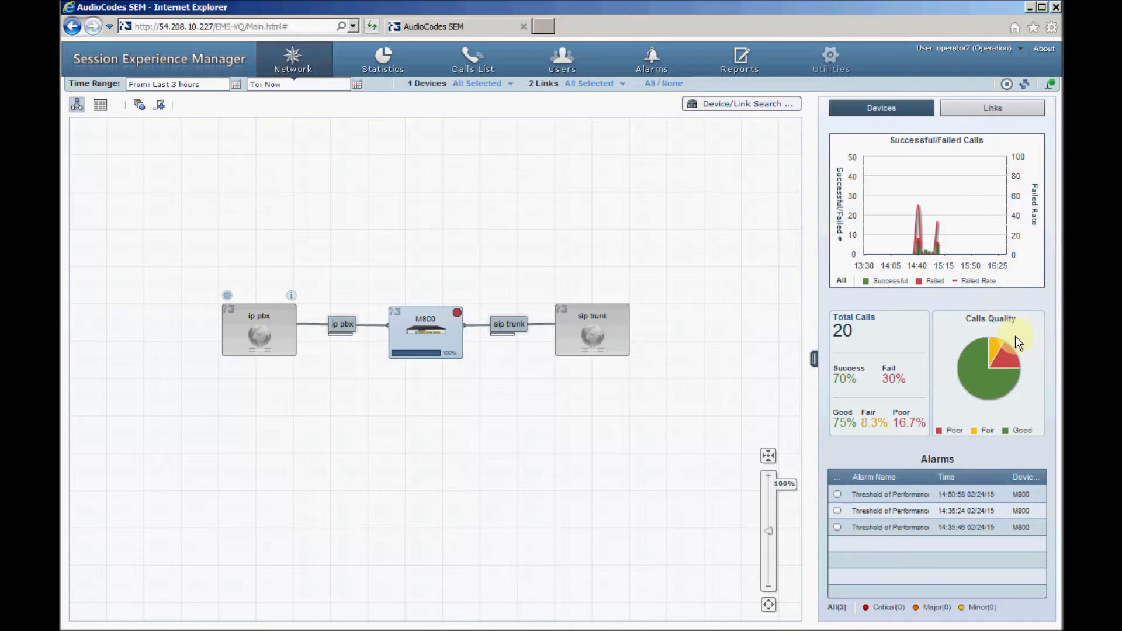
{"action": "mouse_move", "coordinate": [991, 395]}
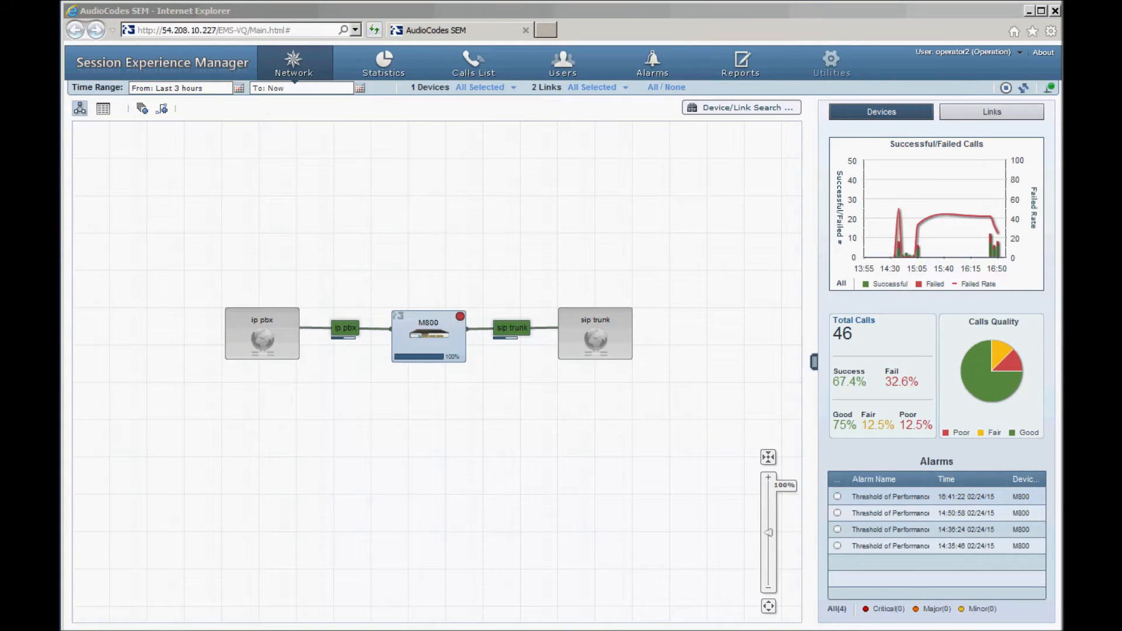
{"action": "mouse_move", "coordinate": [694, 149]}
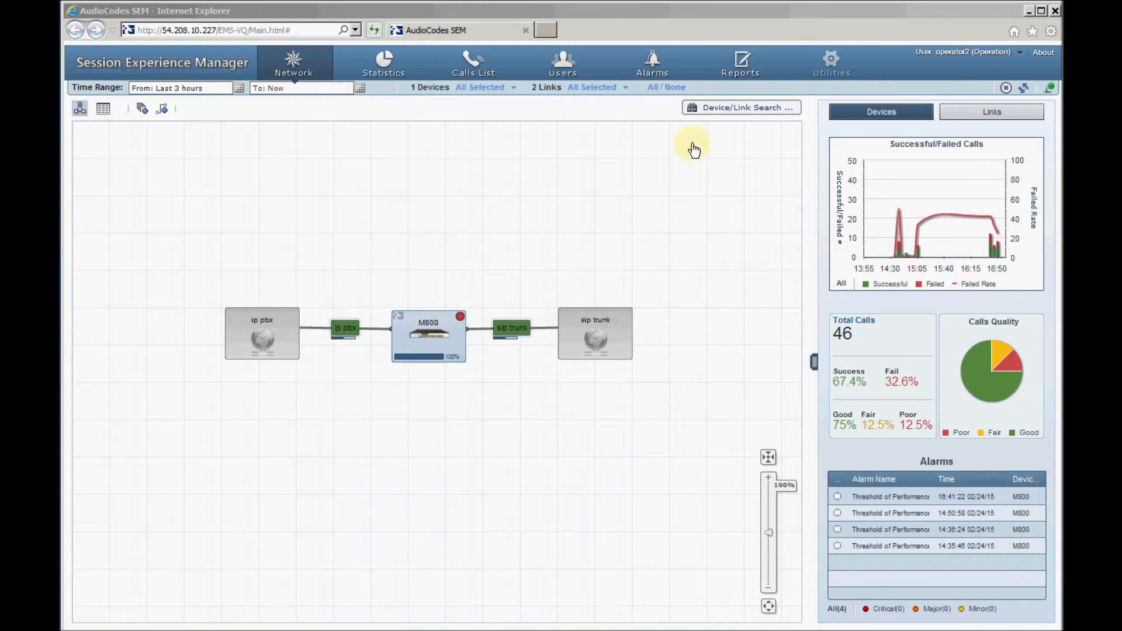
- Filter the Calls List to the Last 3 hours quick-date range and apply it
{"action": "left_click", "coordinate": [472, 64]}
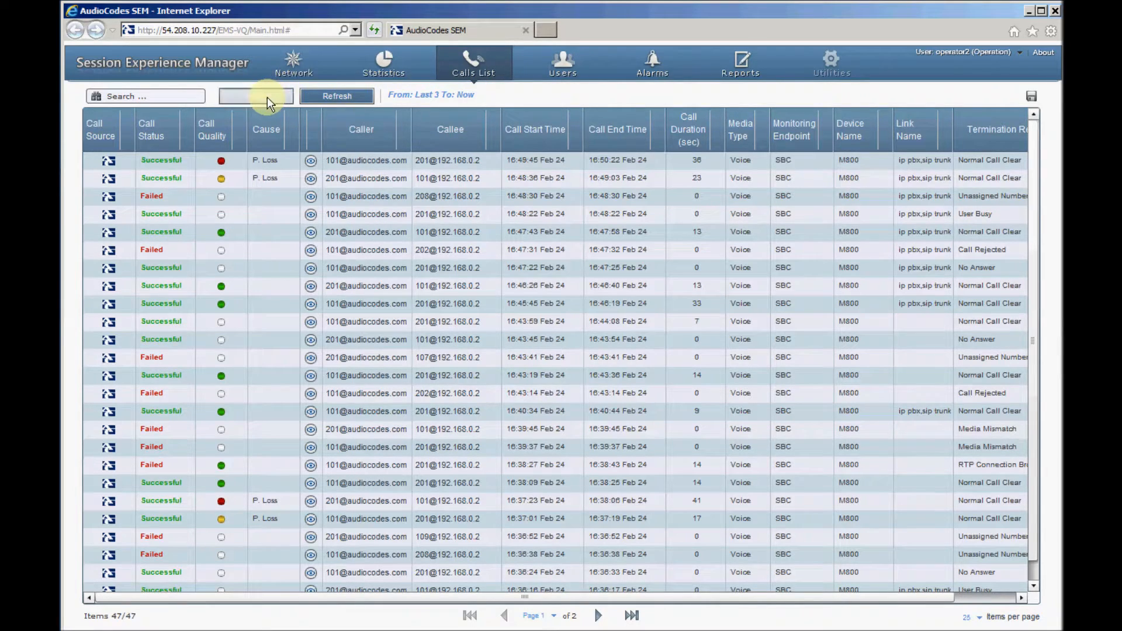
{"action": "left_click", "coordinate": [256, 95]}
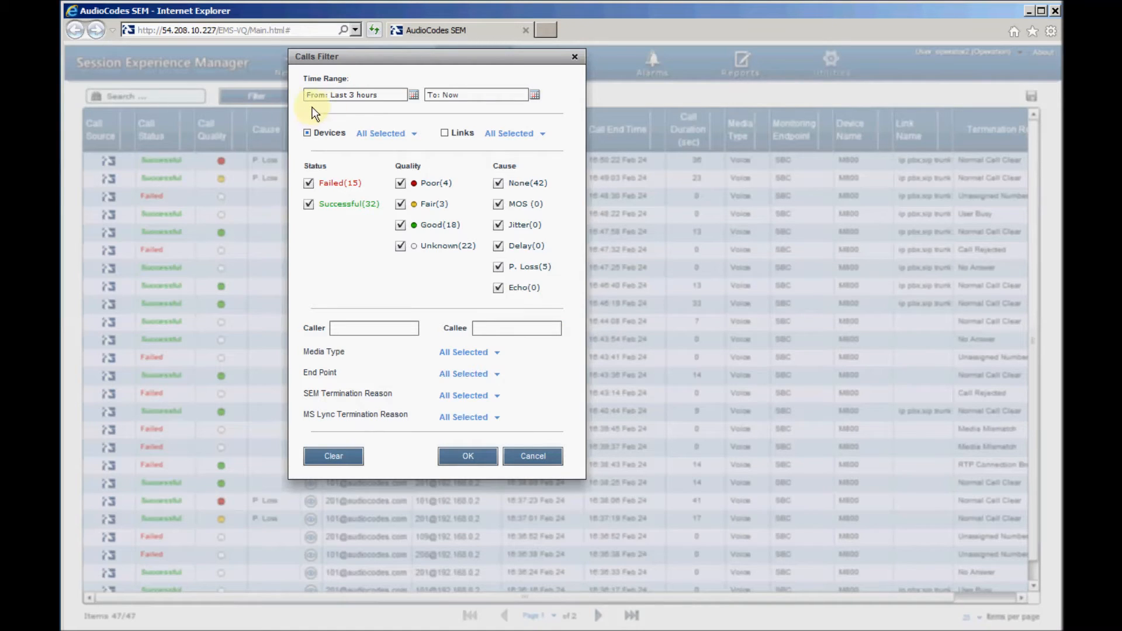
{"action": "left_click", "coordinate": [414, 95]}
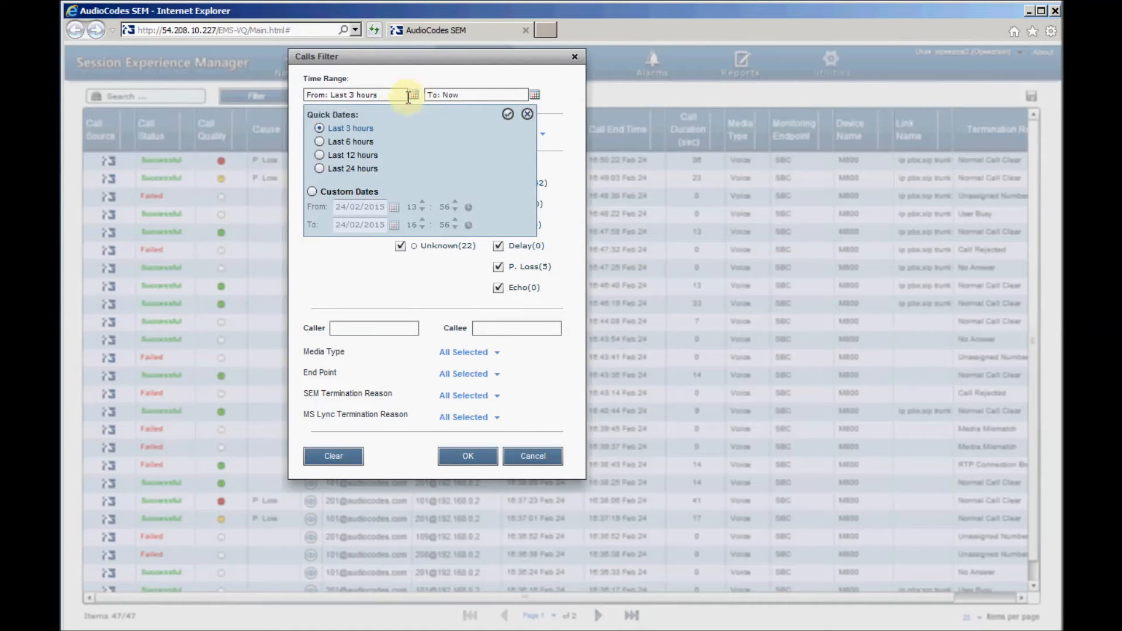
{"action": "left_click", "coordinate": [312, 191]}
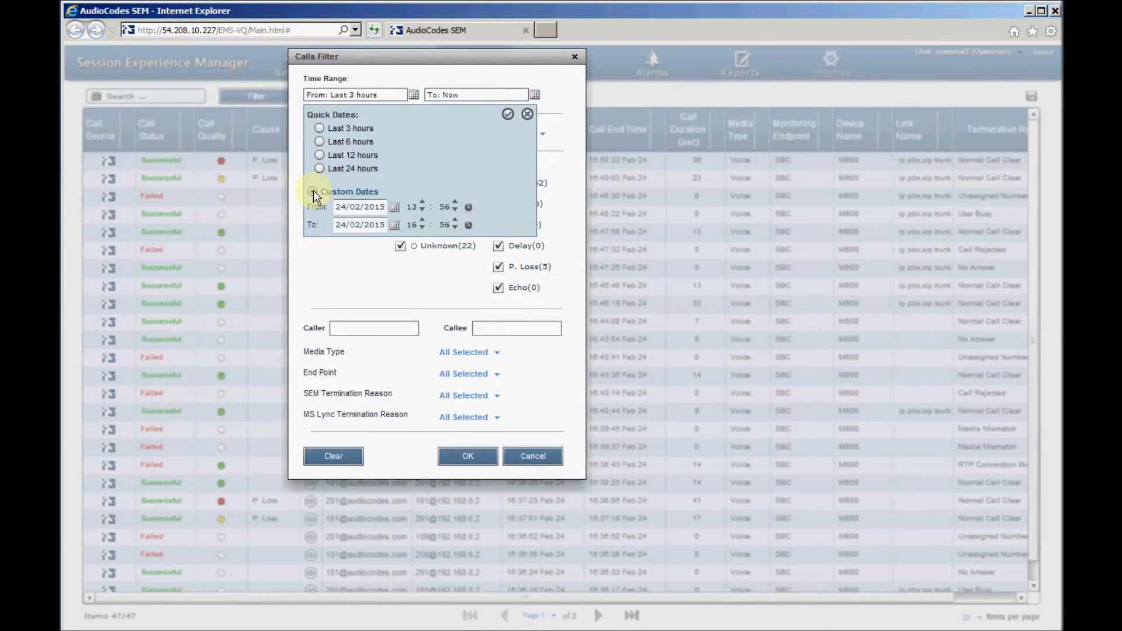
{"action": "left_click", "coordinate": [319, 156]}
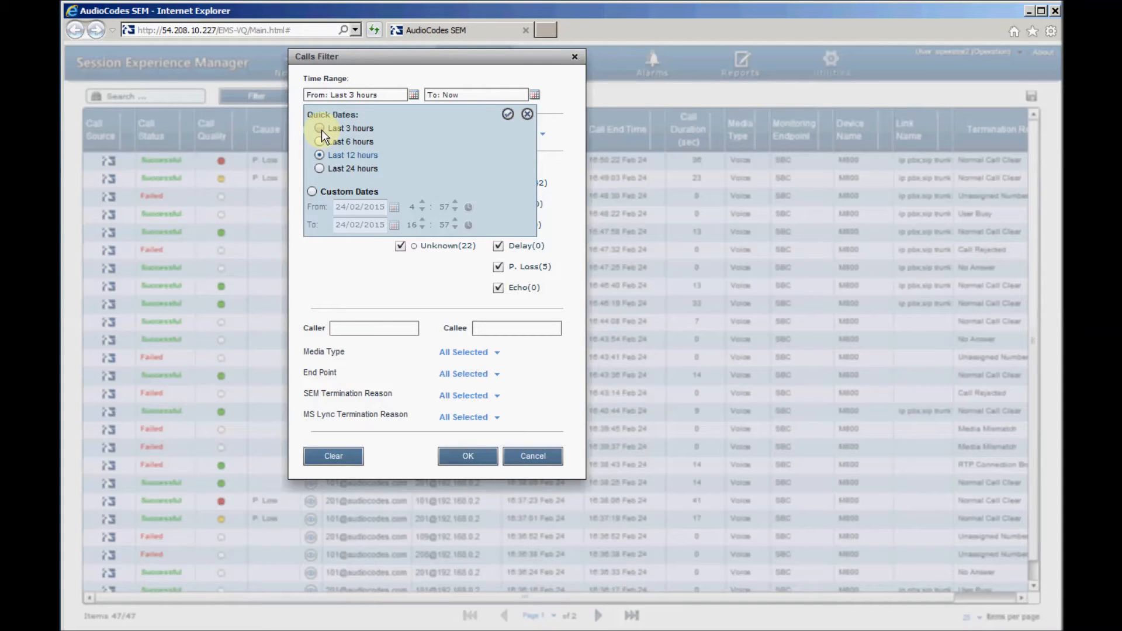
{"action": "left_click", "coordinate": [526, 114]}
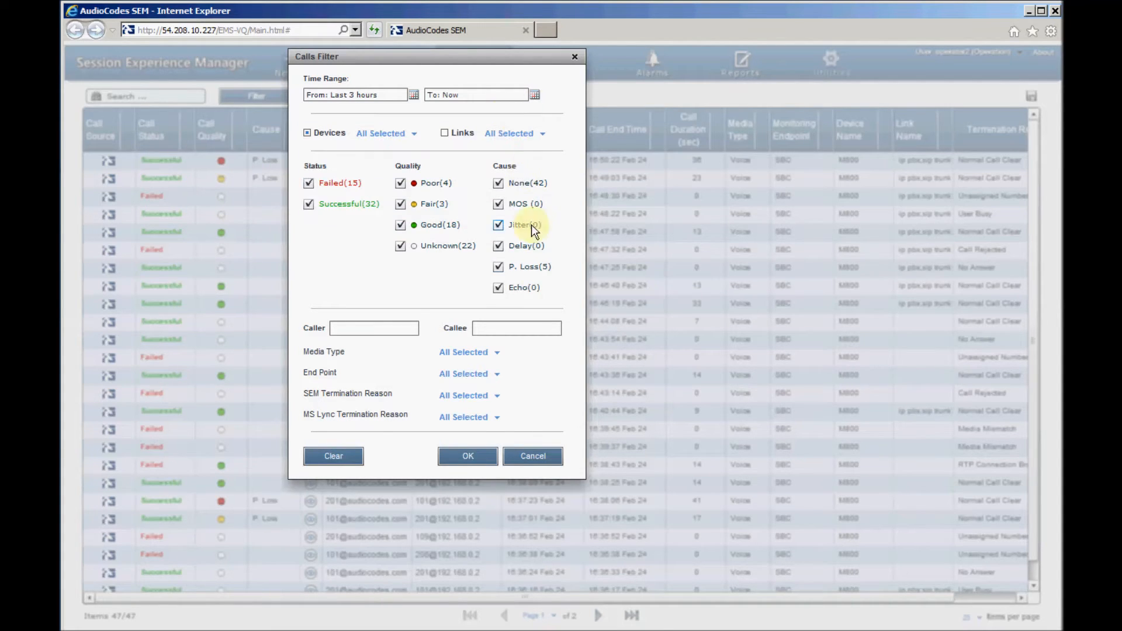
{"action": "left_click", "coordinate": [467, 455]}
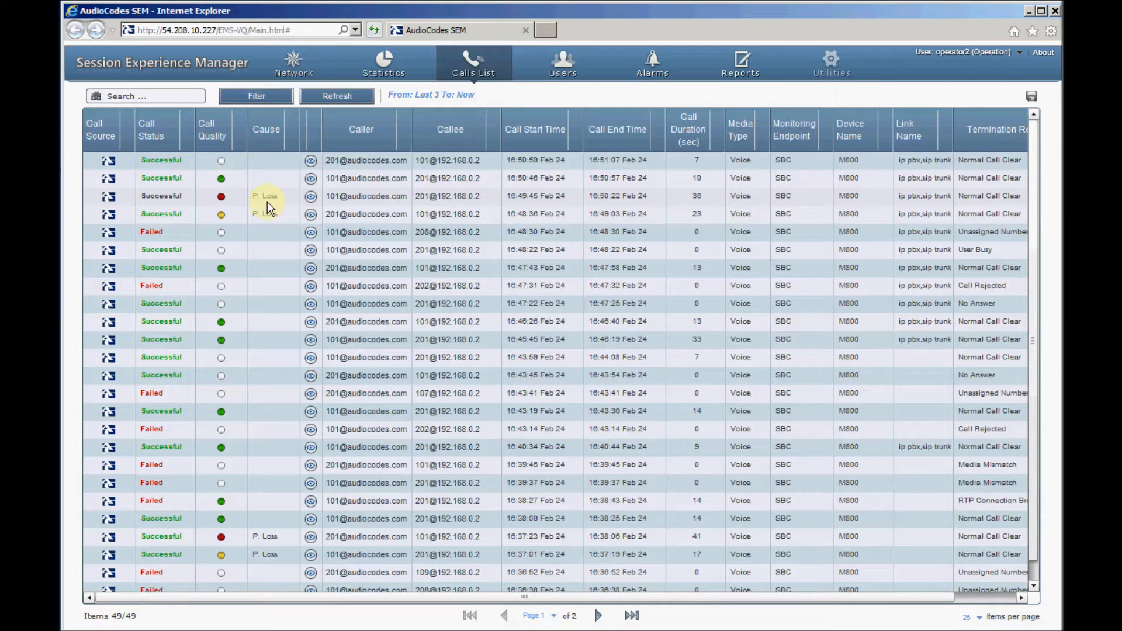
{"action": "mouse_move", "coordinate": [348, 372]}
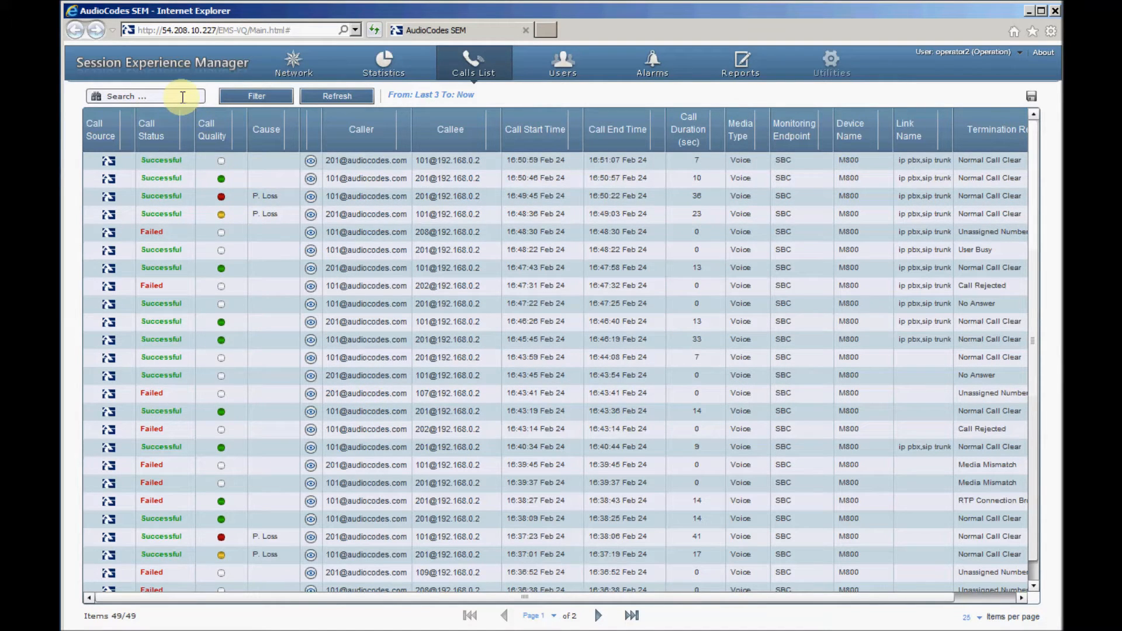
{"action": "left_click", "coordinate": [143, 96]}
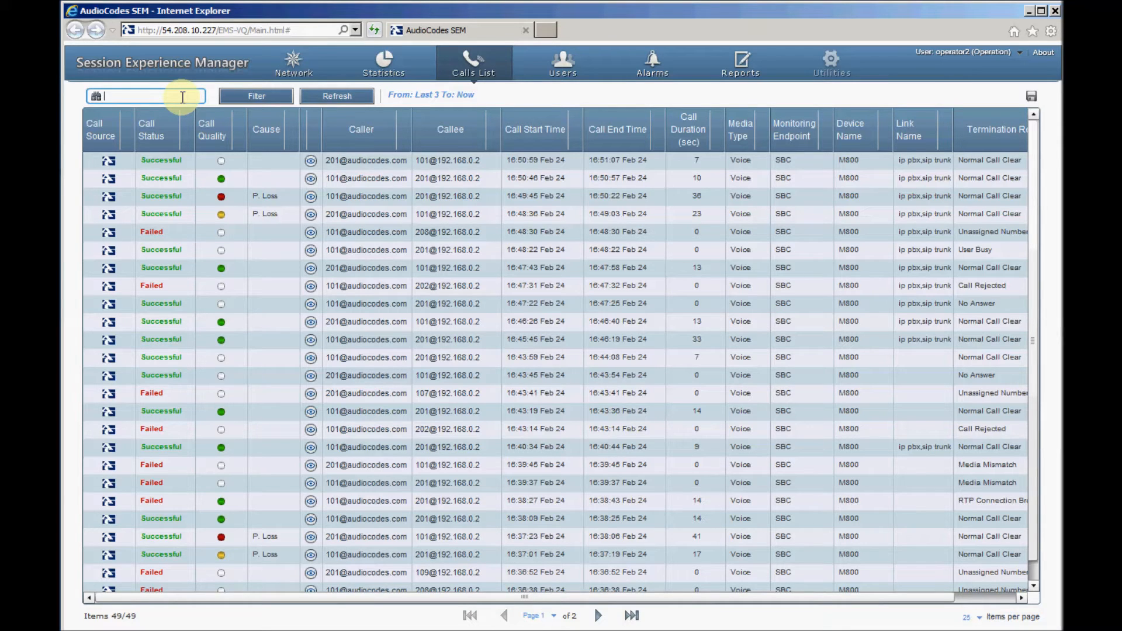
{"action": "type", "text": "1"}
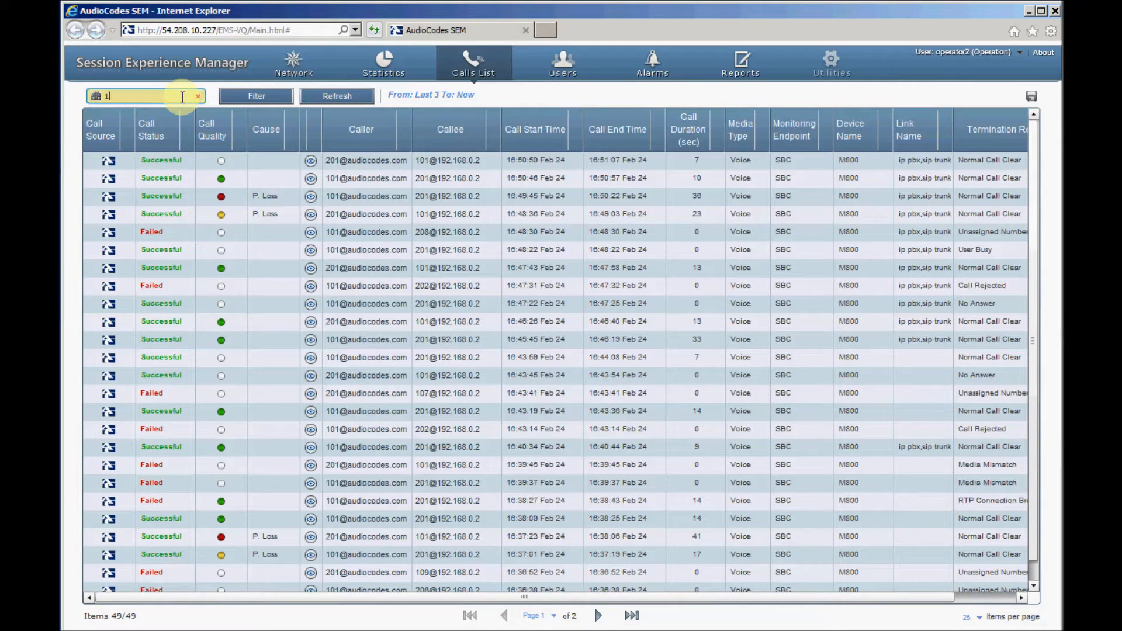
{"action": "type", "text": "01"}
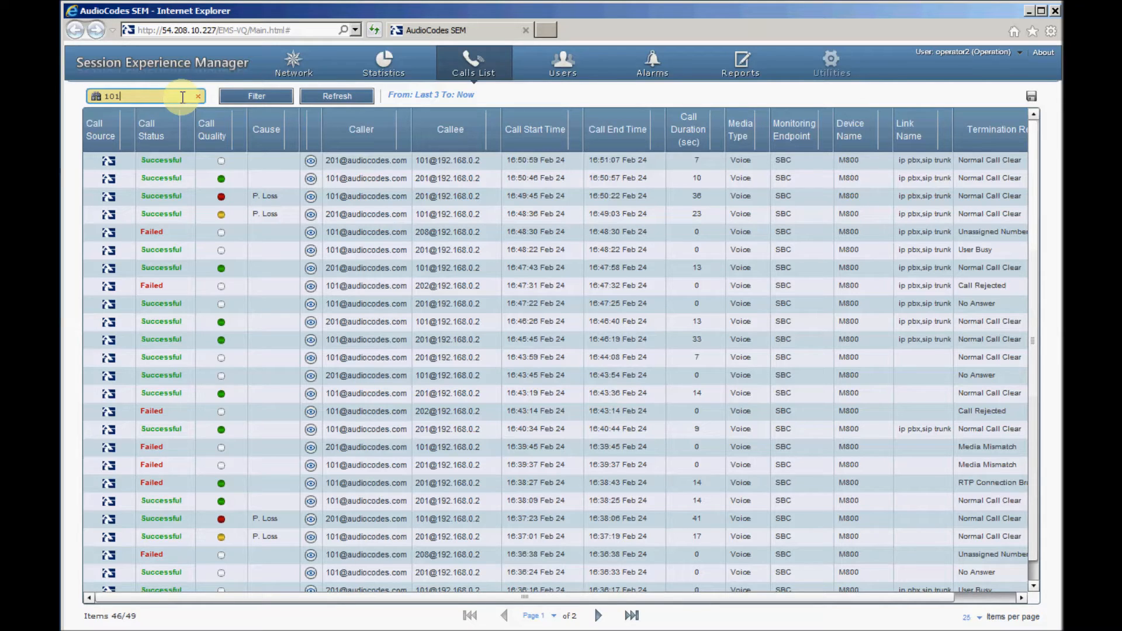
{"action": "type", "text": "s"}
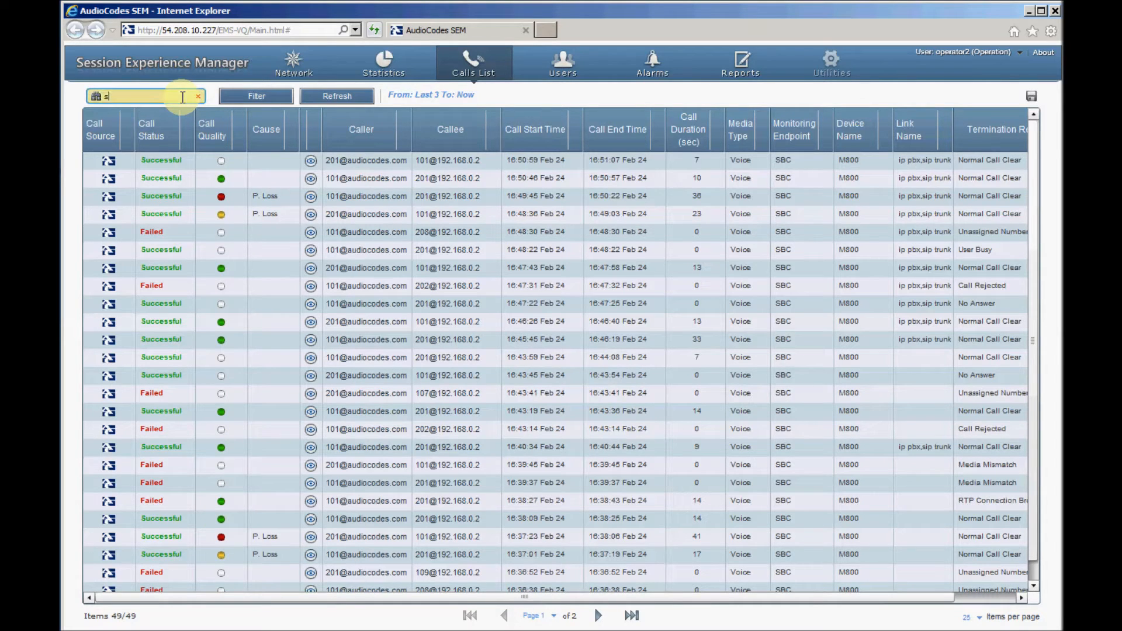
{"action": "type", "text": "ip trunk"}
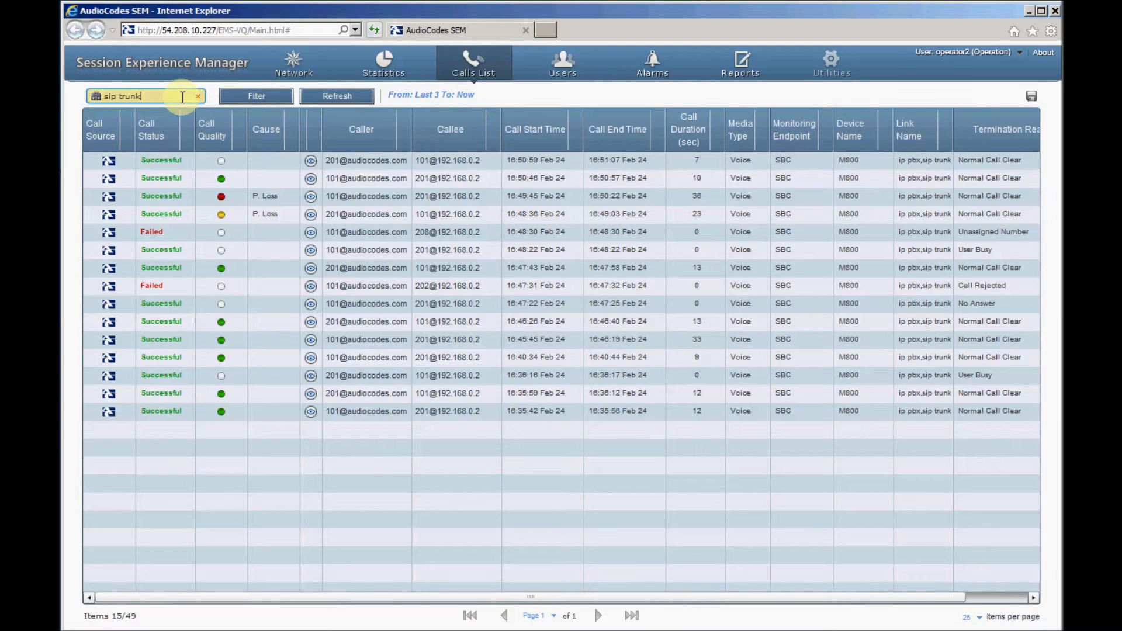
{"action": "key", "text": "BackSpace"}
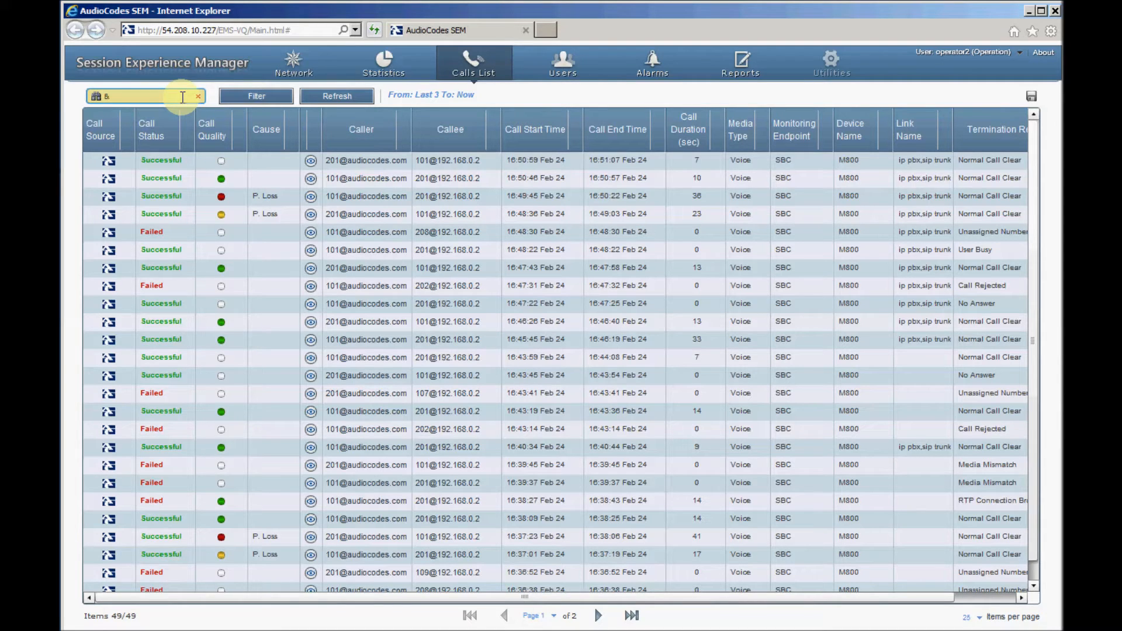
{"action": "type", "text": "1018"}
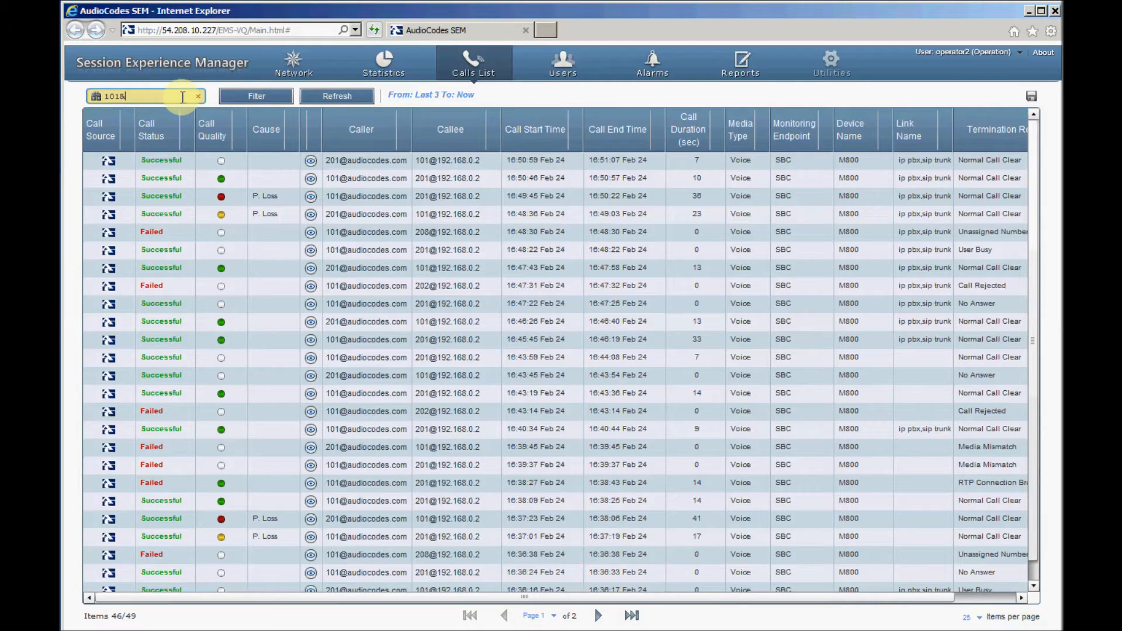
{"action": "type", "text": "101&sip tr"}
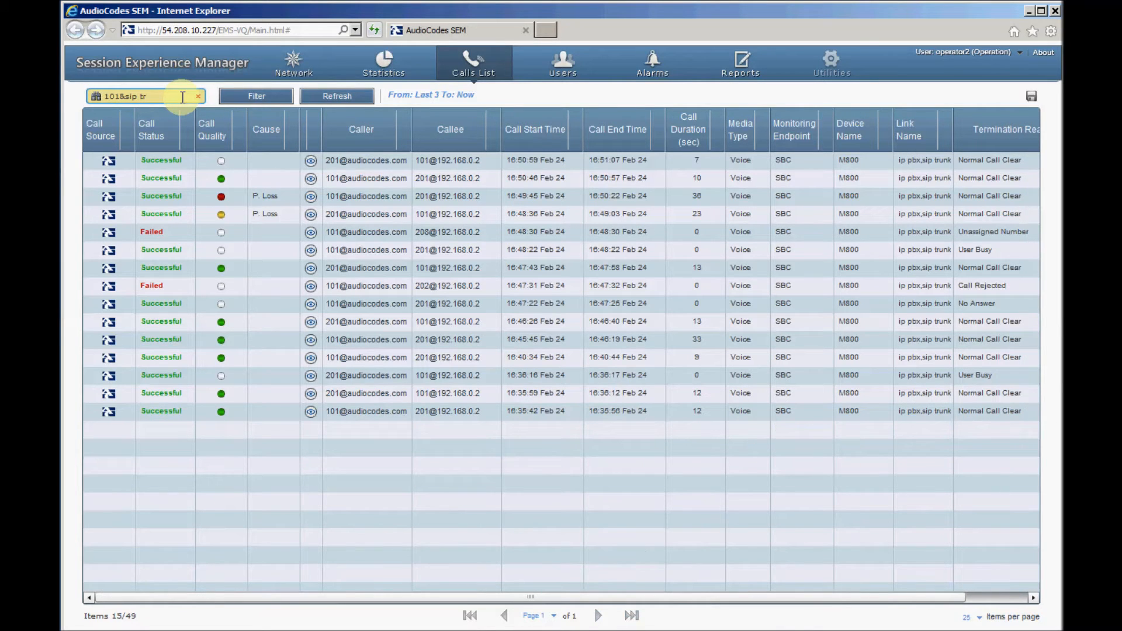
{"action": "type", "text": "unk"}
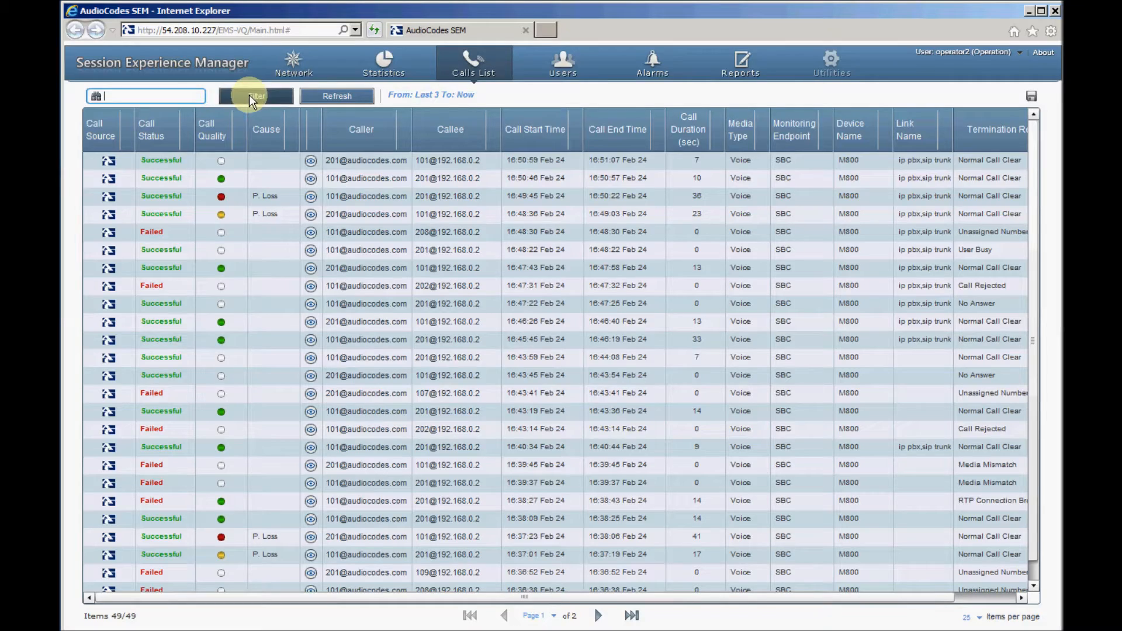
- Filter calls to the Last 24 hours with Successful unchecked, showing failed calls only
{"action": "left_click", "coordinate": [255, 96]}
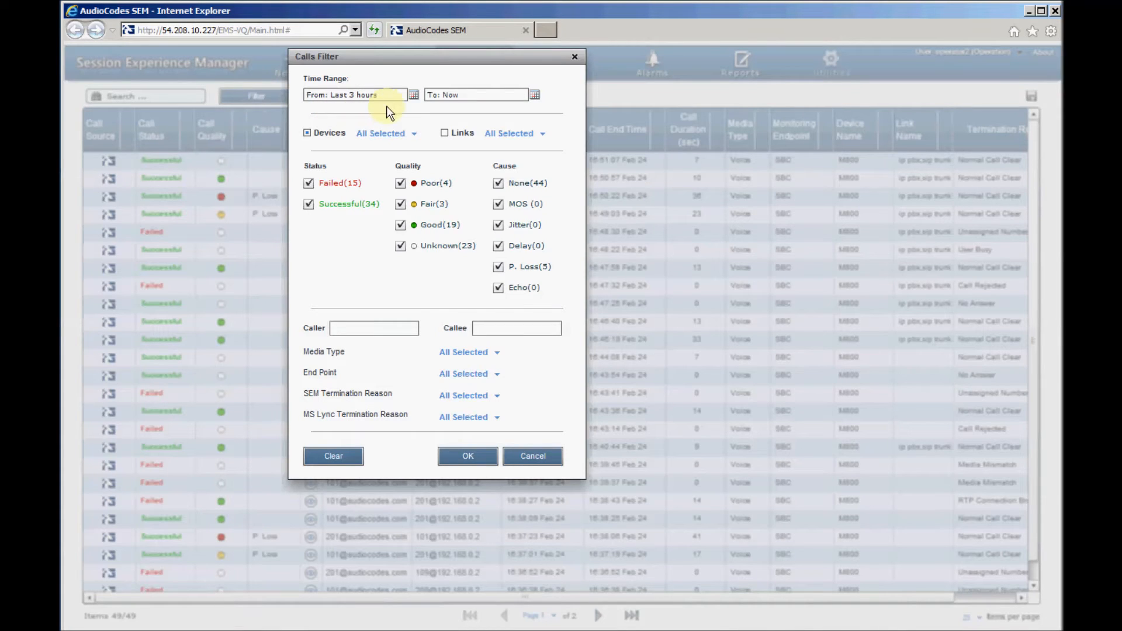
{"action": "left_click", "coordinate": [413, 95]}
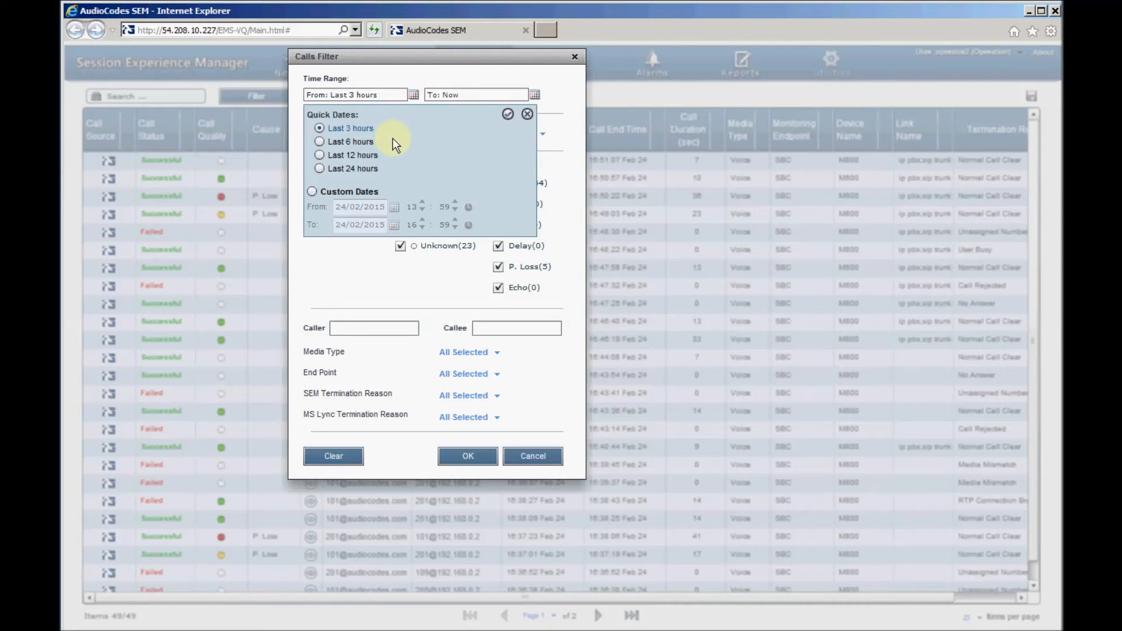
{"action": "mouse_move", "coordinate": [384, 170]}
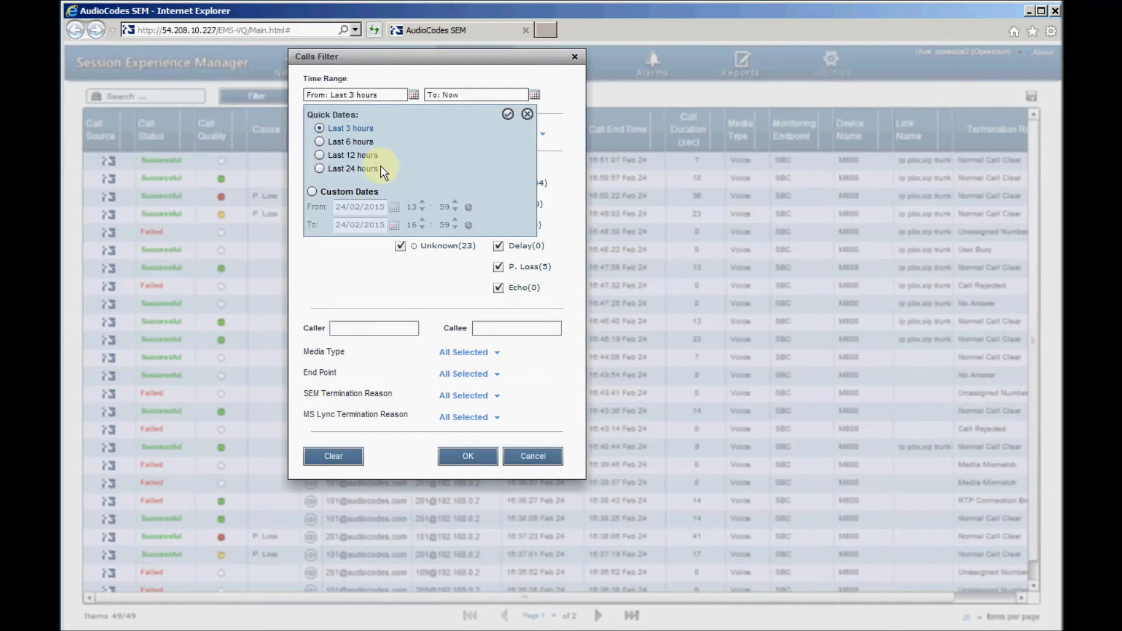
{"action": "mouse_move", "coordinate": [489, 133]}
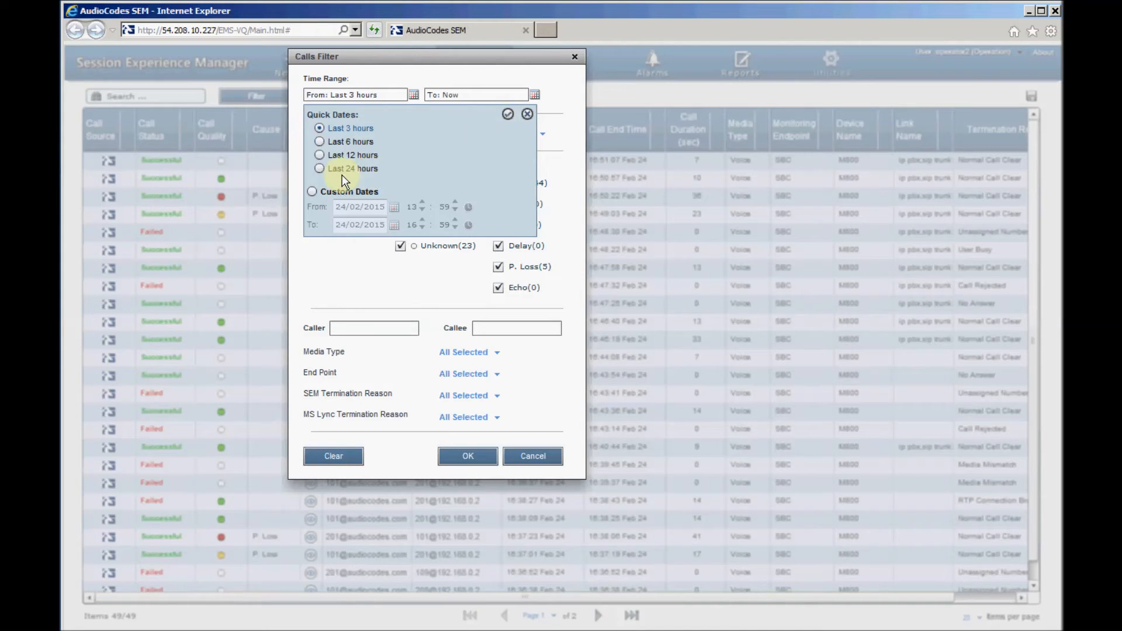
{"action": "left_click", "coordinate": [319, 169]}
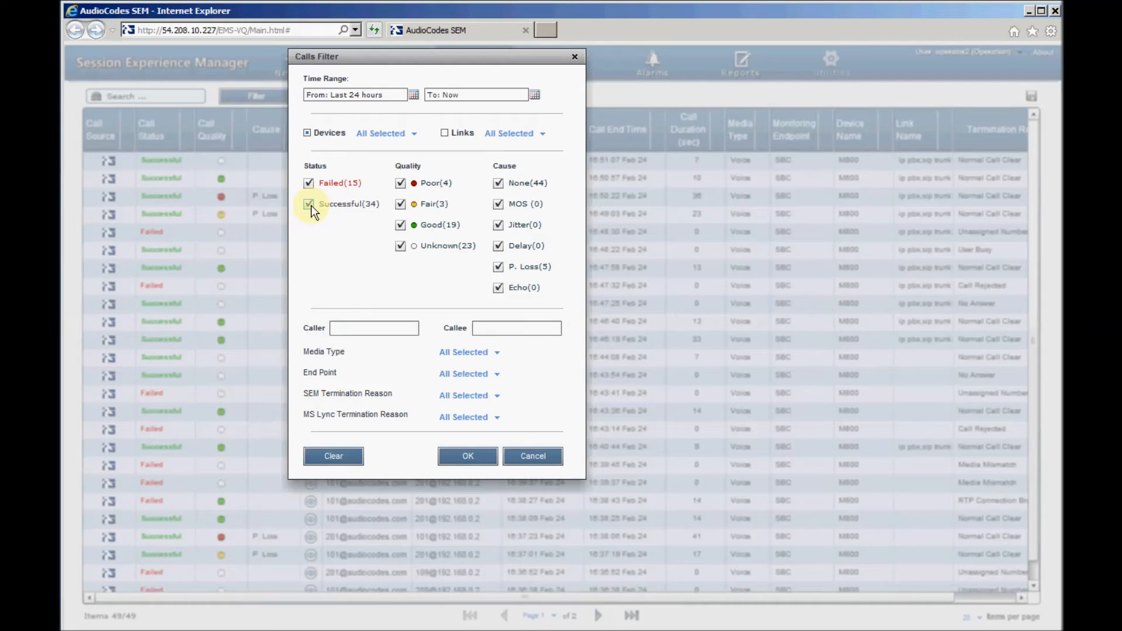
{"action": "left_click", "coordinate": [309, 204]}
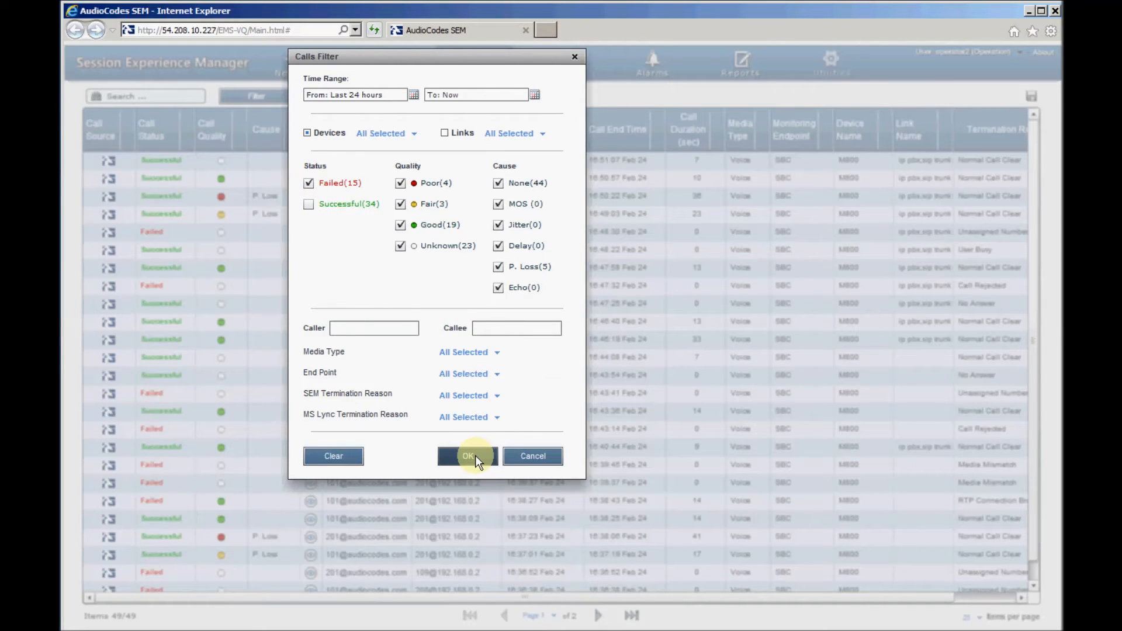
{"action": "left_click", "coordinate": [467, 455]}
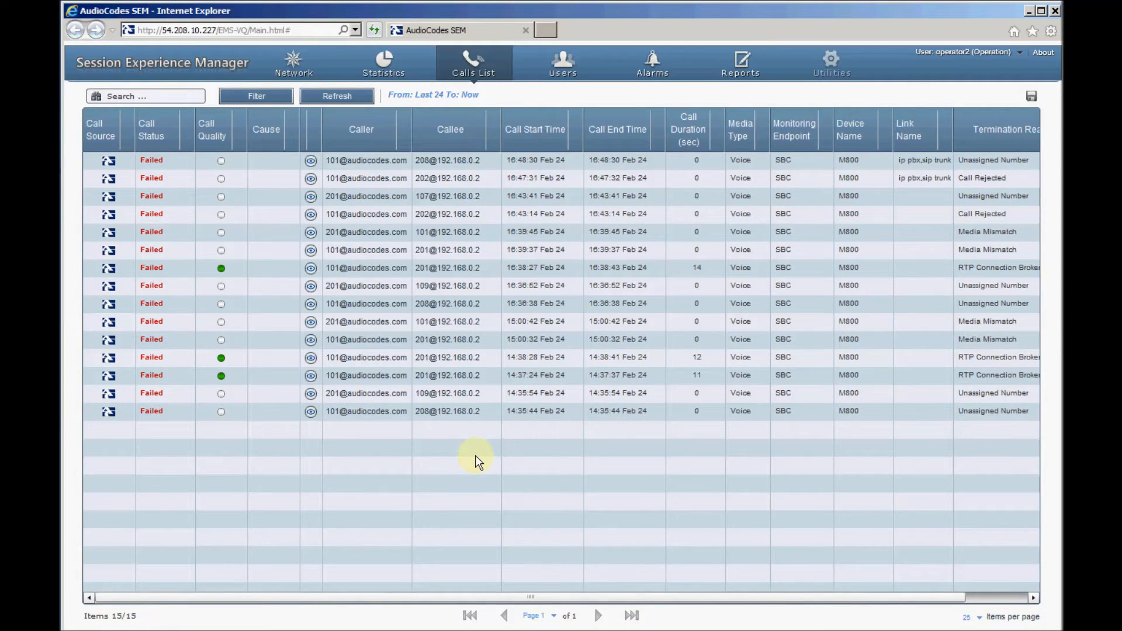
{"action": "mouse_move", "coordinate": [498, 490]}
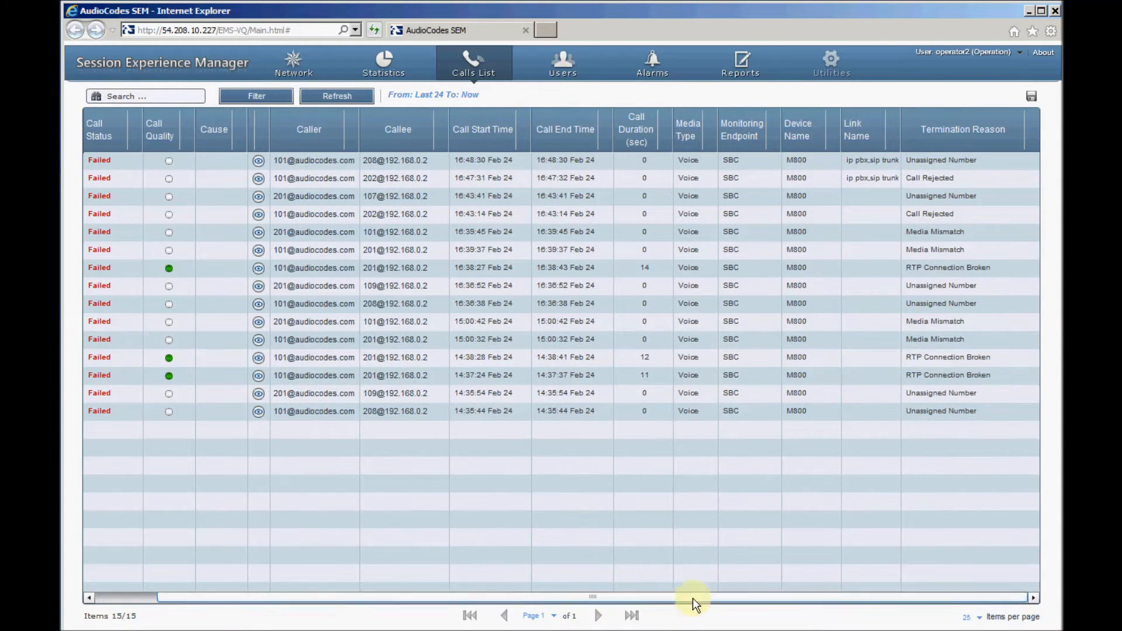
- Review the Termination Reason column and reapply the call filter unchanged
{"action": "left_click", "coordinate": [962, 129]}
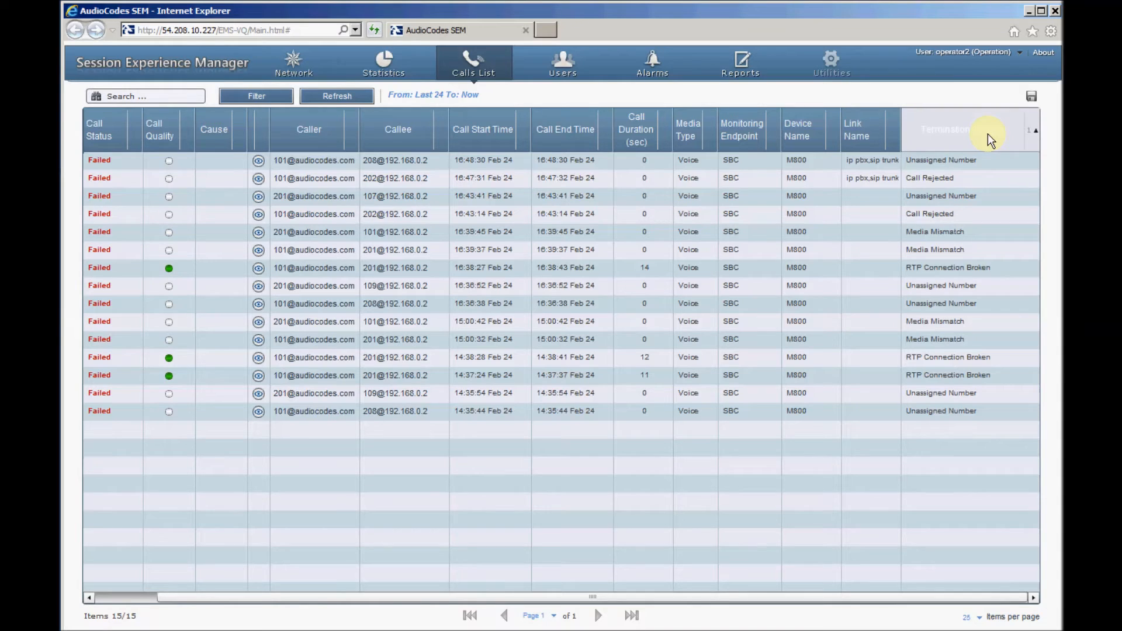
{"action": "mouse_move", "coordinate": [991, 141]}
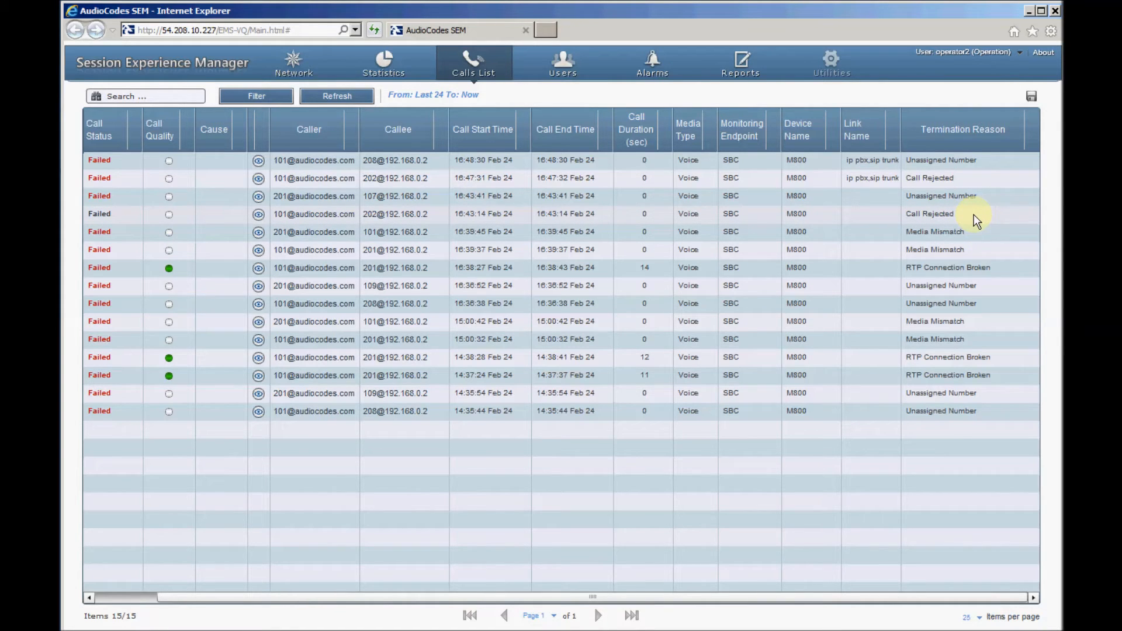
{"action": "mouse_move", "coordinate": [625, 169]}
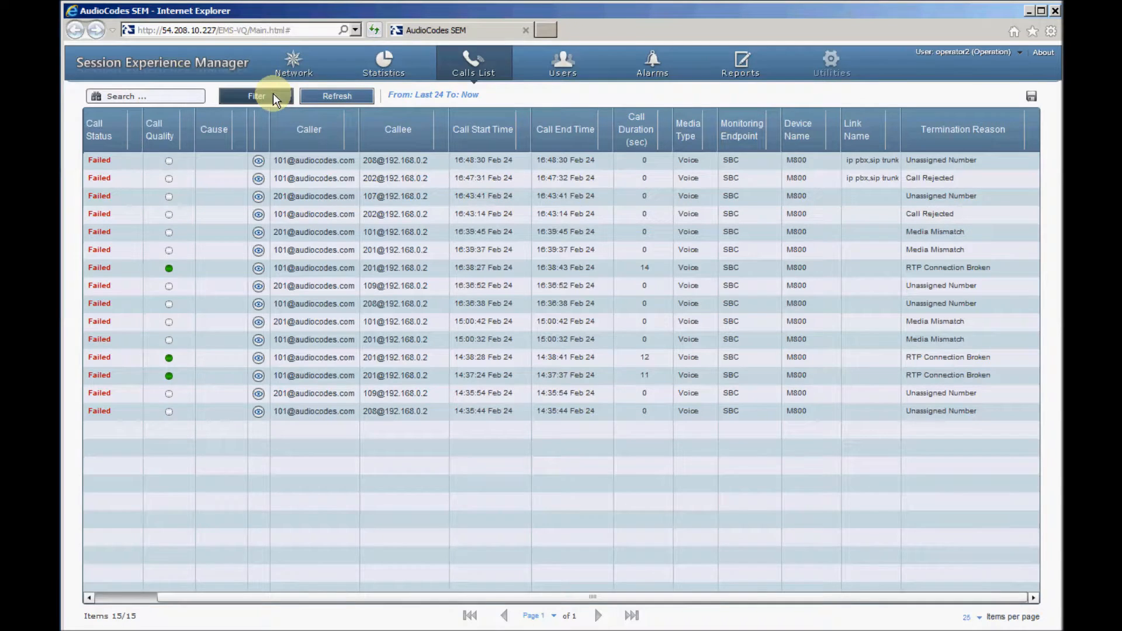
{"action": "left_click", "coordinate": [255, 96]}
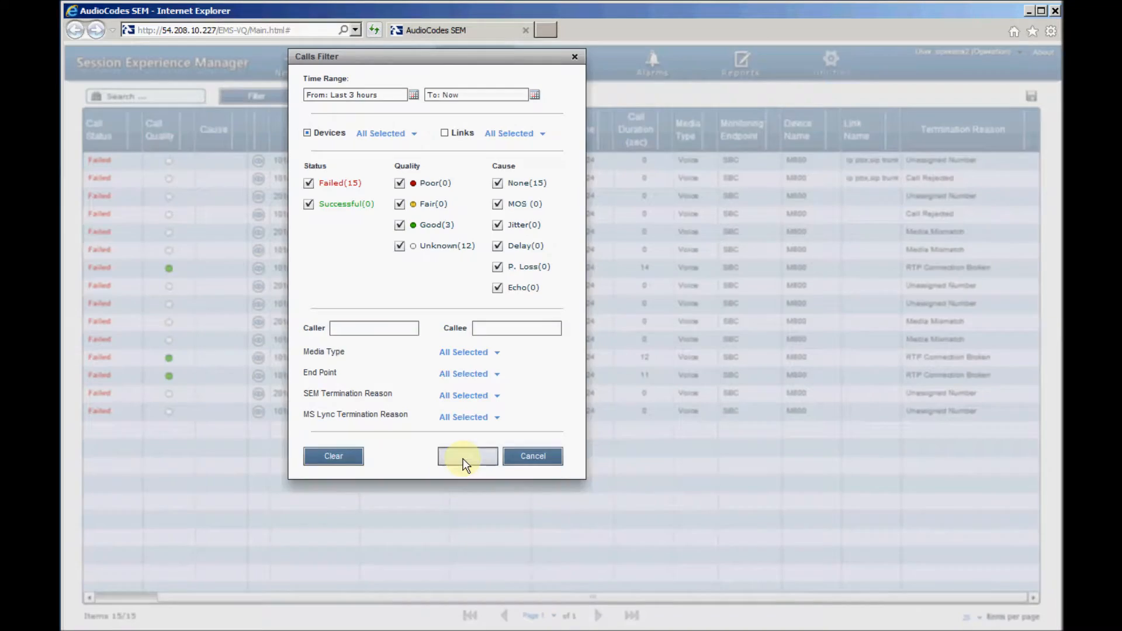
{"action": "left_click", "coordinate": [467, 456]}
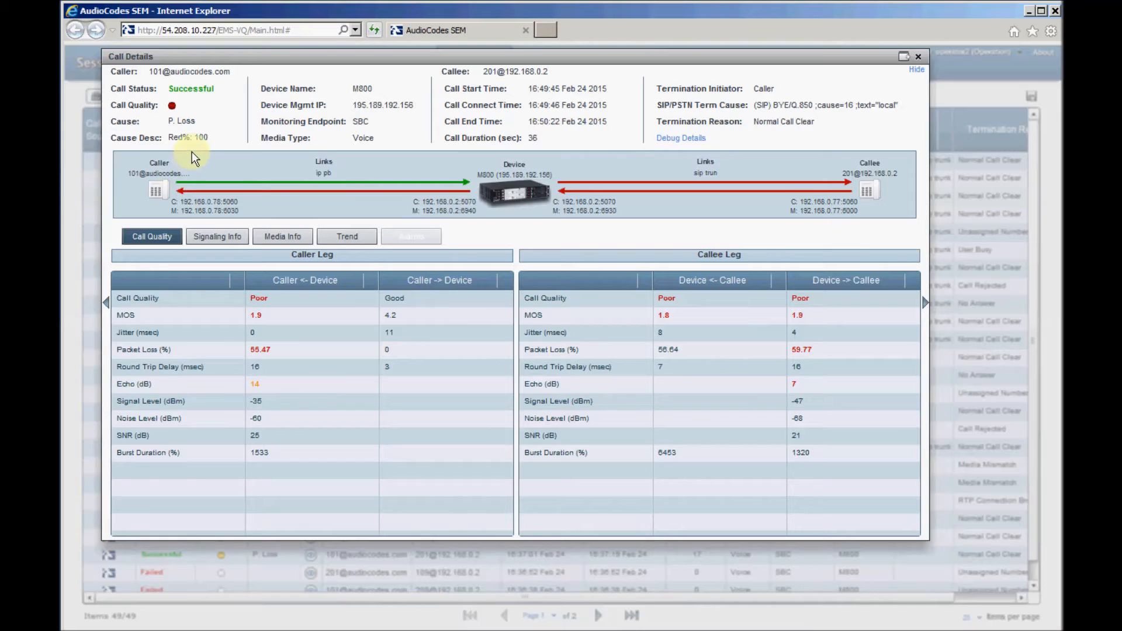
{"action": "mouse_move", "coordinate": [302, 86]}
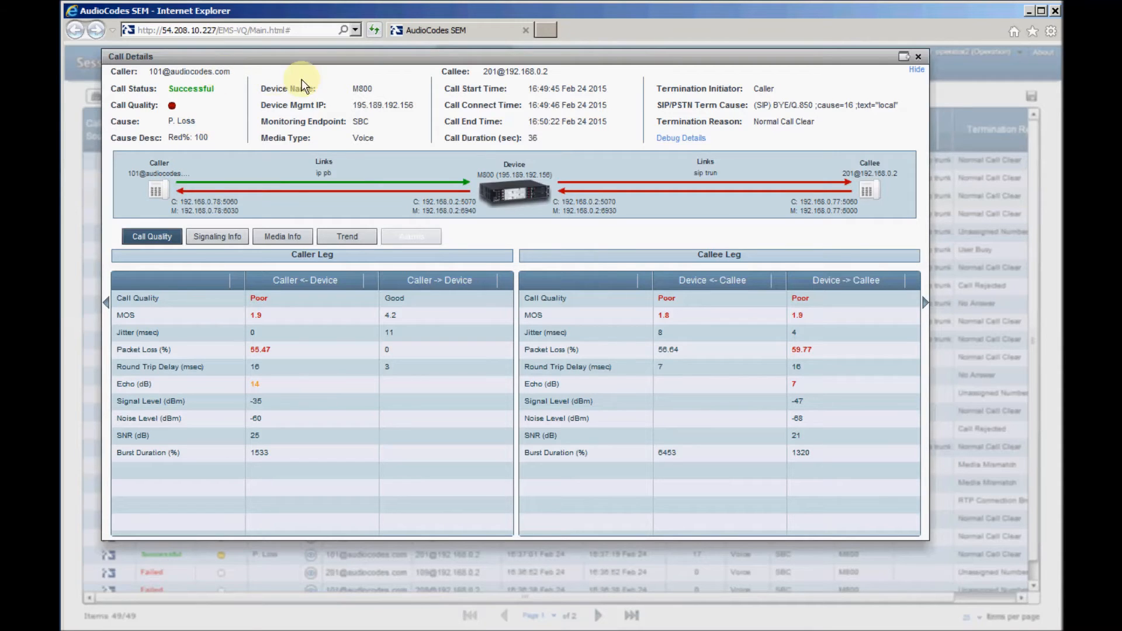
{"action": "mouse_move", "coordinate": [481, 96]}
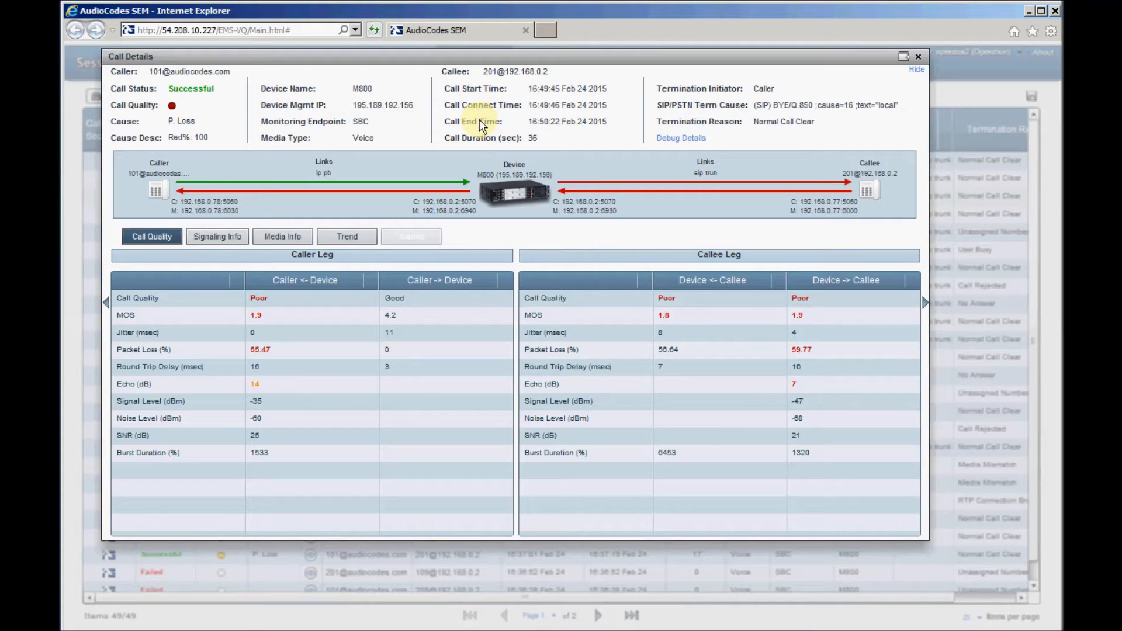
{"action": "mouse_move", "coordinate": [622, 140]}
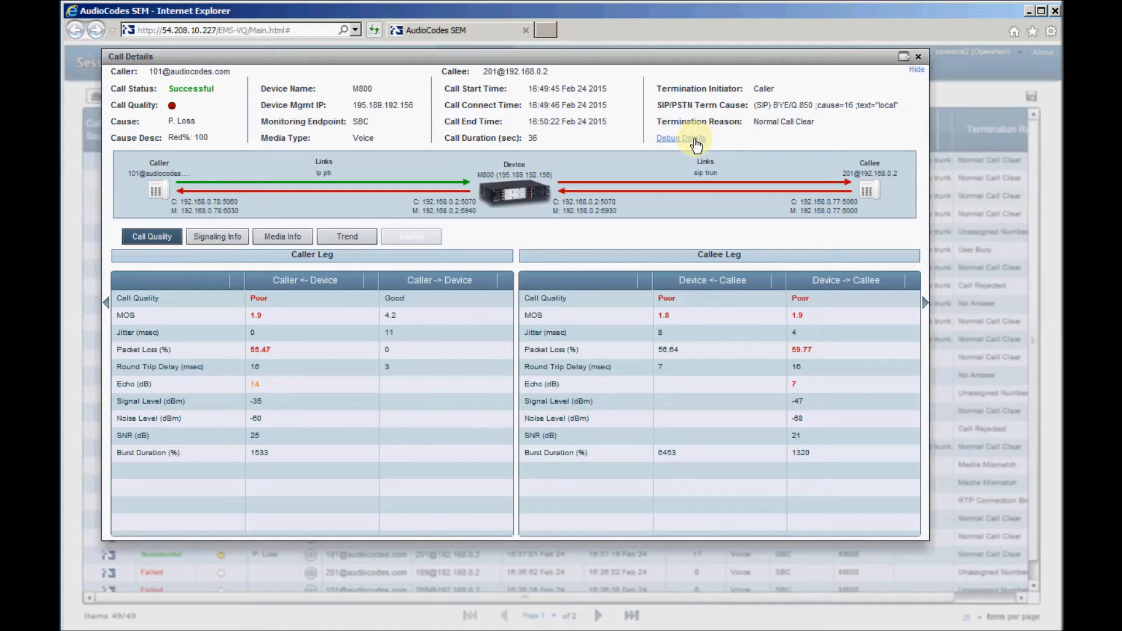
- View the Call Debug Details, then close them to return to Call Details
{"action": "left_click", "coordinate": [680, 138]}
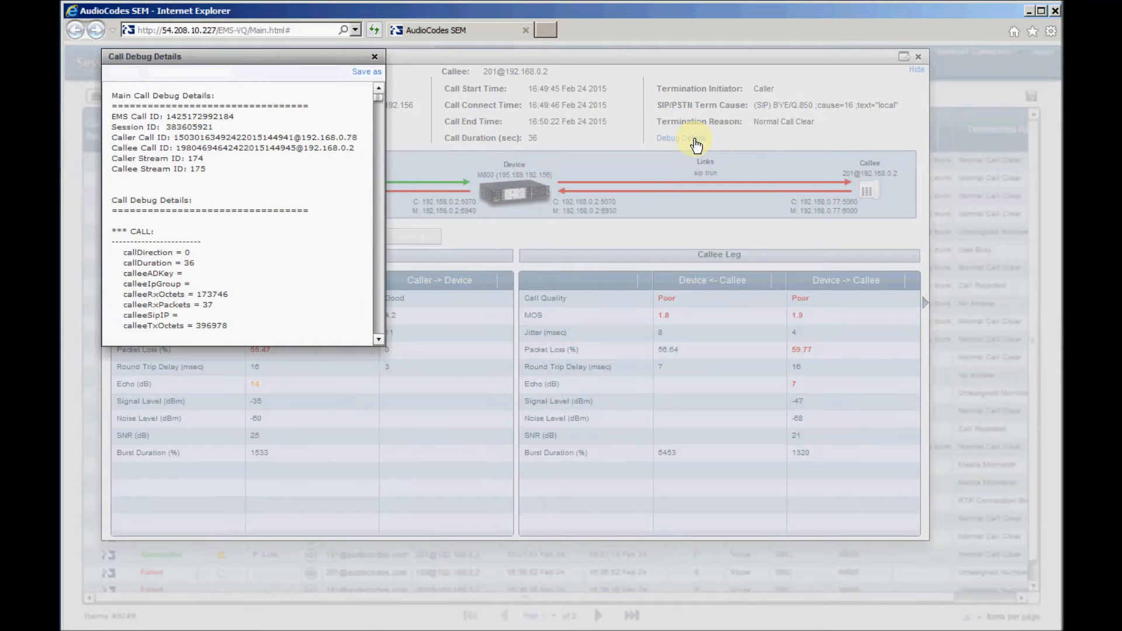
{"action": "scroll", "scroll_direction": "down", "scroll_amount": 3}
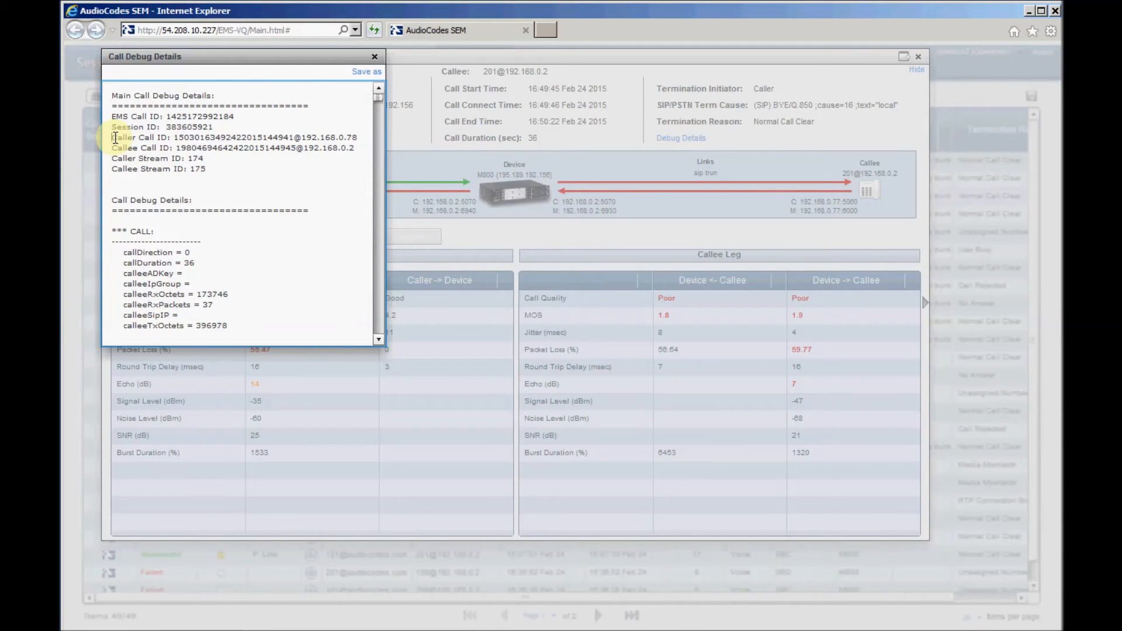
{"action": "left_click_drag", "start_coordinate": [111, 137], "coordinate": [358, 148]}
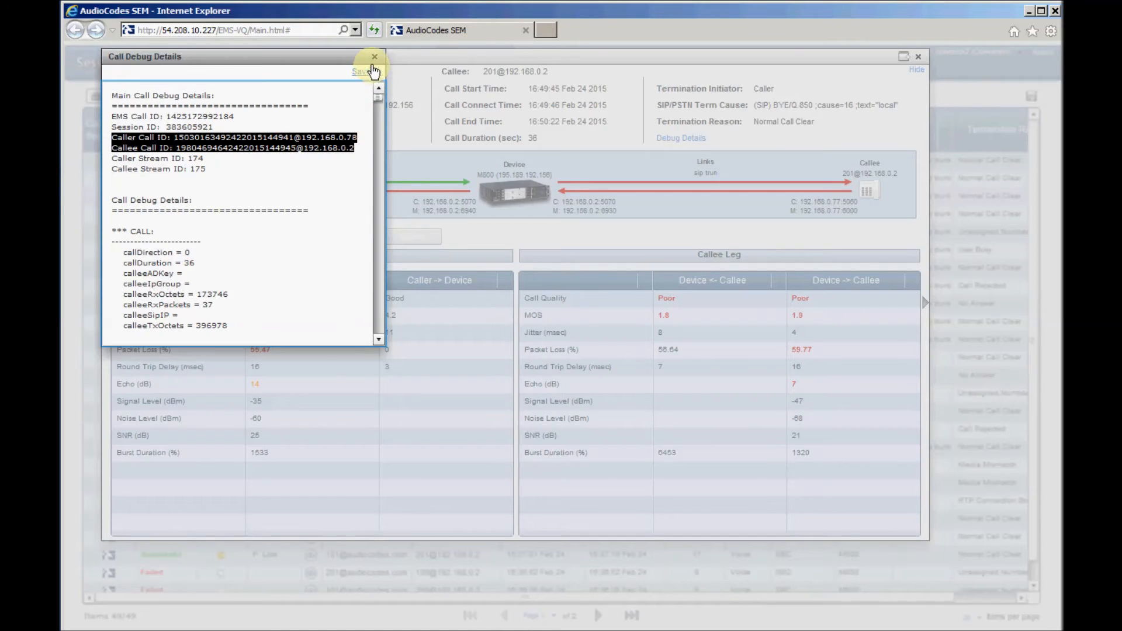
{"action": "left_click", "coordinate": [372, 57]}
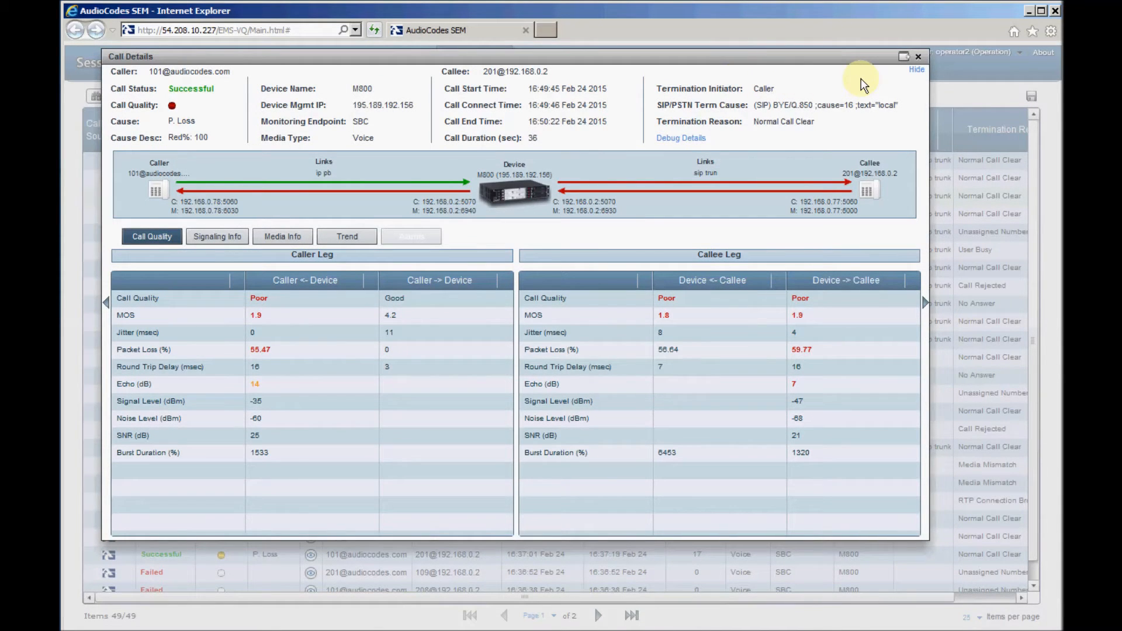
{"action": "mouse_move", "coordinate": [752, 163]}
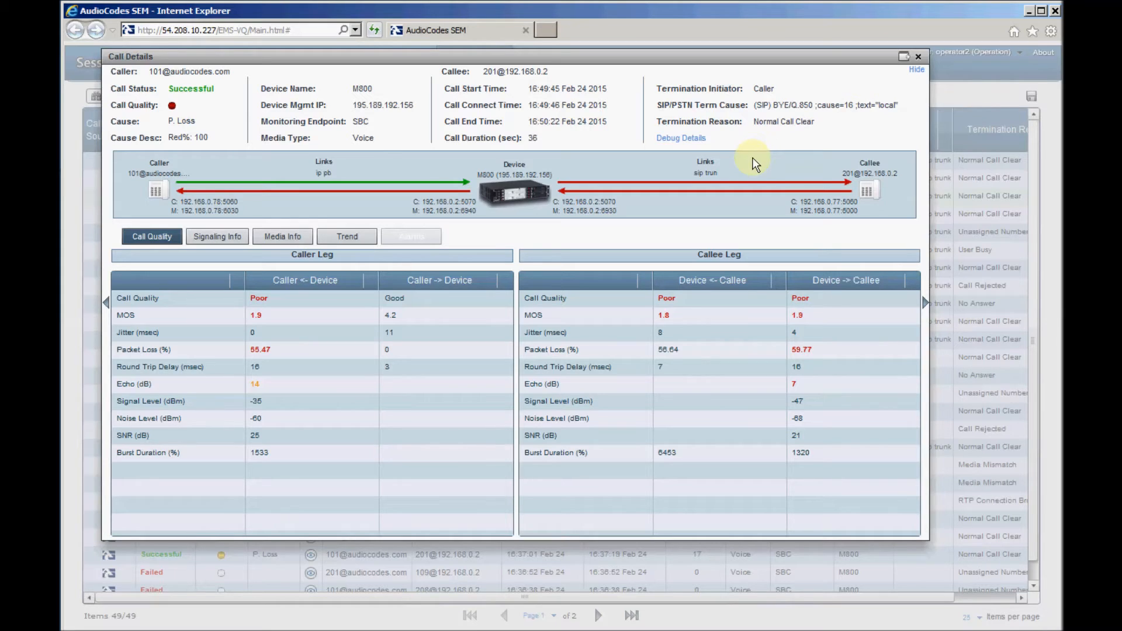
{"action": "mouse_move", "coordinate": [751, 168]}
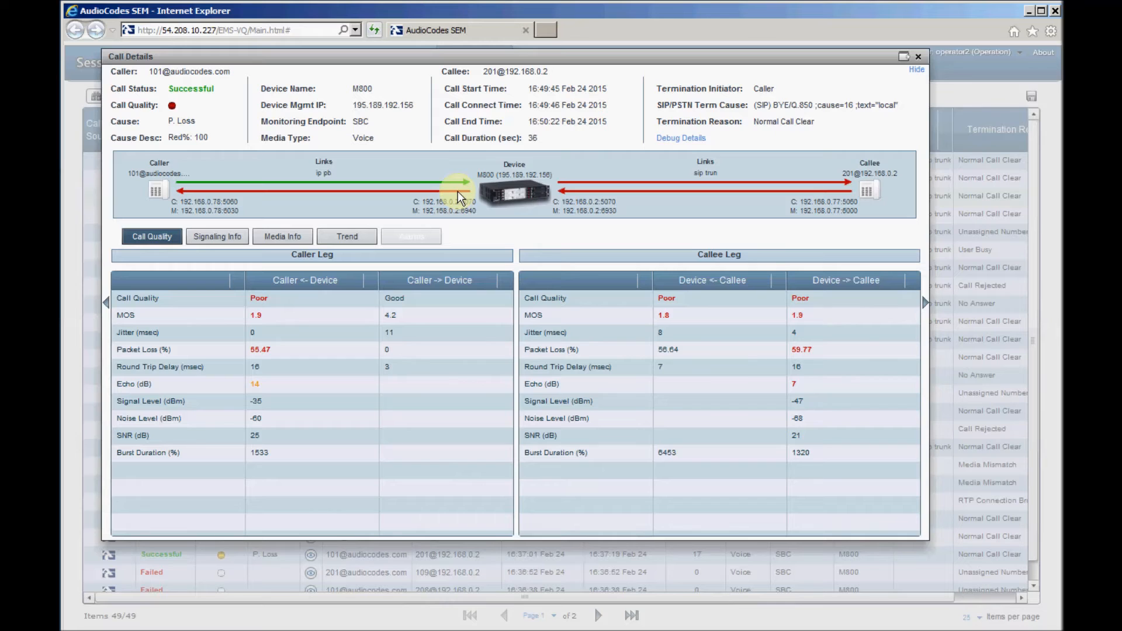
{"action": "mouse_move", "coordinate": [437, 229]}
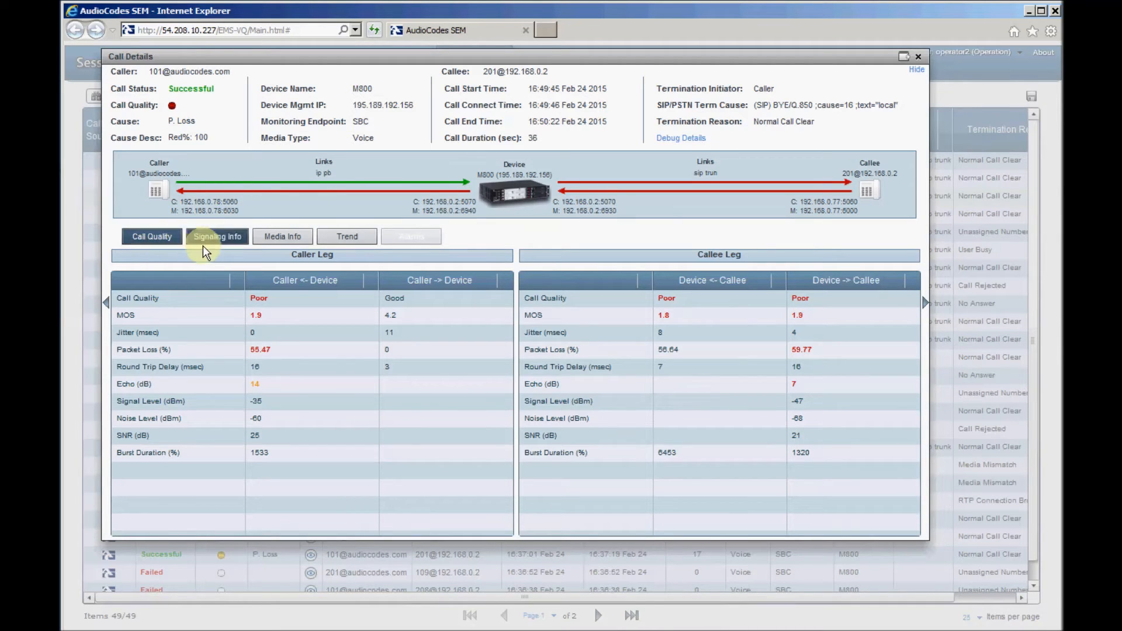
{"action": "mouse_move", "coordinate": [282, 236]}
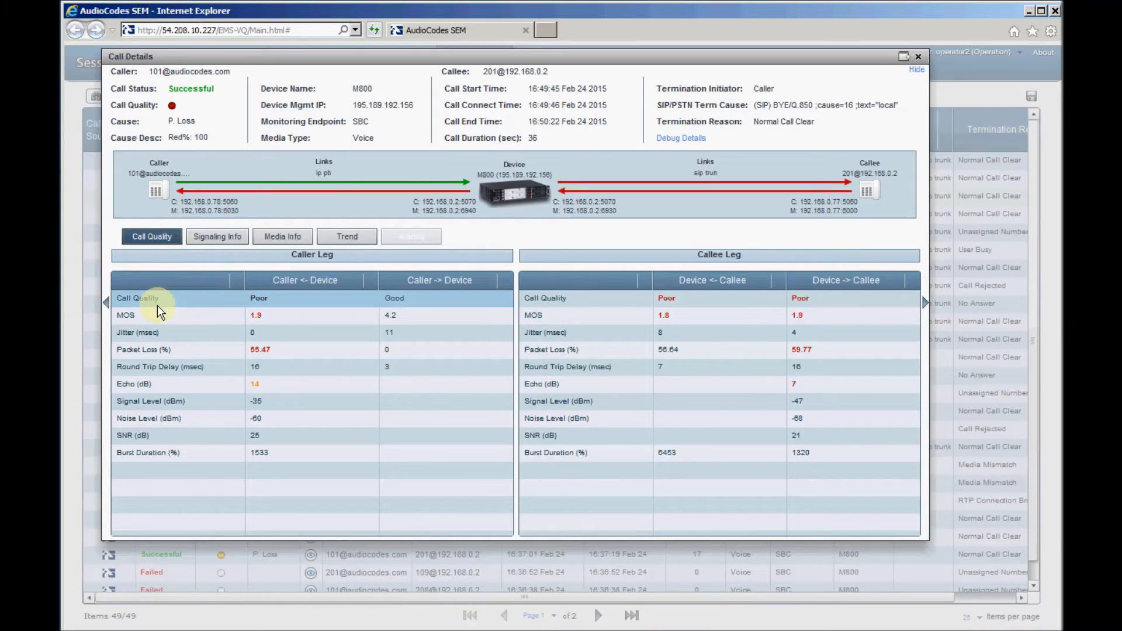
{"action": "mouse_move", "coordinate": [178, 354]}
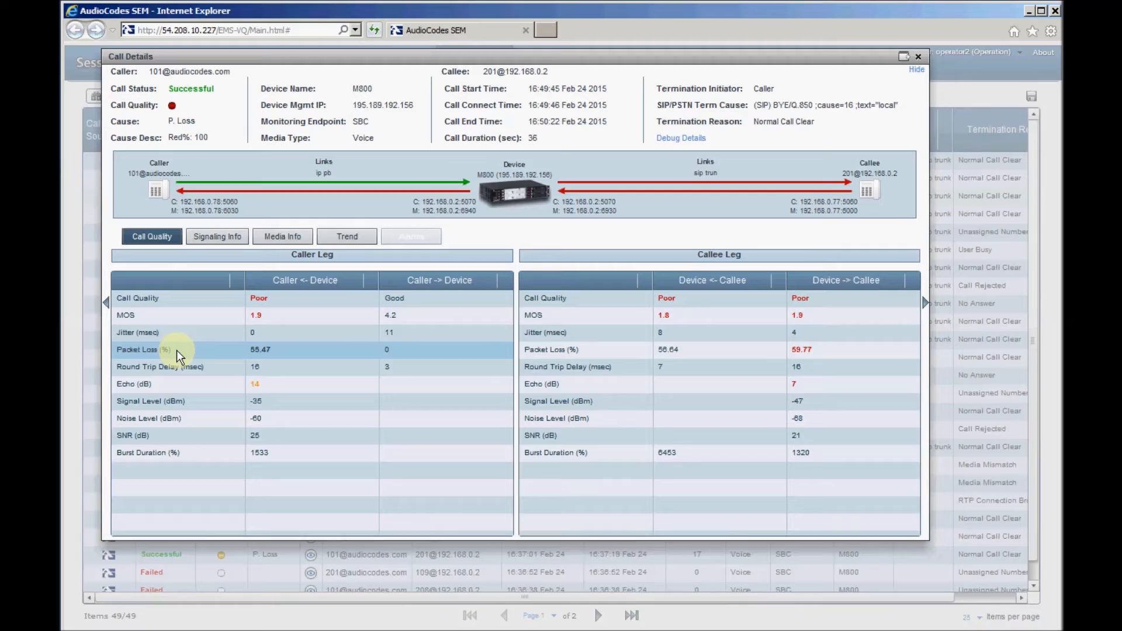
{"action": "mouse_move", "coordinate": [265, 384]}
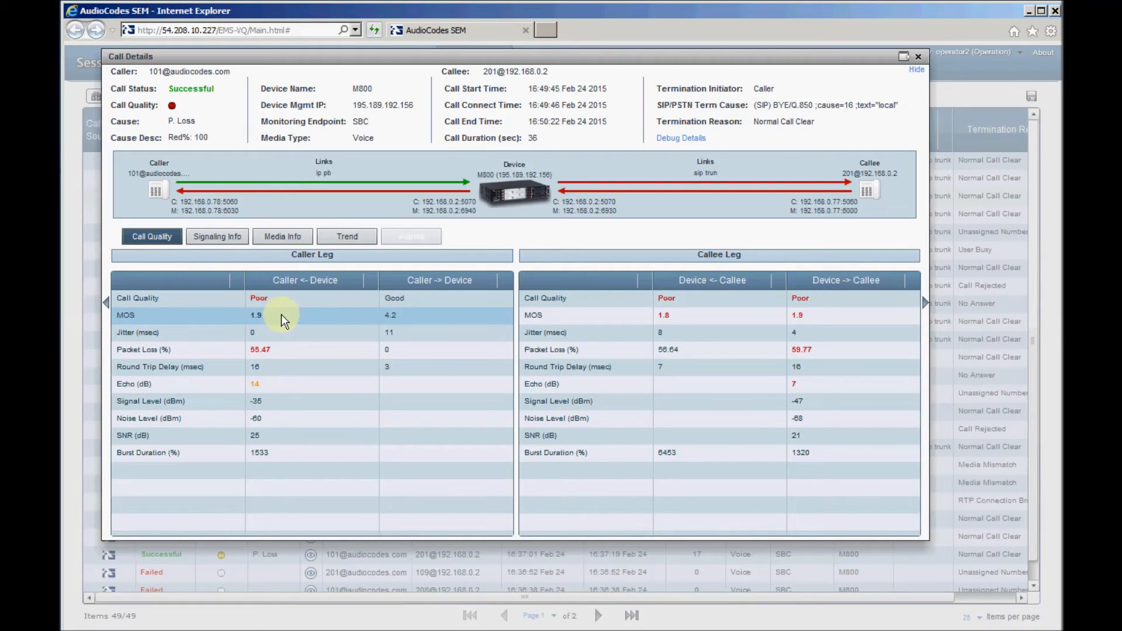
{"action": "mouse_move", "coordinate": [284, 348]}
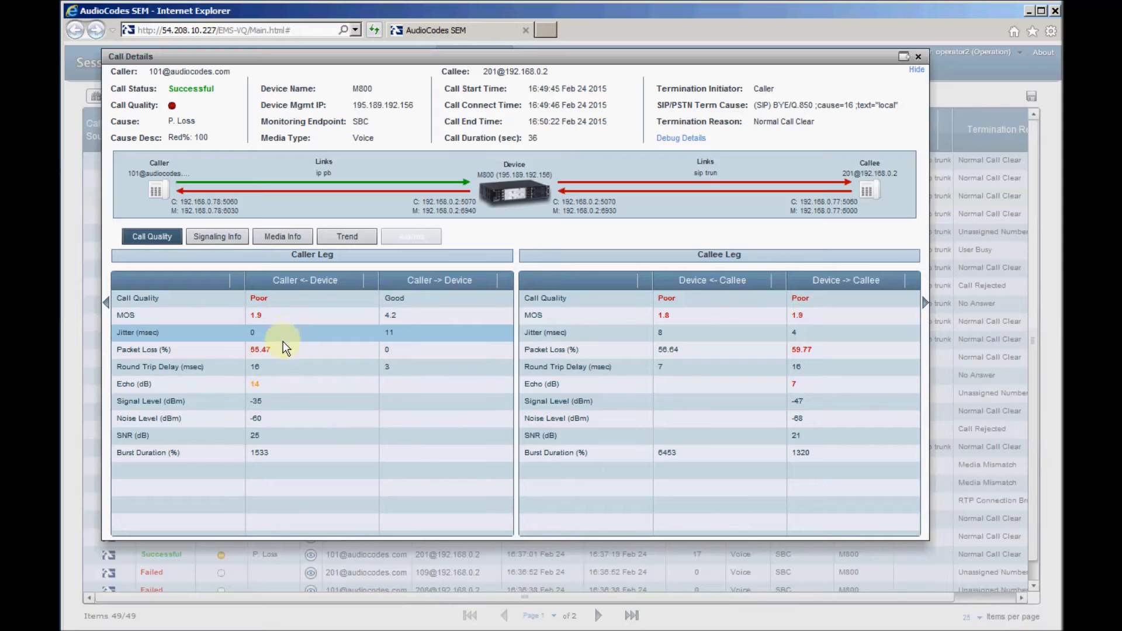
{"action": "mouse_move", "coordinate": [309, 322]}
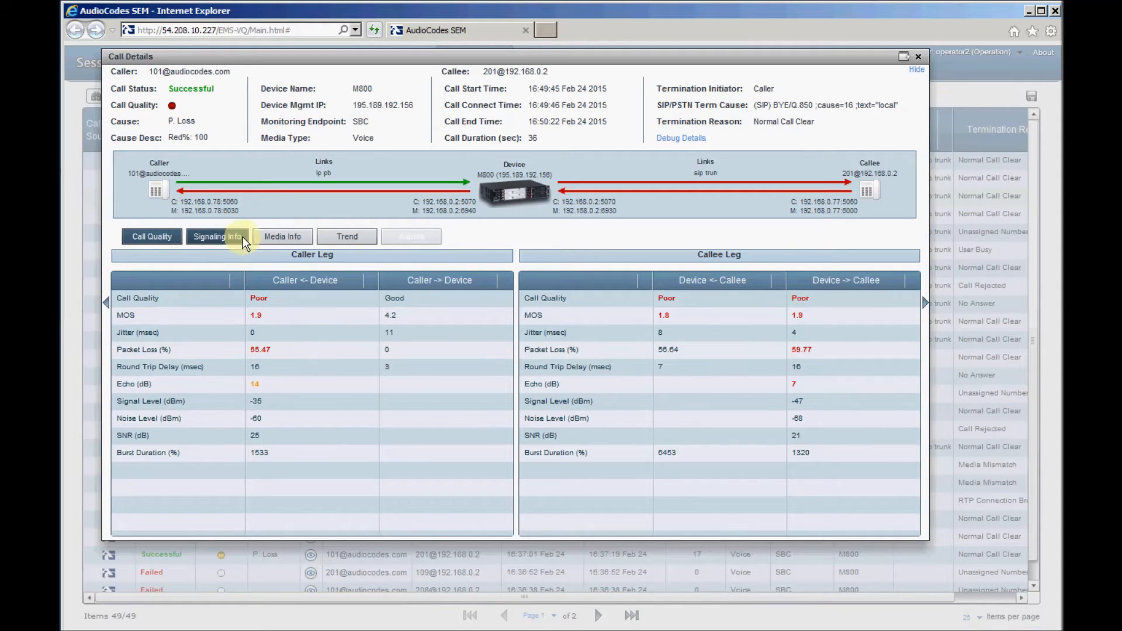
- Show the call's Signaling Info, then its Media Info with coder and RTP addresses
{"action": "left_click", "coordinate": [217, 236]}
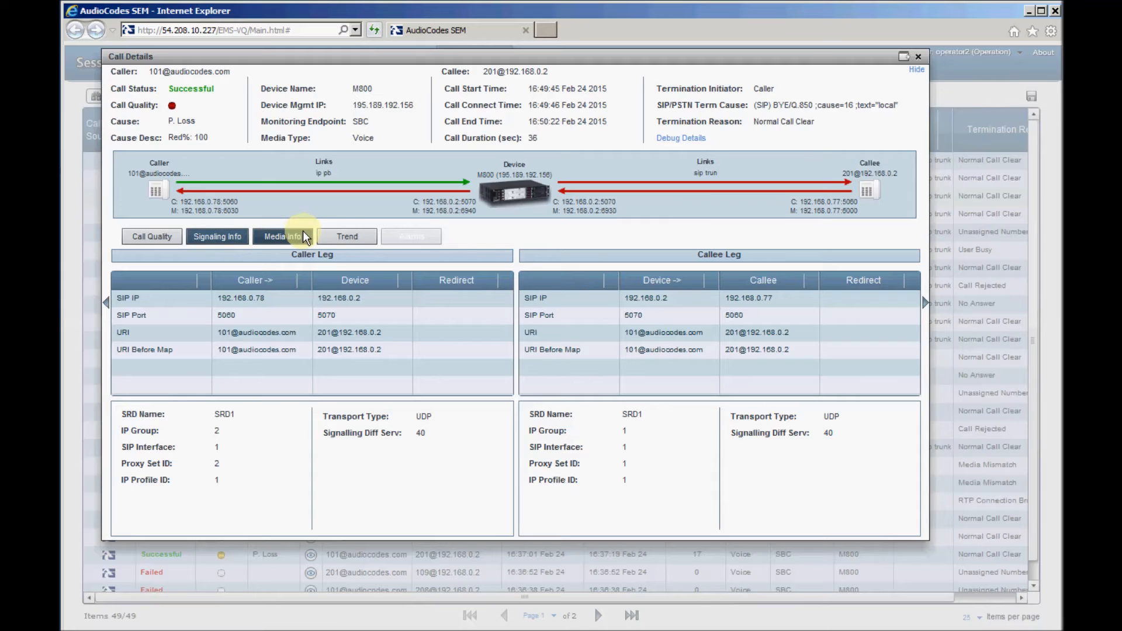
{"action": "left_click", "coordinate": [282, 236]}
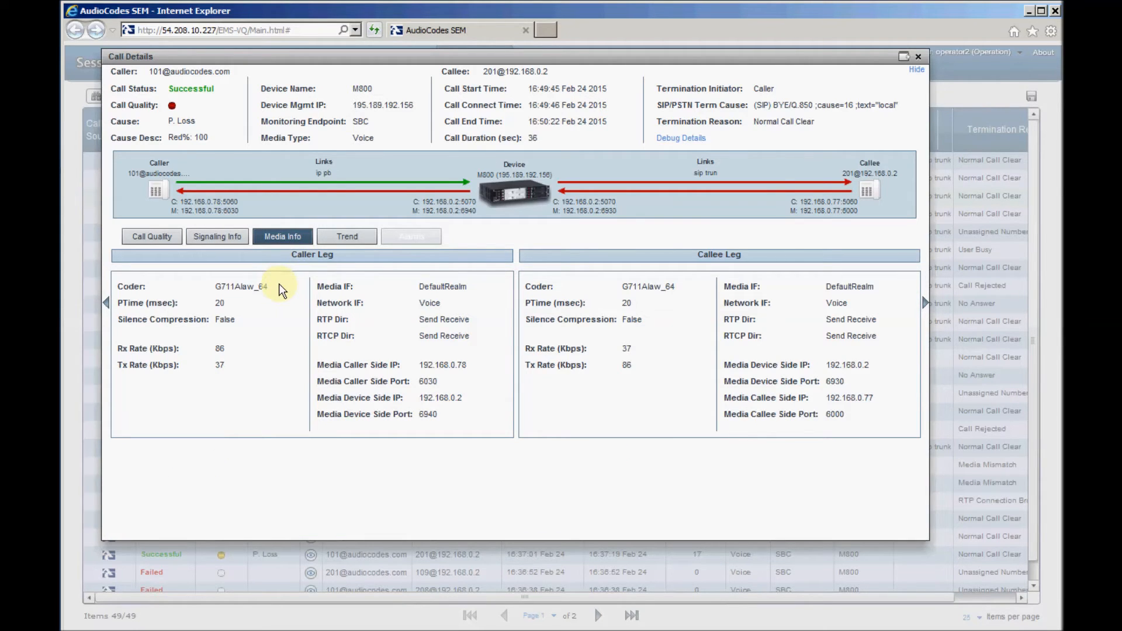
{"action": "mouse_move", "coordinate": [266, 308]}
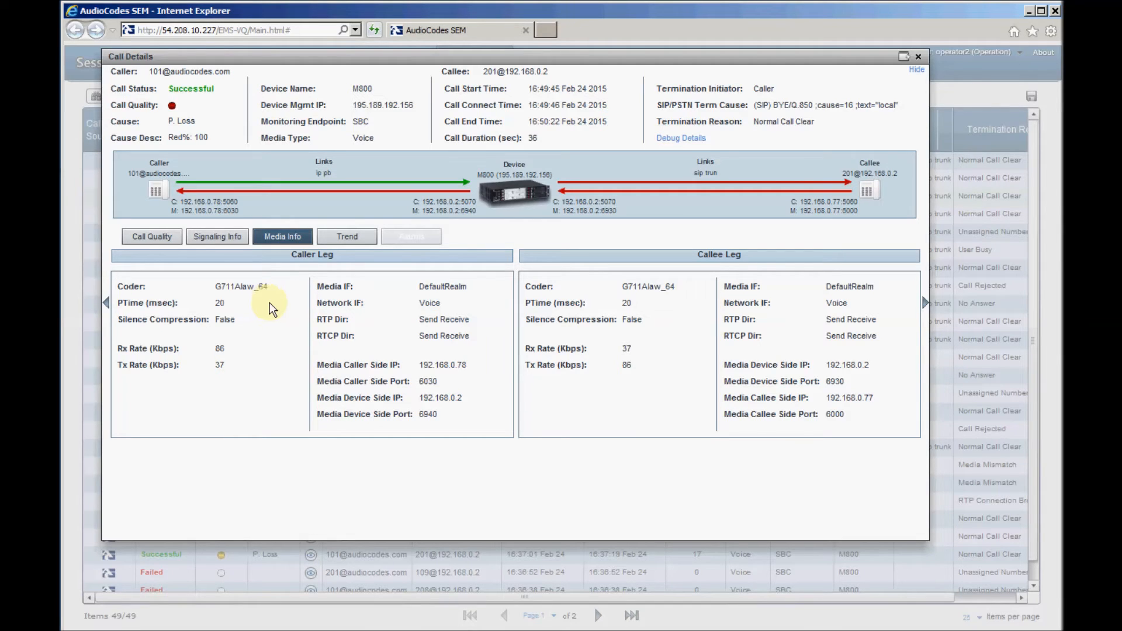
- Show the call's Trend graphs and switch the upper chart metric from packet loss to jitter
{"action": "left_click", "coordinate": [347, 236]}
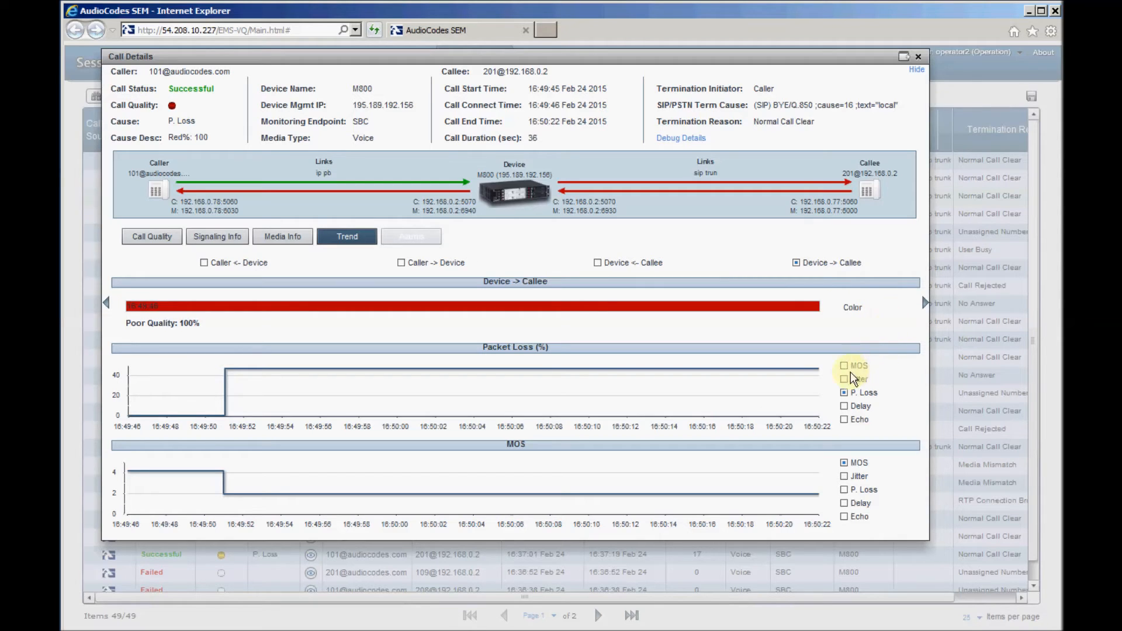
{"action": "left_click", "coordinate": [843, 378]}
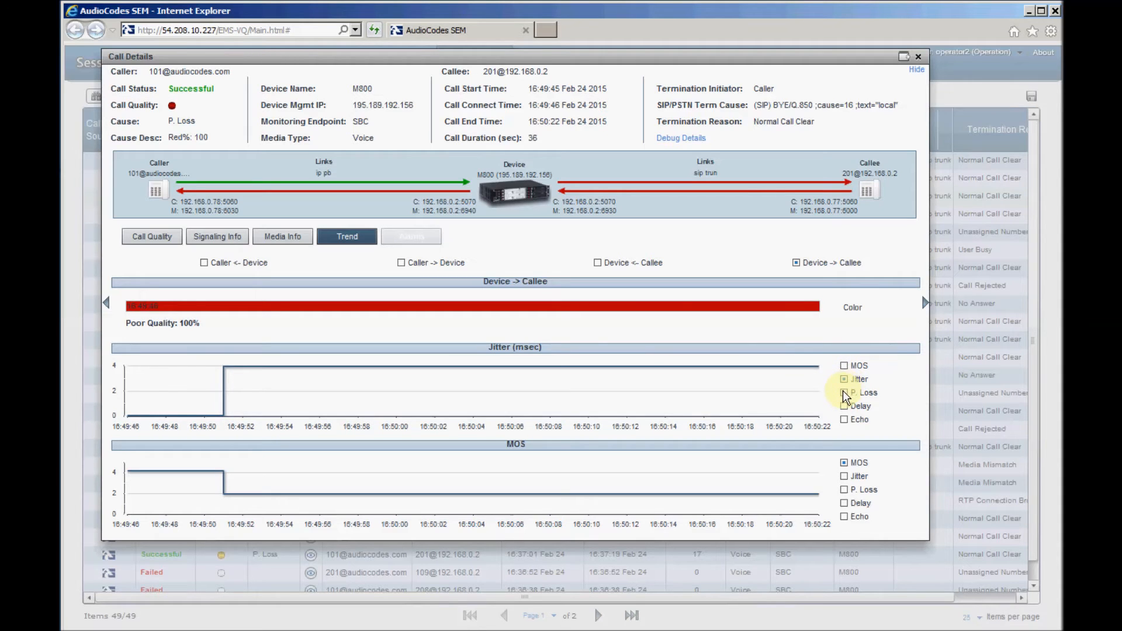
{"action": "left_click", "coordinate": [844, 392]}
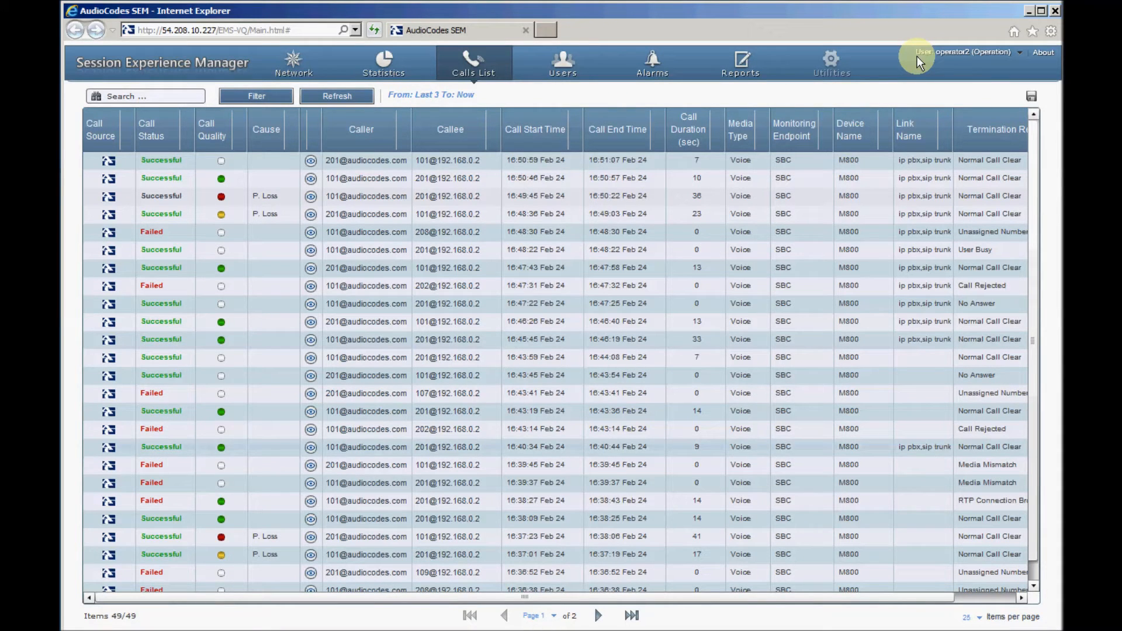
{"action": "mouse_move", "coordinate": [504, 61]}
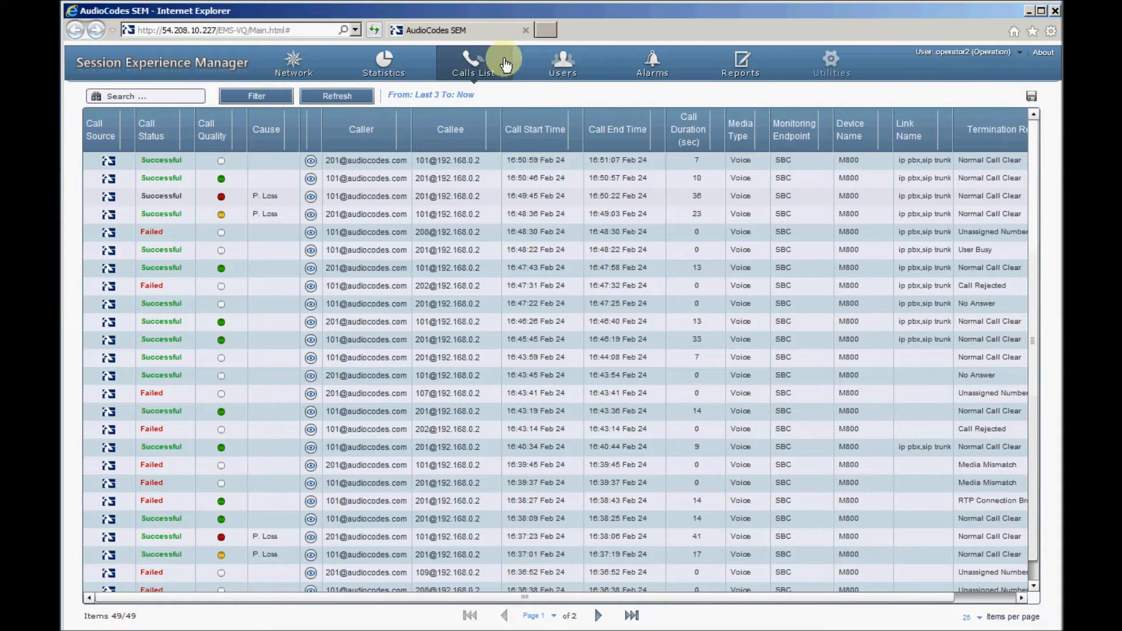
- Show Statistics with the Max Concurrent chart hidden, keeping the Last 3 hours range
{"action": "left_click", "coordinate": [383, 63]}
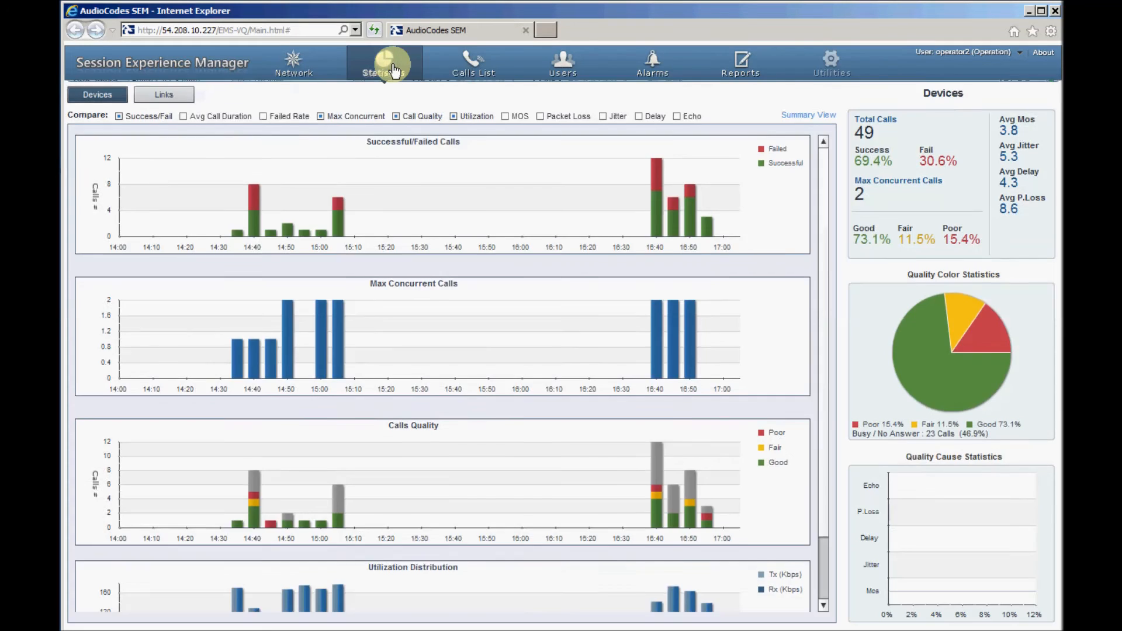
{"action": "left_click", "coordinate": [384, 63]}
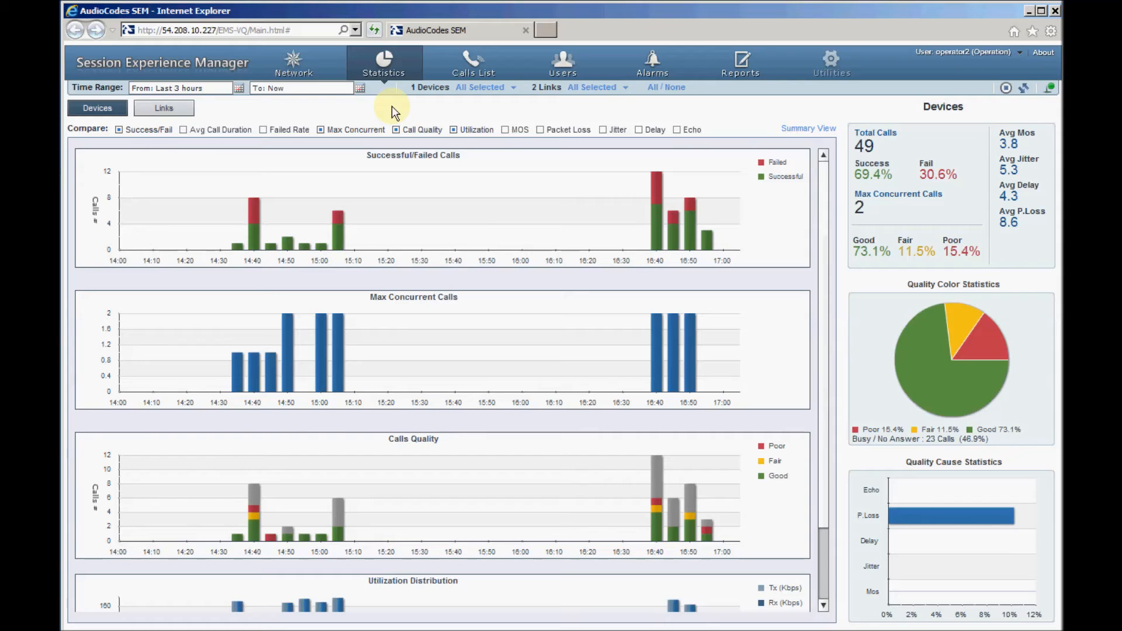
{"action": "mouse_move", "coordinate": [378, 111]}
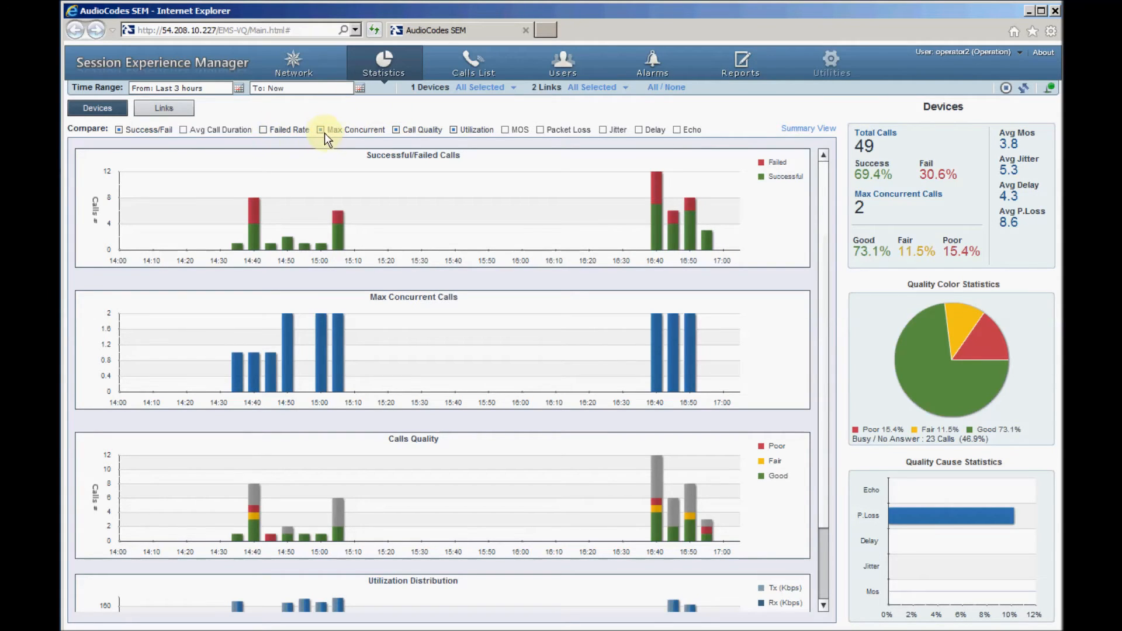
{"action": "left_click", "coordinate": [321, 130]}
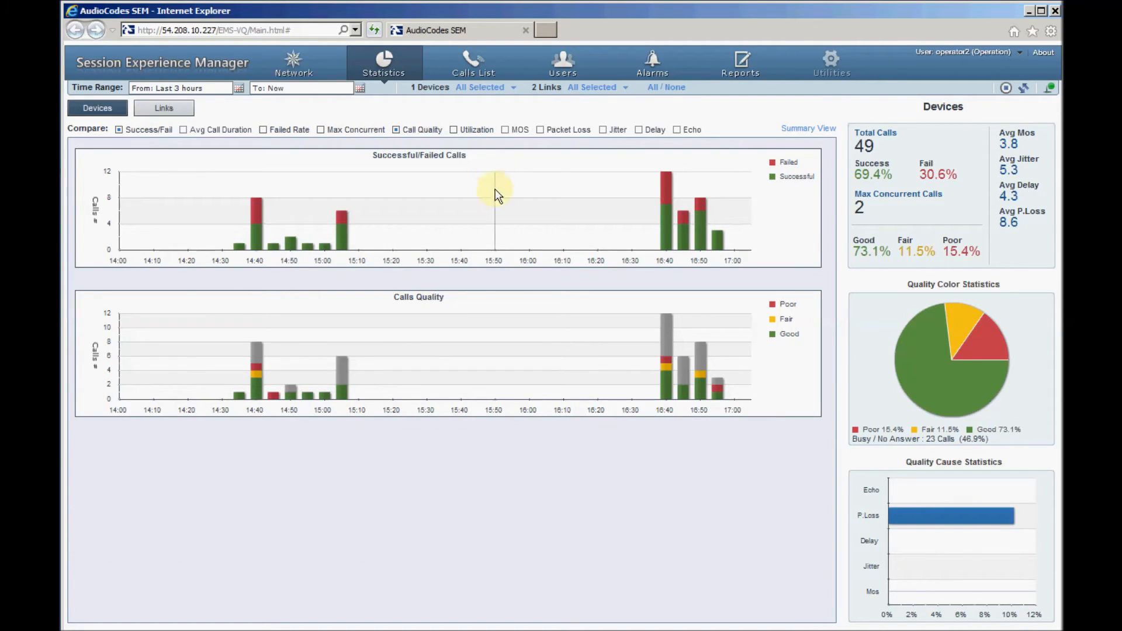
{"action": "mouse_move", "coordinate": [469, 300]}
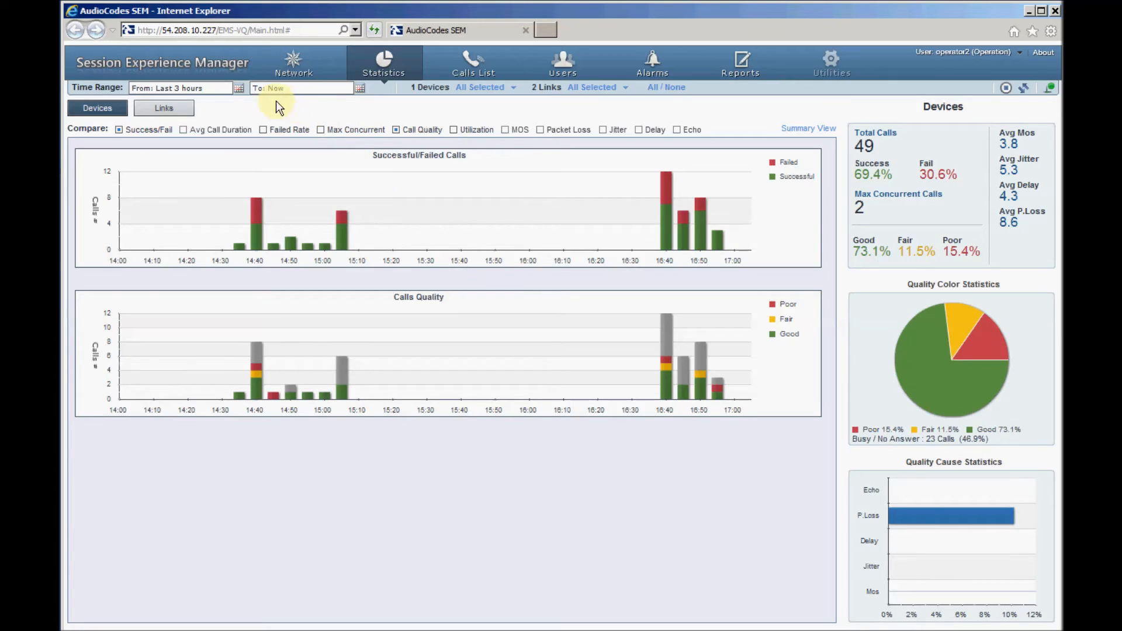
{"action": "left_click", "coordinate": [239, 87]}
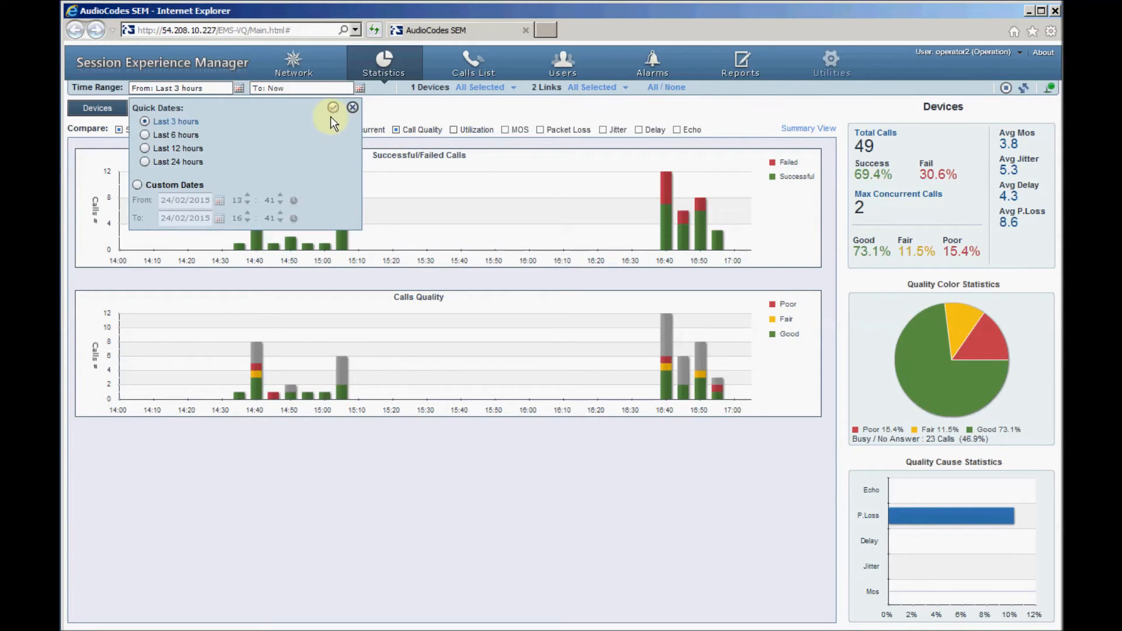
{"action": "left_click", "coordinate": [352, 108]}
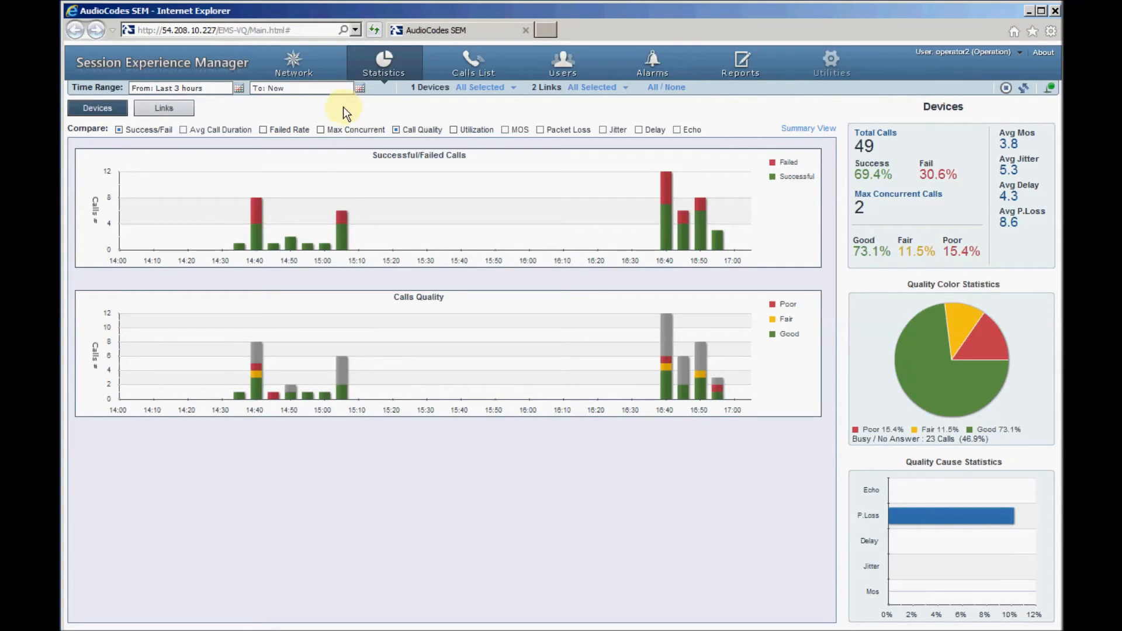
- Switch statistics to Links view and confirm both links are selected
{"action": "left_click", "coordinate": [163, 108]}
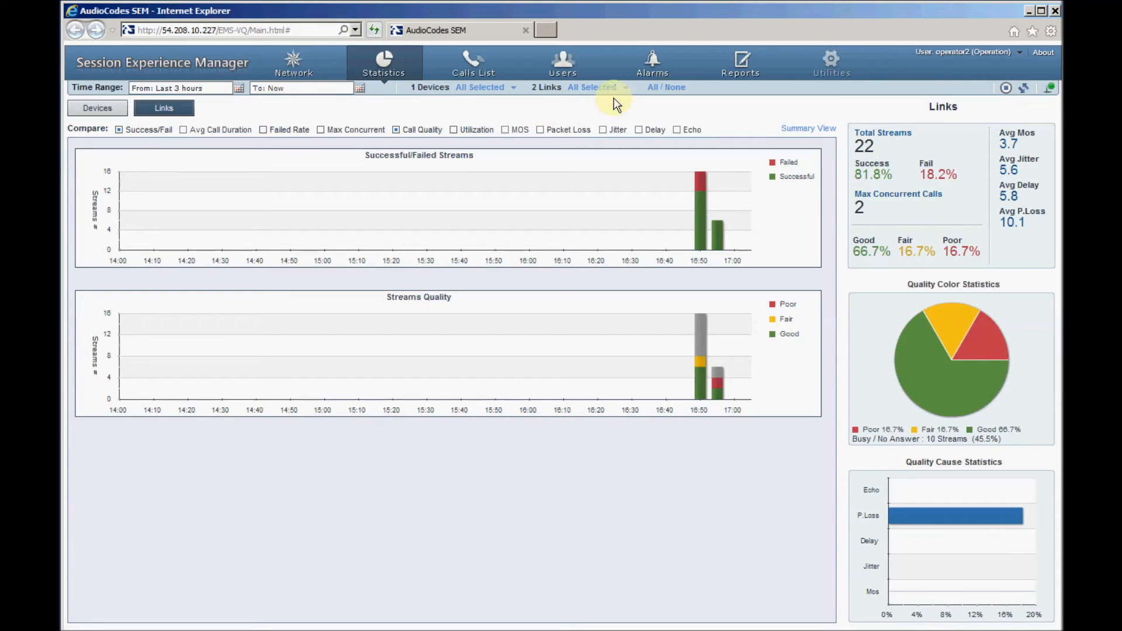
{"action": "left_click", "coordinate": [592, 86]}
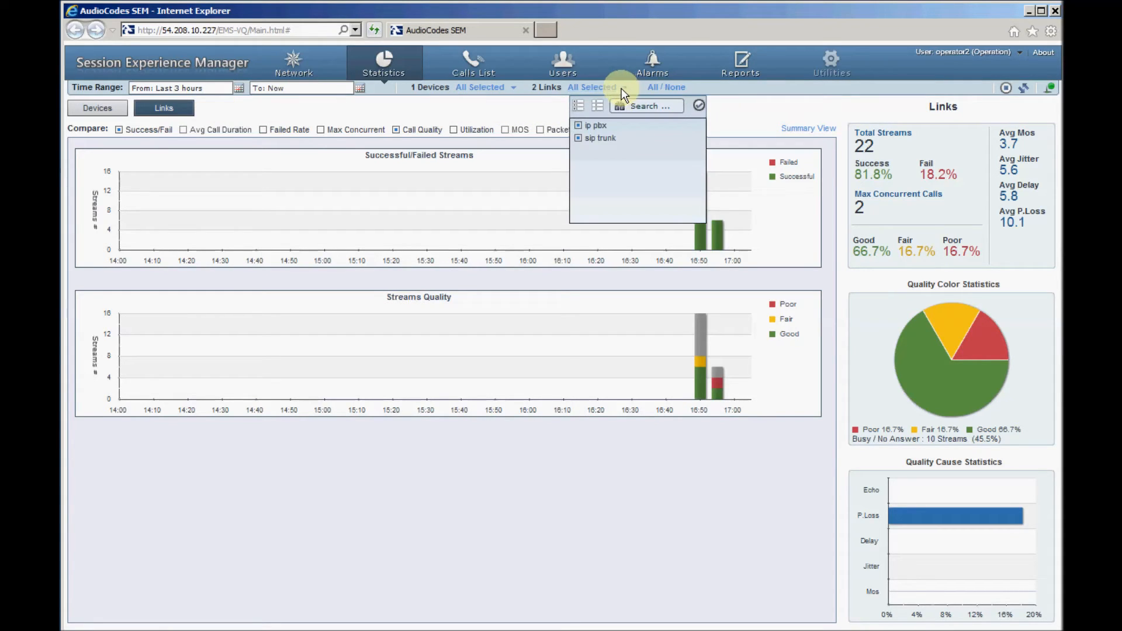
{"action": "left_click", "coordinate": [698, 105]}
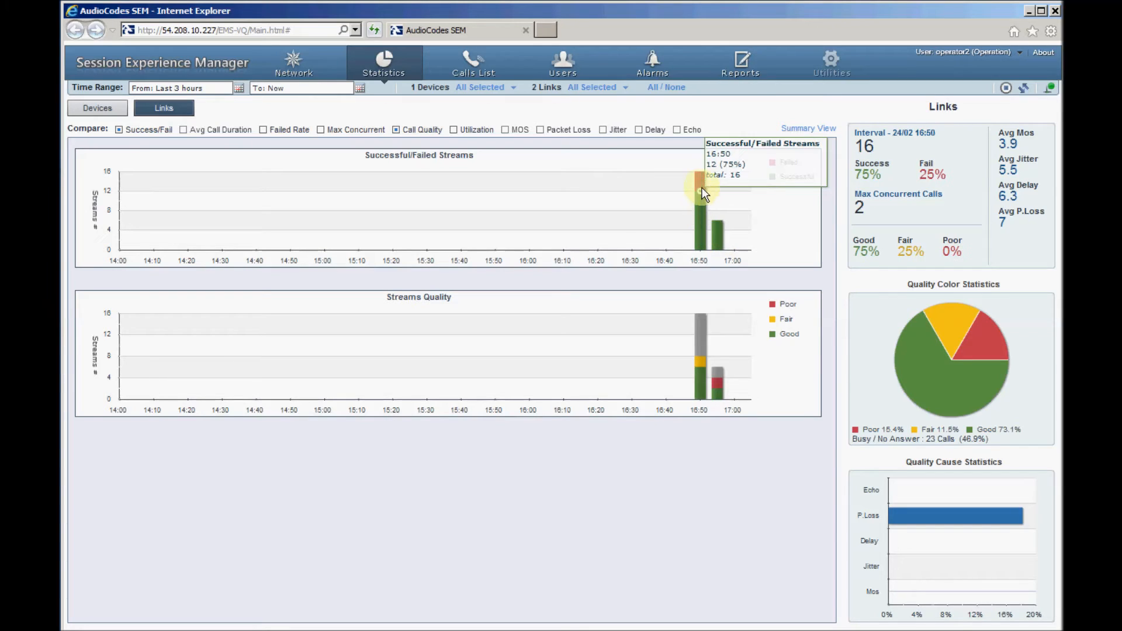
{"action": "mouse_move", "coordinate": [700, 177]}
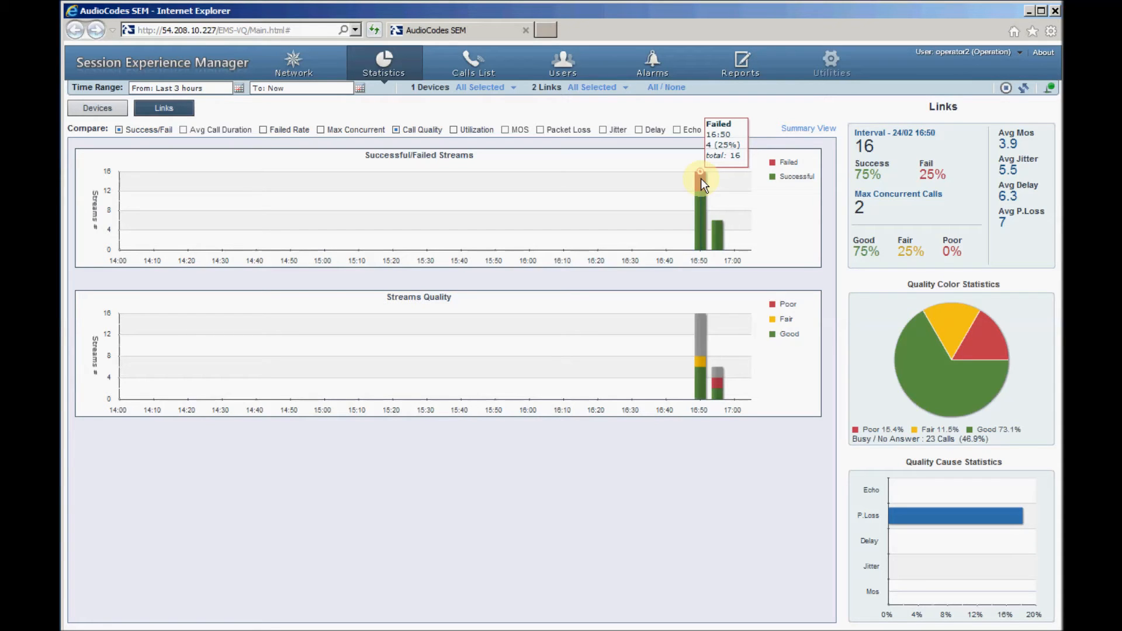
- List the failed calls of the 16:50 interval, then return to Statistics
{"action": "left_click", "coordinate": [472, 63]}
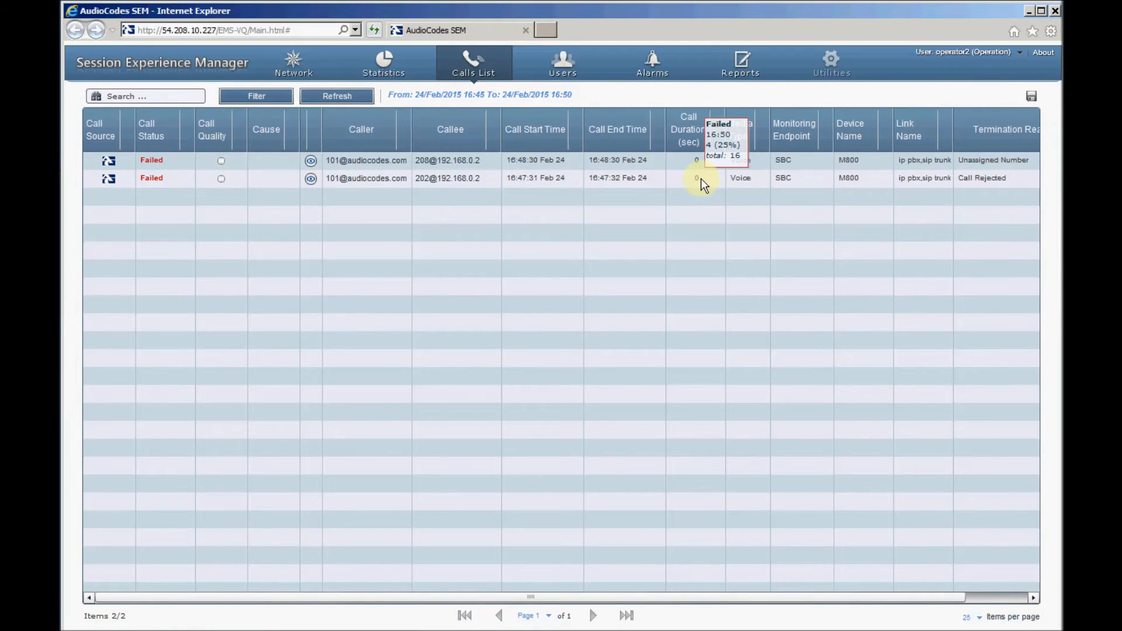
{"action": "mouse_move", "coordinate": [778, 284]}
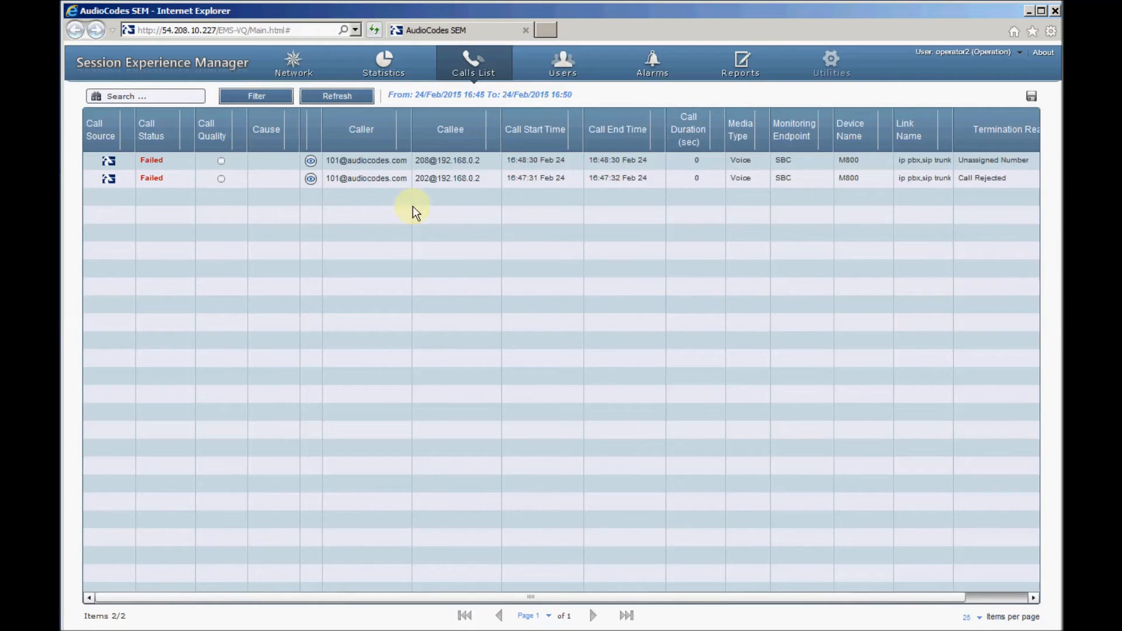
{"action": "left_click", "coordinate": [384, 63]}
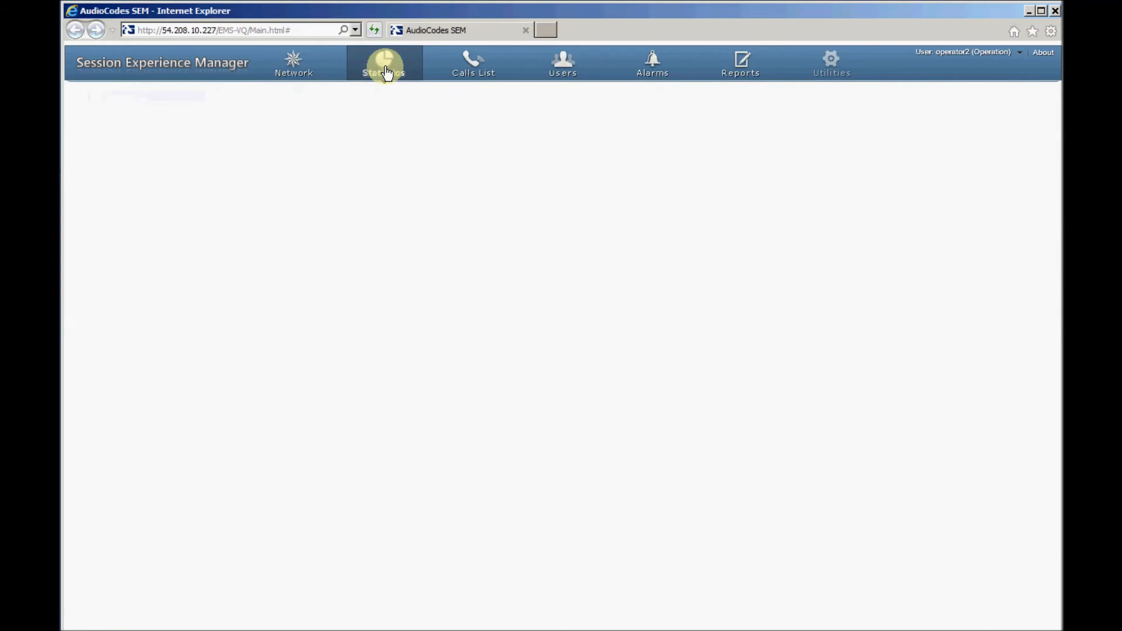
{"action": "left_click", "coordinate": [384, 64]}
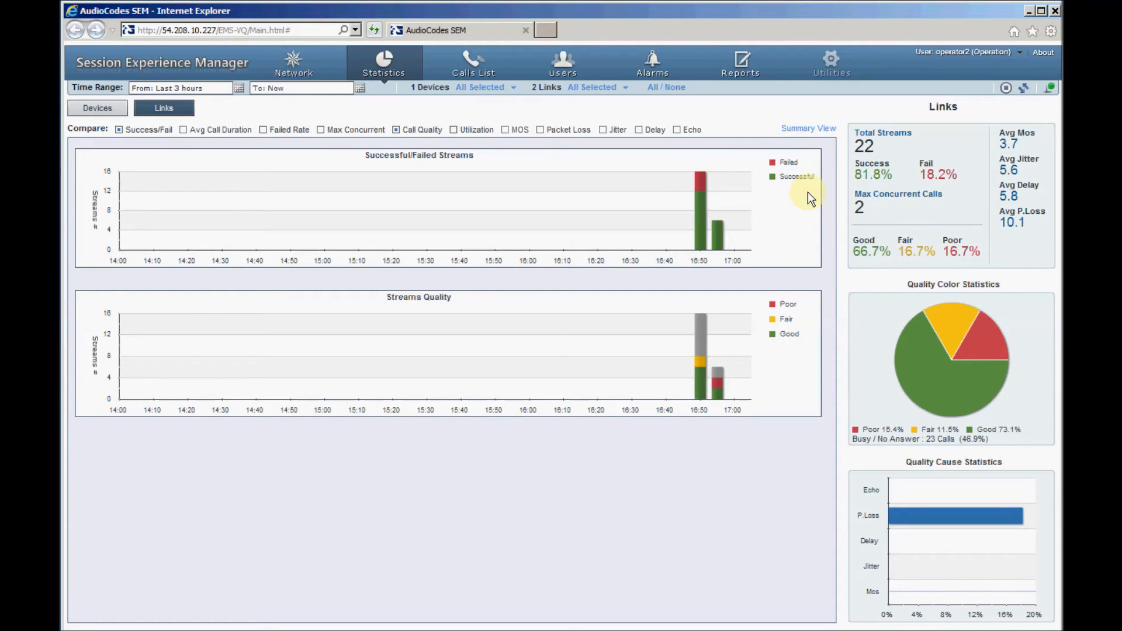
{"action": "mouse_move", "coordinate": [994, 472]}
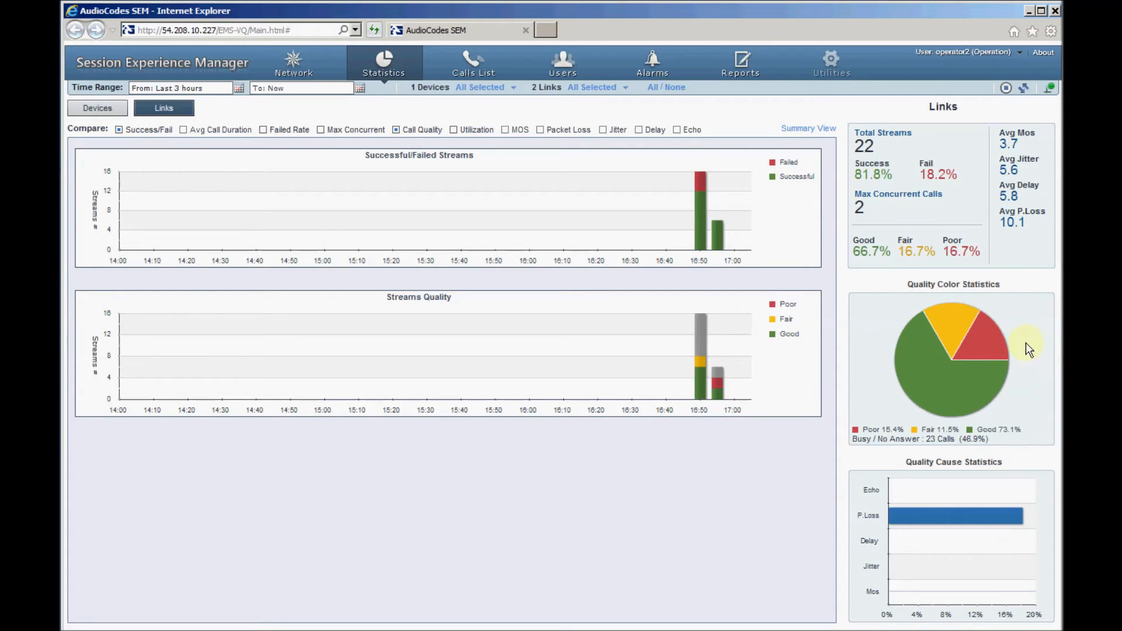
{"action": "mouse_move", "coordinate": [983, 343]}
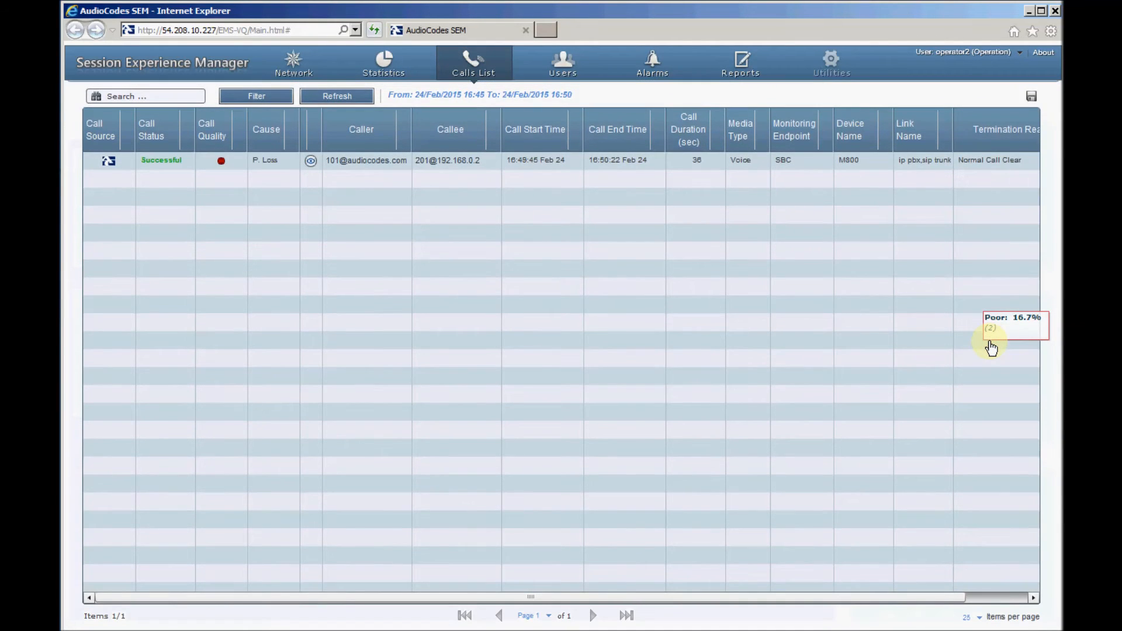
{"action": "mouse_move", "coordinate": [930, 357]}
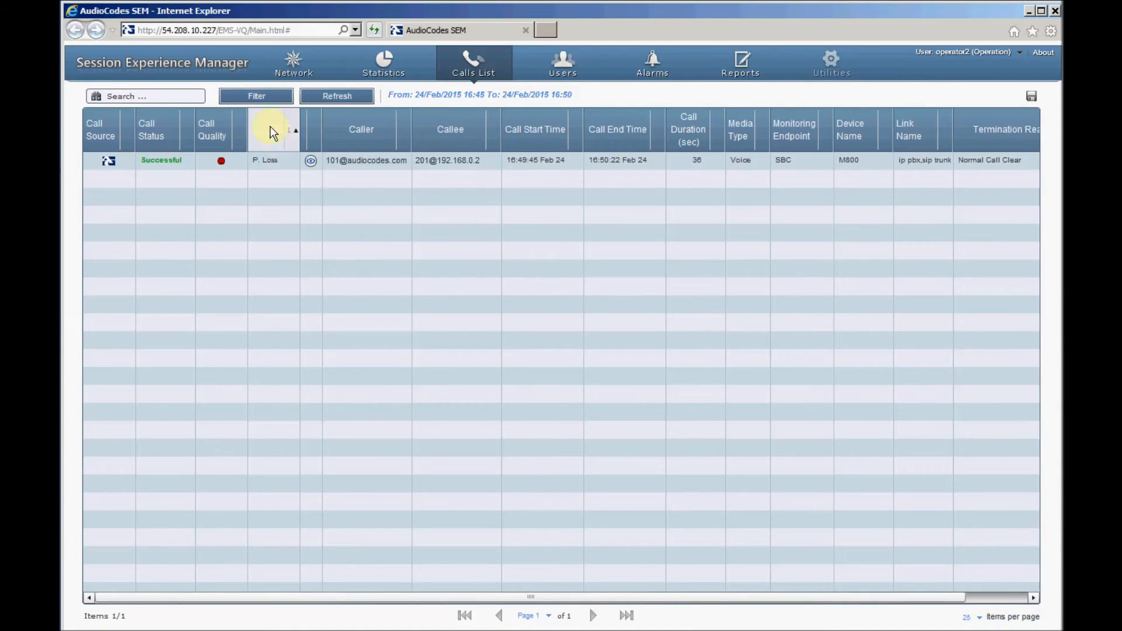
- Clear the call filter back to its Last 3 hours defaults and apply it
{"action": "left_click", "coordinate": [256, 95]}
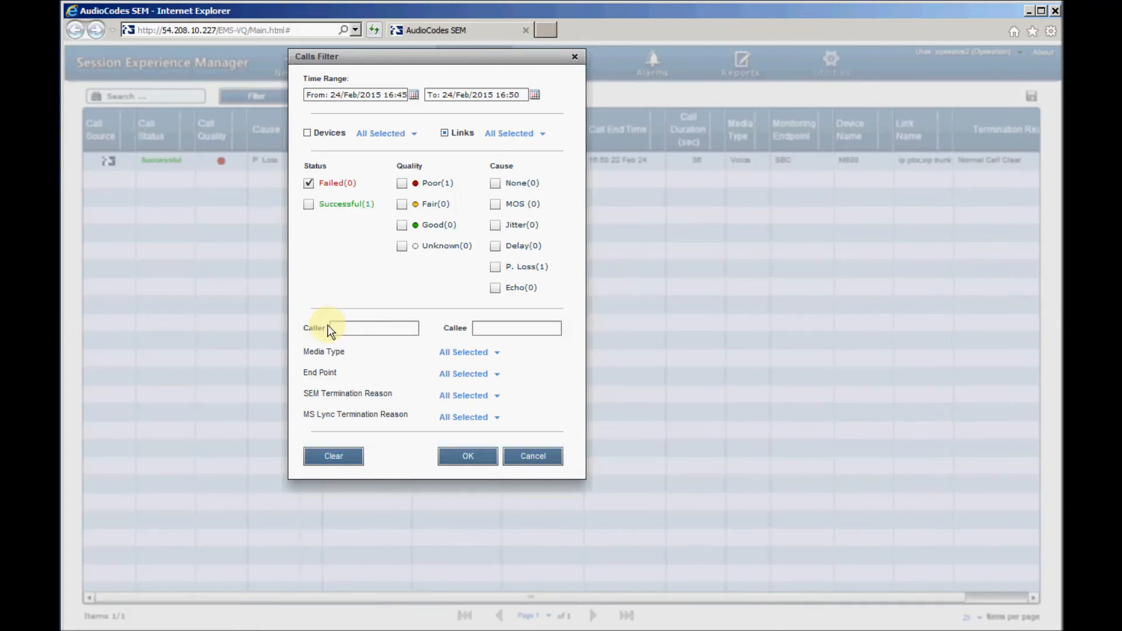
{"action": "left_click", "coordinate": [333, 456]}
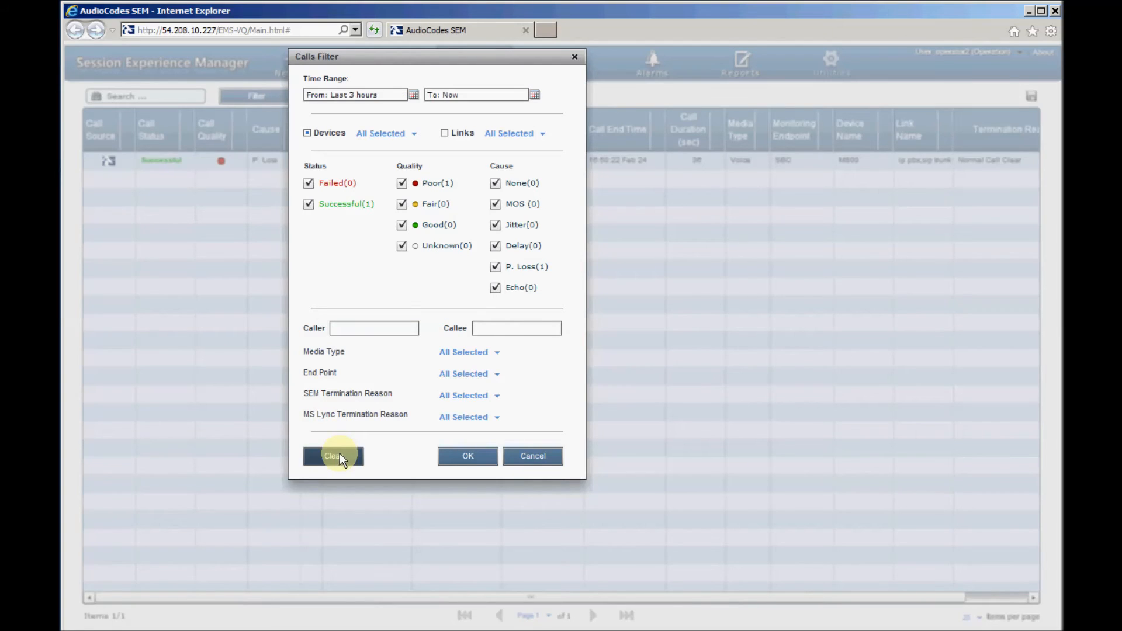
{"action": "left_click", "coordinate": [467, 456]}
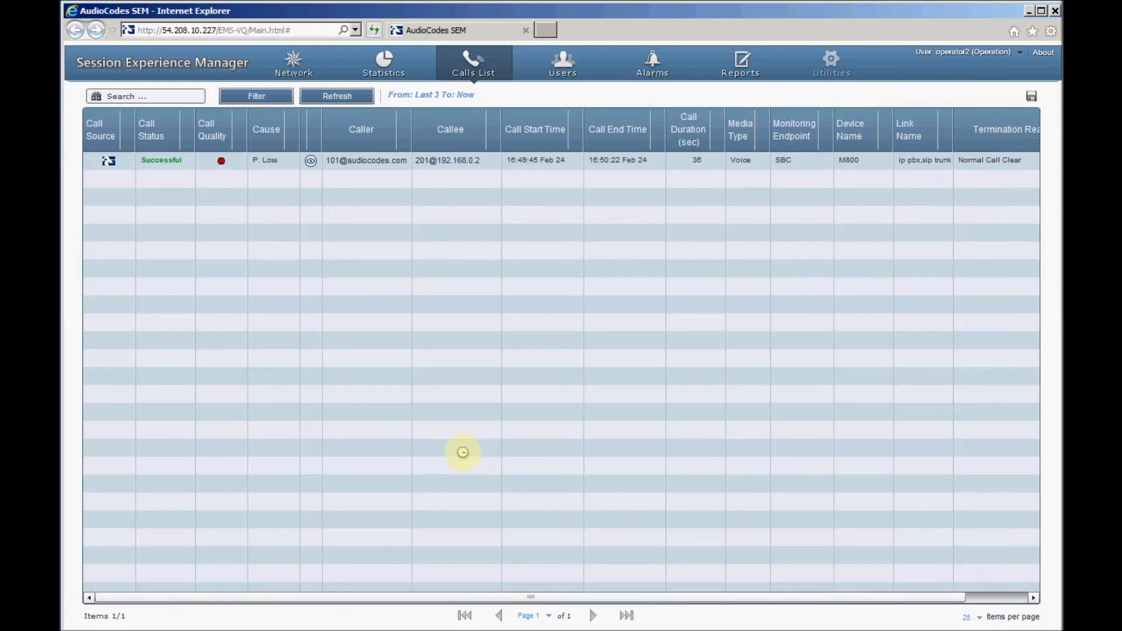
- Go to Active Alarms, include Info severity and review one alarm's details
{"action": "left_click", "coordinate": [337, 96]}
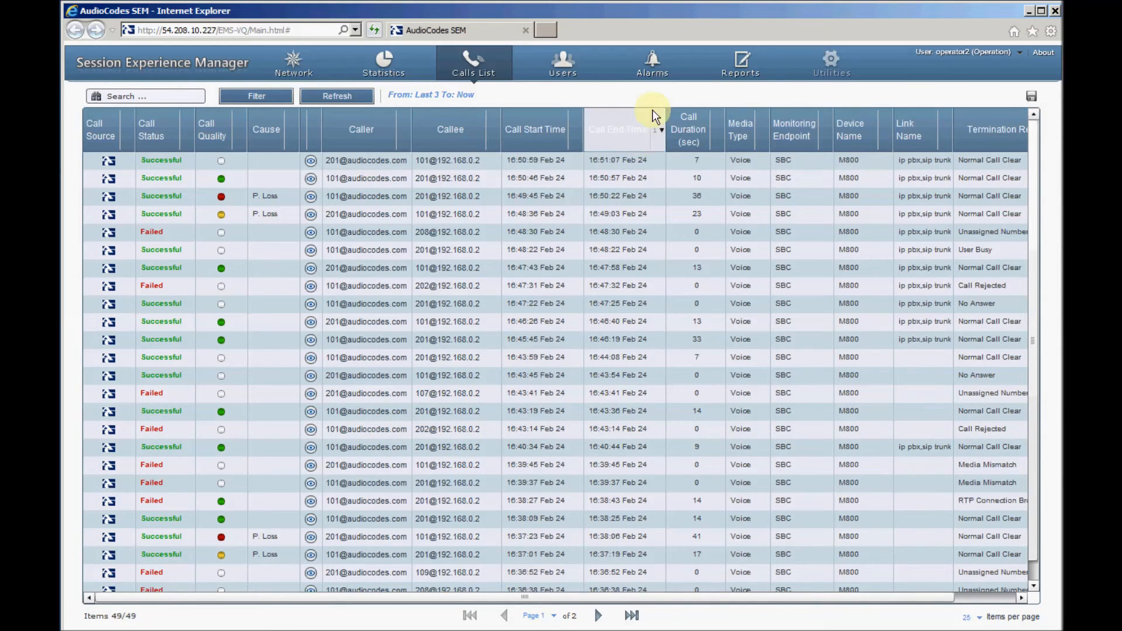
{"action": "left_click", "coordinate": [651, 63]}
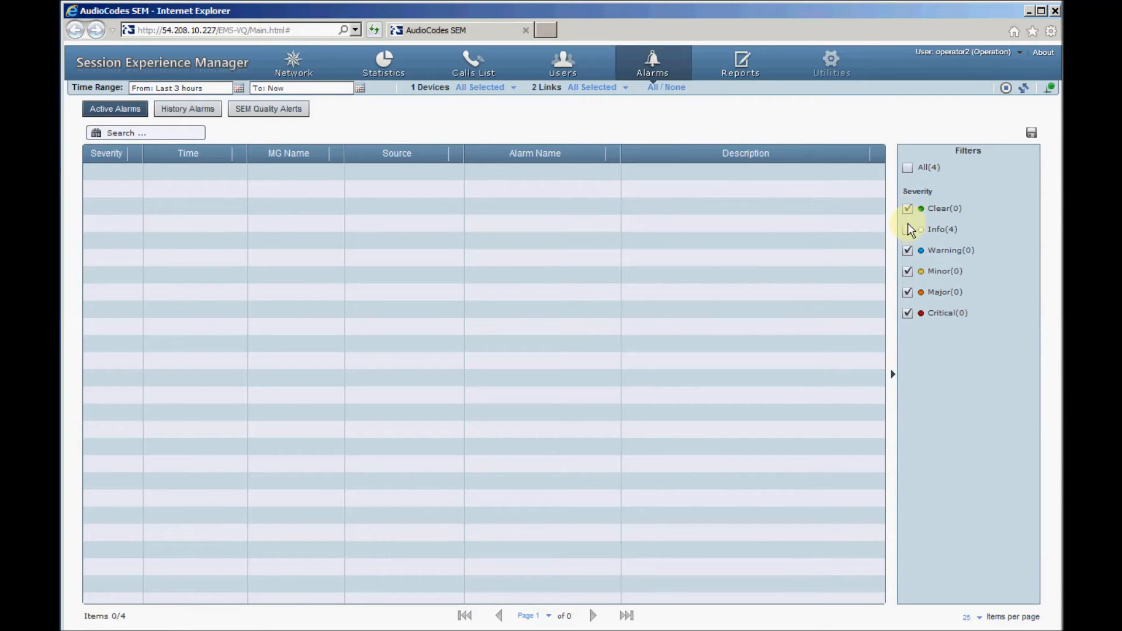
{"action": "left_click", "coordinate": [908, 229]}
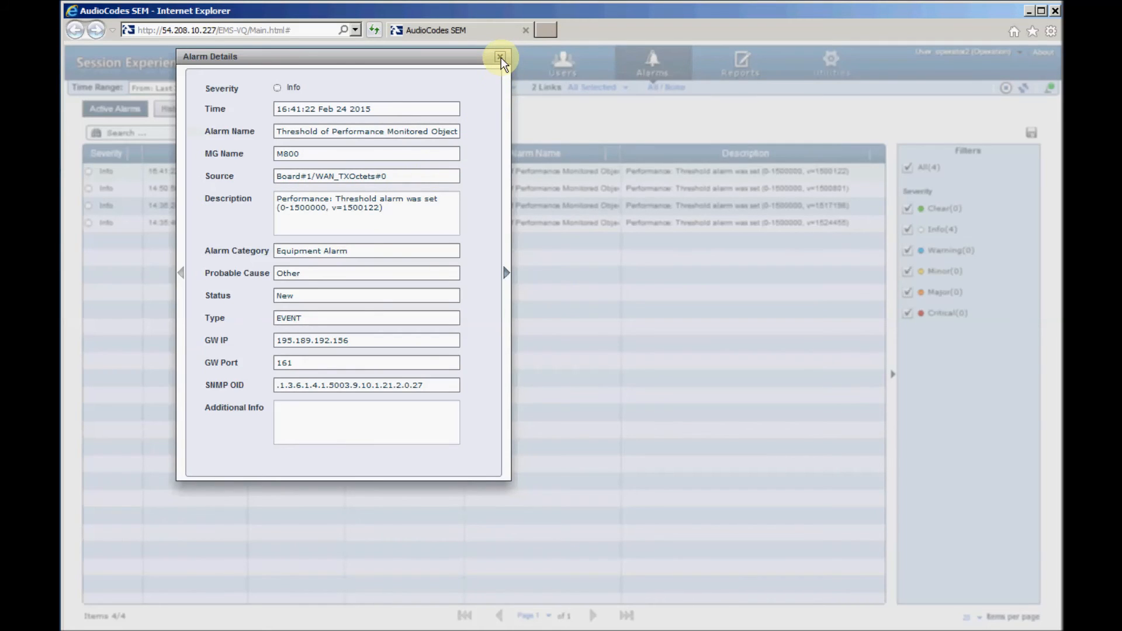
{"action": "left_click", "coordinate": [500, 58]}
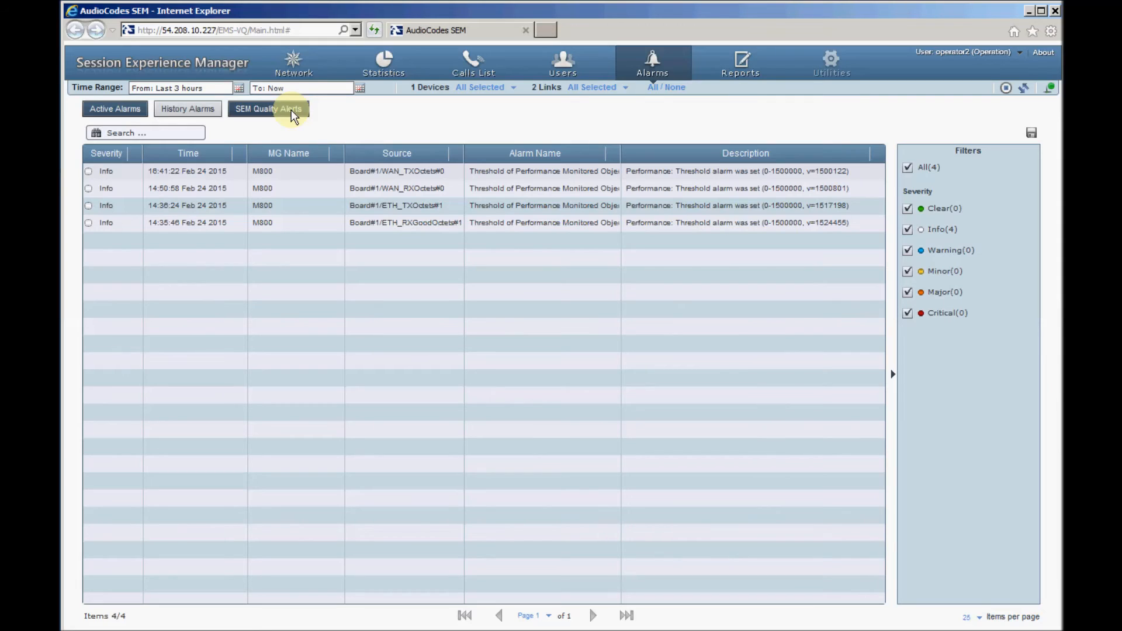
- Show the SEM Quality Alerts rules and scroll across their threshold columns
{"action": "left_click", "coordinate": [268, 108]}
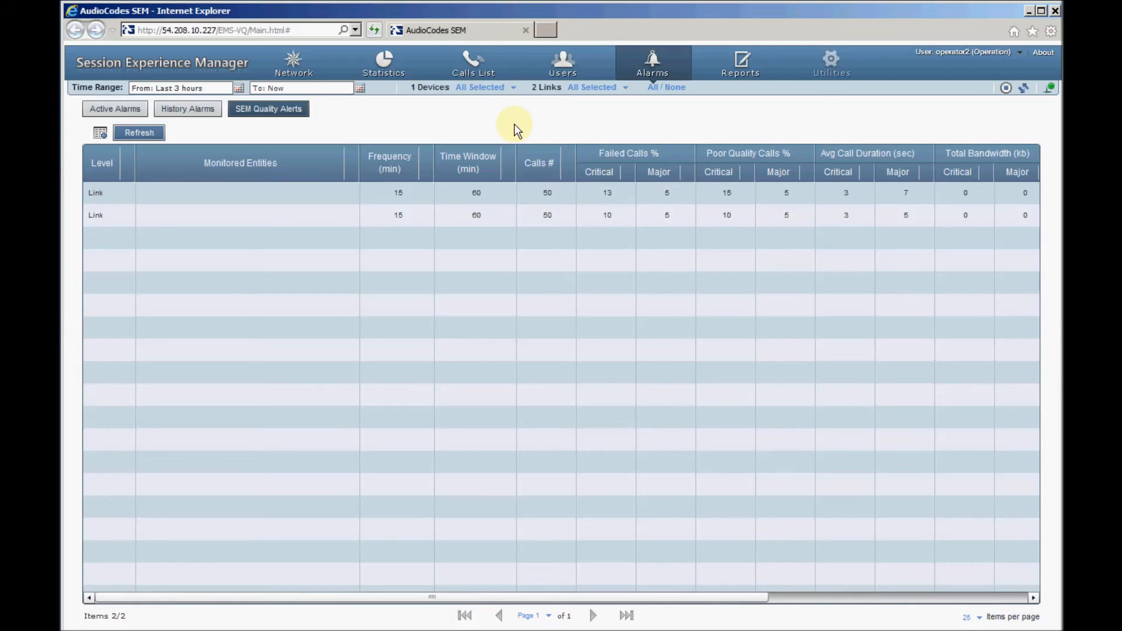
{"action": "mouse_move", "coordinate": [541, 129]}
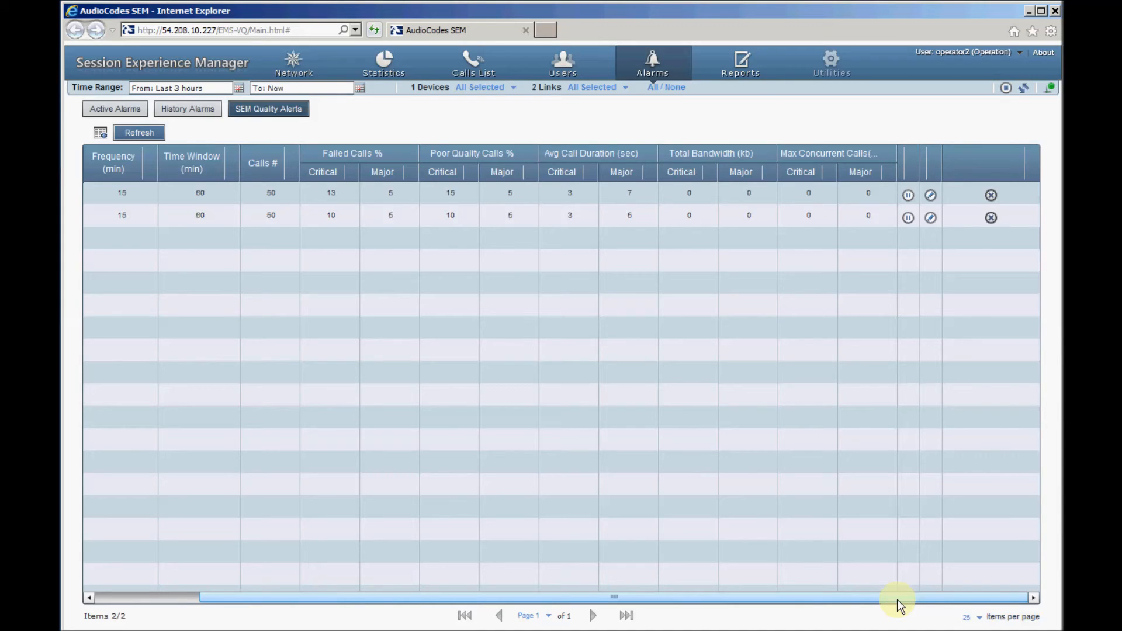
{"action": "left_click_drag", "start_coordinate": [899, 597], "coordinate": [705, 597]}
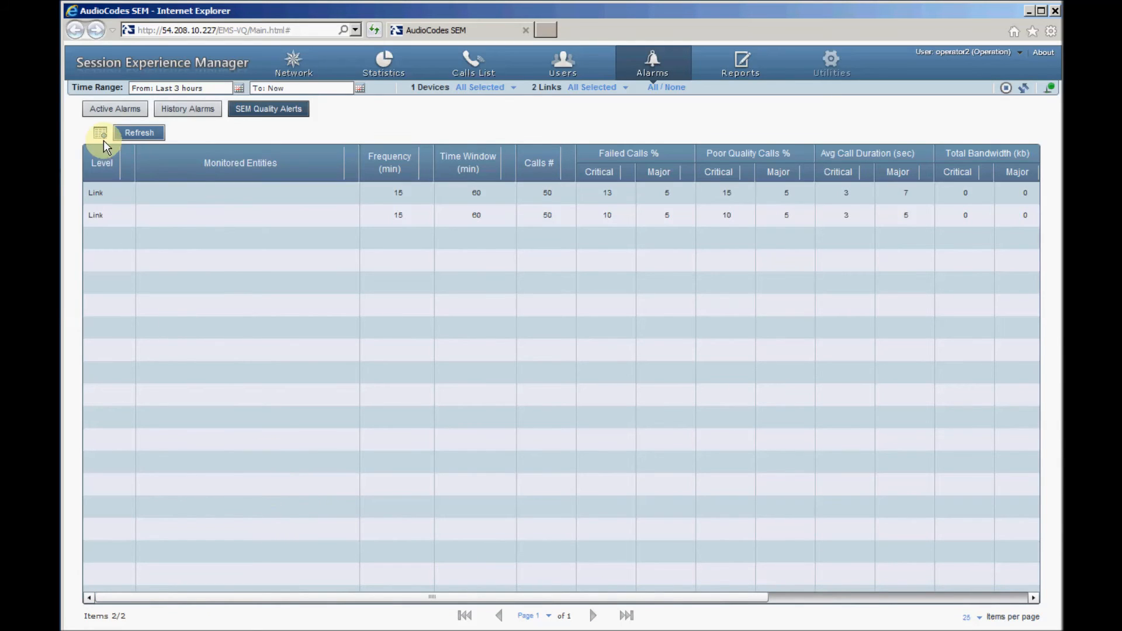
- Start a new alert rule monitored at Node level with all entities selected
{"action": "left_click", "coordinate": [99, 133]}
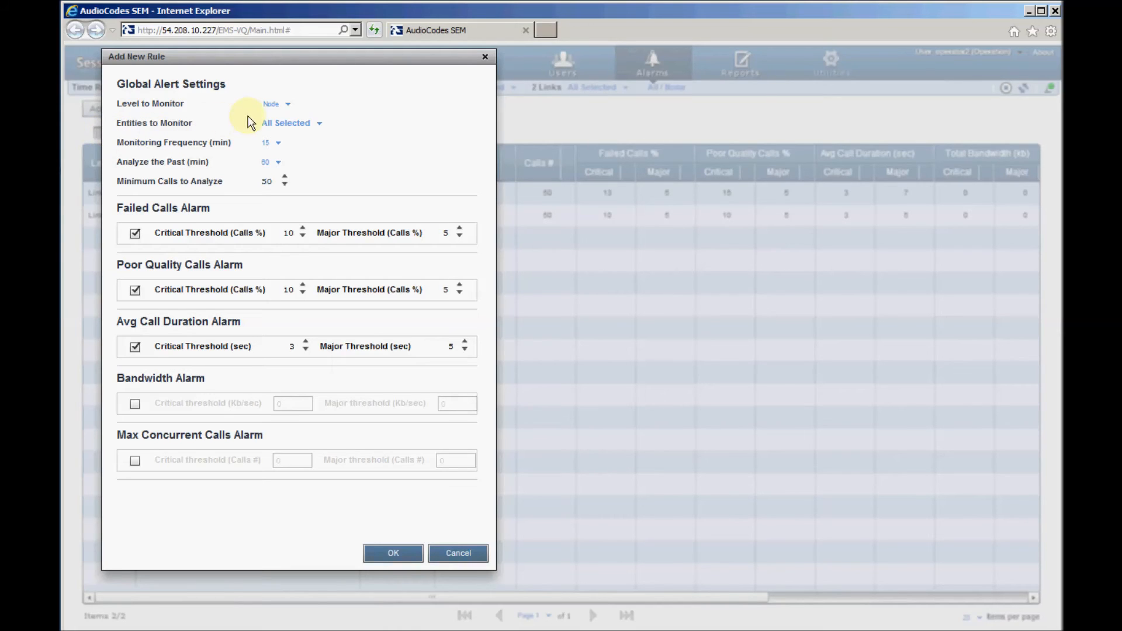
{"action": "left_click", "coordinate": [277, 104]}
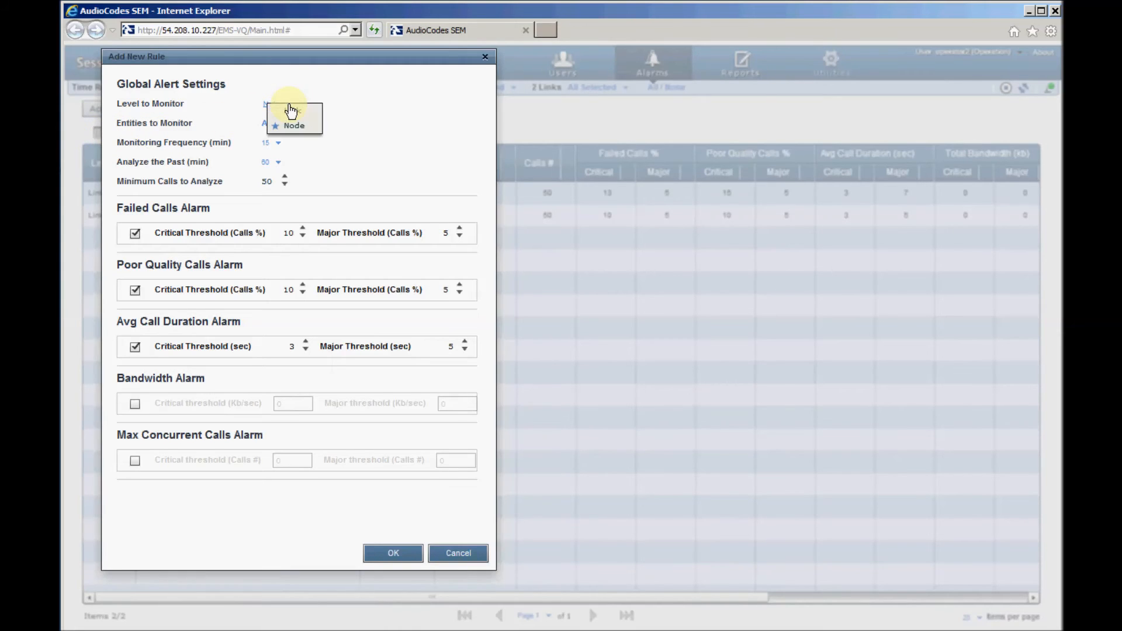
{"action": "left_click", "coordinate": [290, 124]}
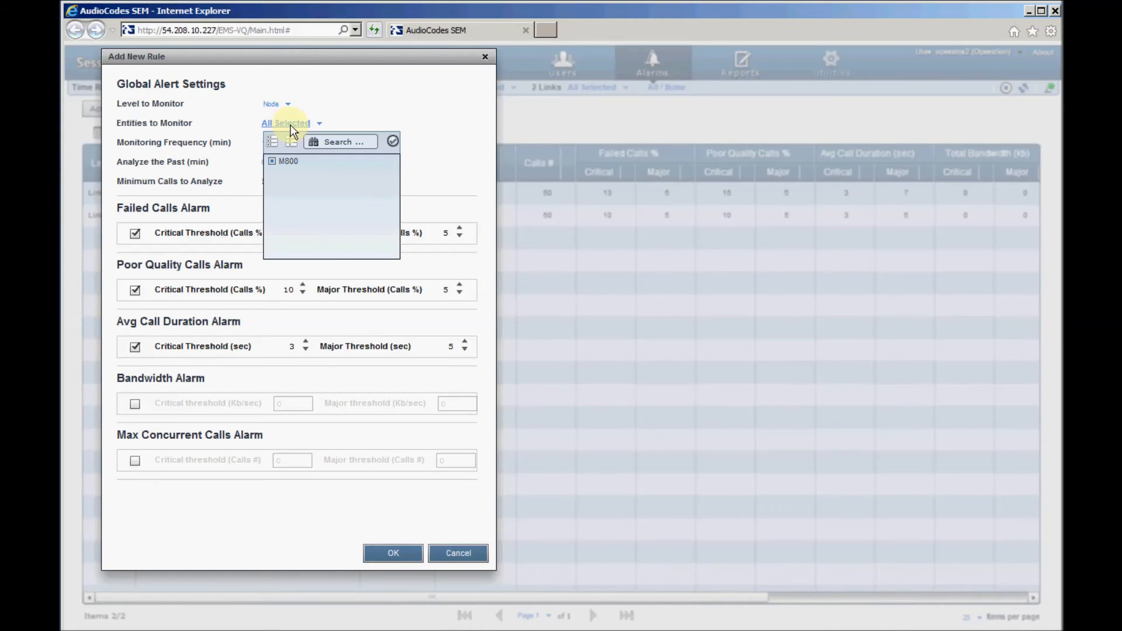
{"action": "left_click", "coordinate": [392, 138]}
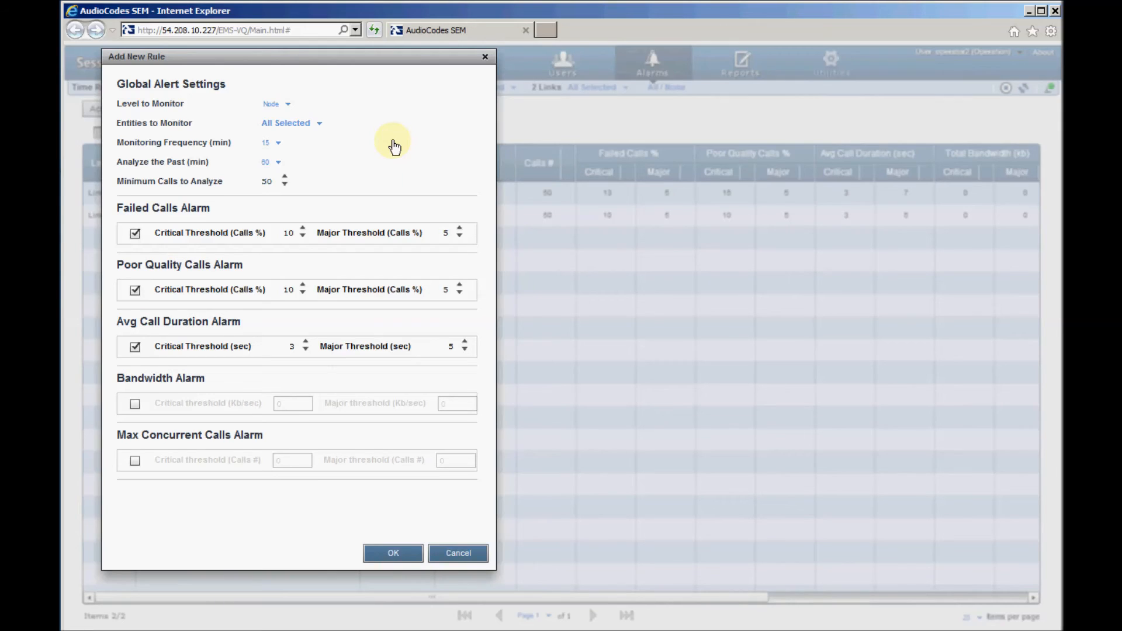
{"action": "mouse_move", "coordinate": [303, 157]}
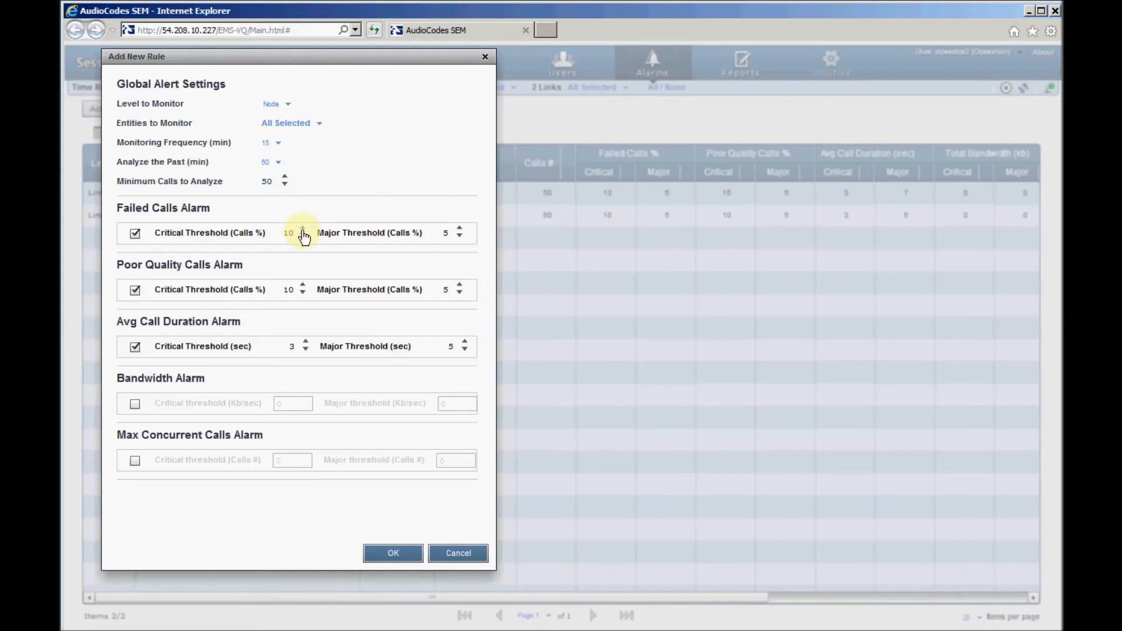
- Raise the failed-calls critical threshold to 15 percent and save the rule
{"action": "left_click", "coordinate": [304, 229]}
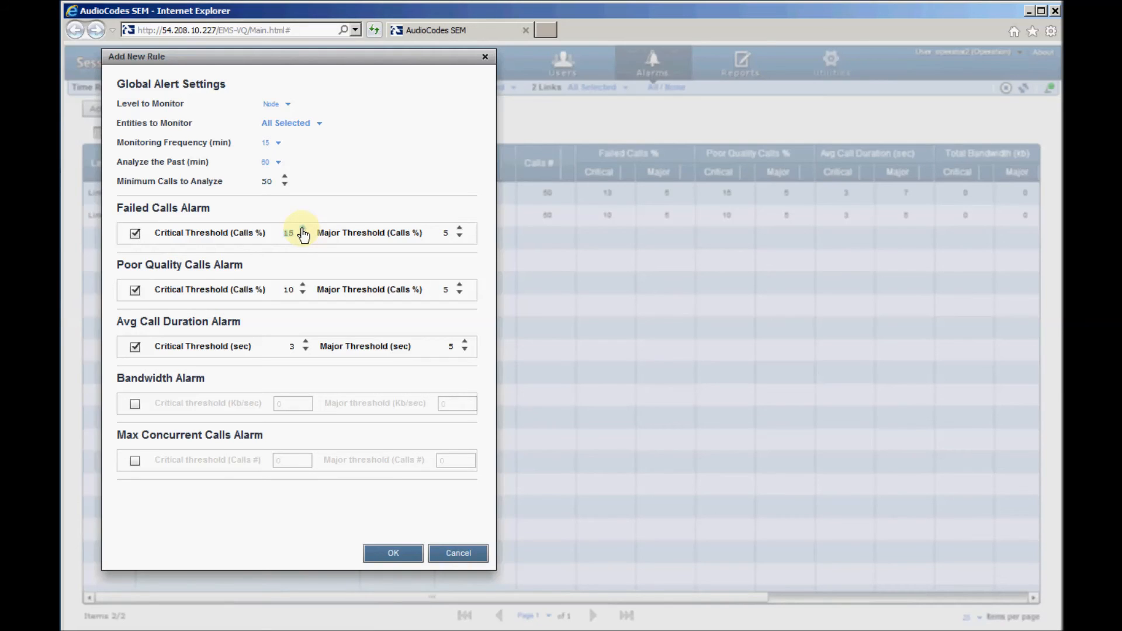
{"action": "left_click", "coordinate": [392, 552]}
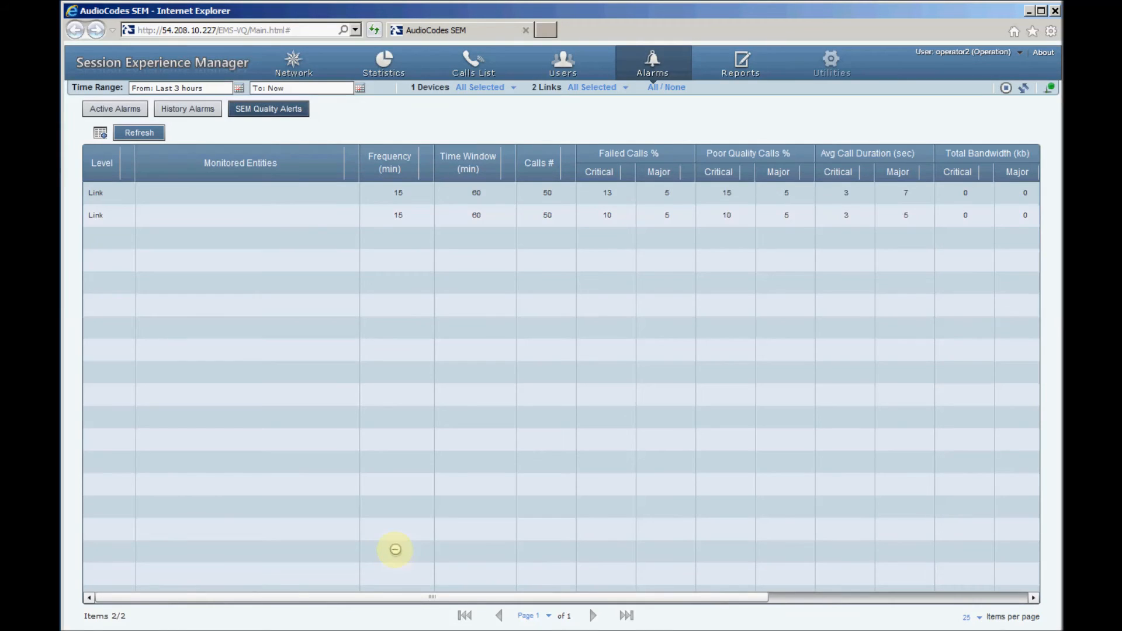
- Refresh the rules list to show the Node M800 rule, then go to Reports
{"action": "left_click", "coordinate": [139, 133]}
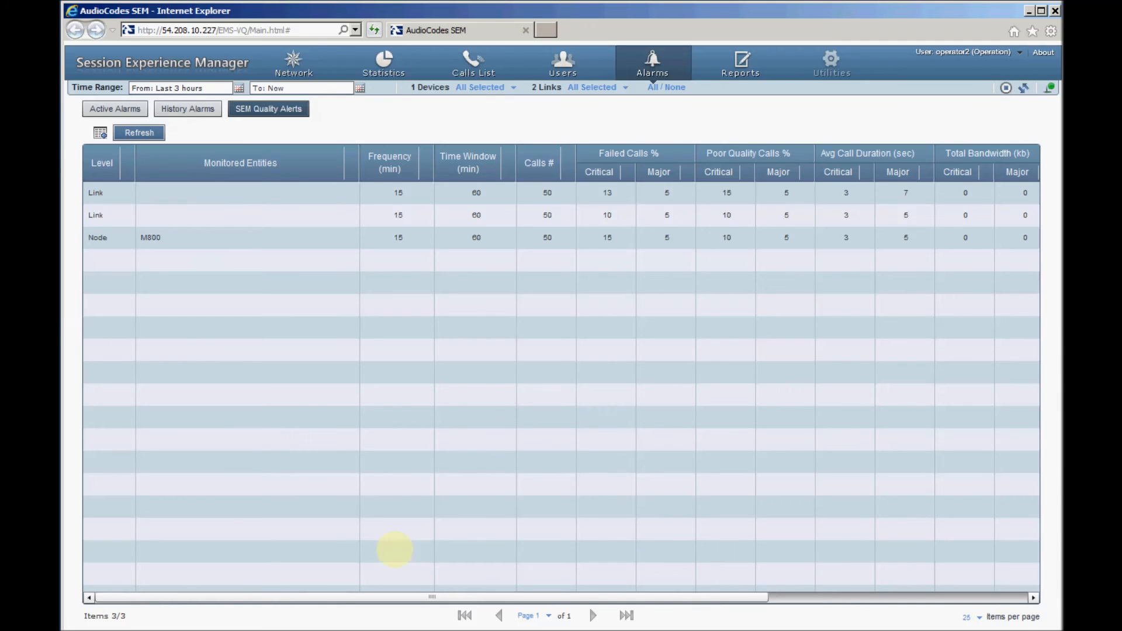
{"action": "mouse_move", "coordinate": [785, 134]}
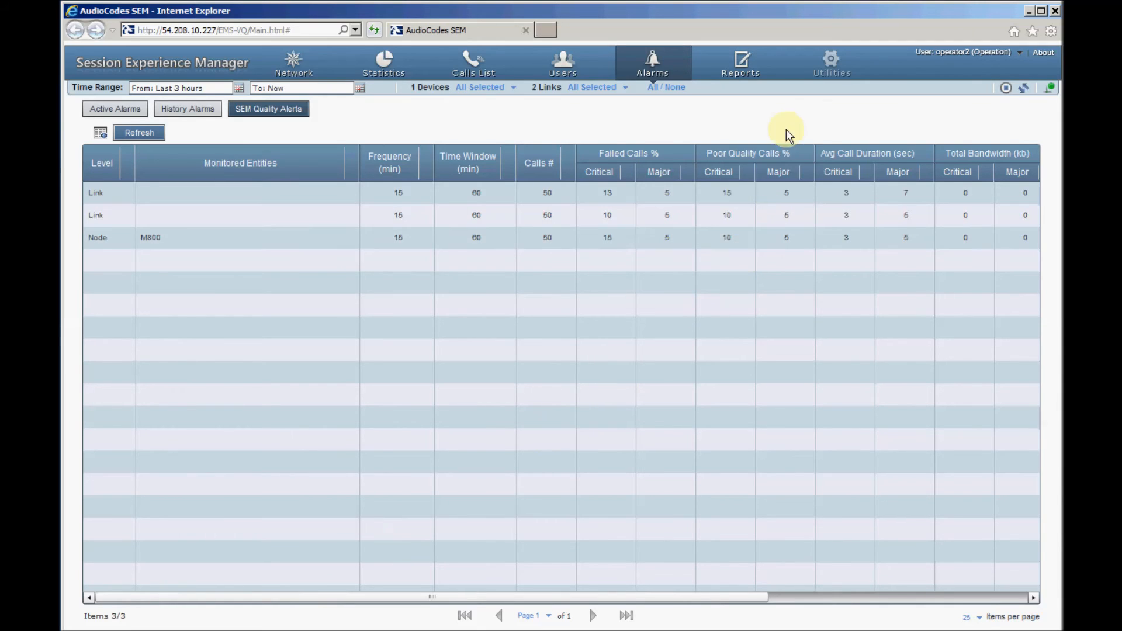
{"action": "left_click", "coordinate": [740, 64]}
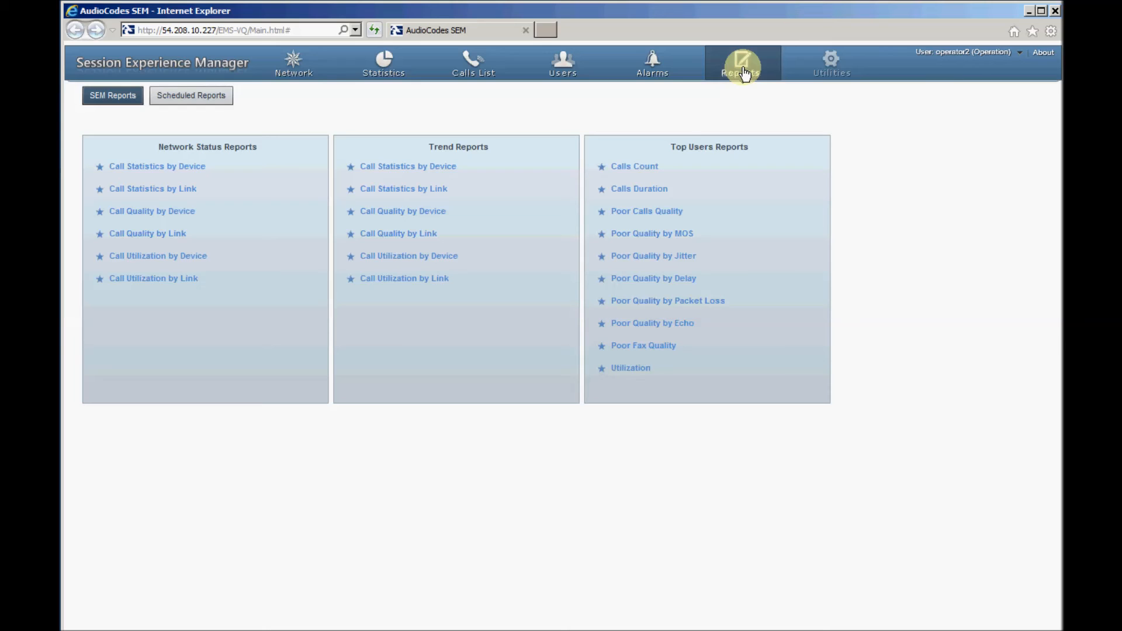
{"action": "mouse_move", "coordinate": [565, 104]}
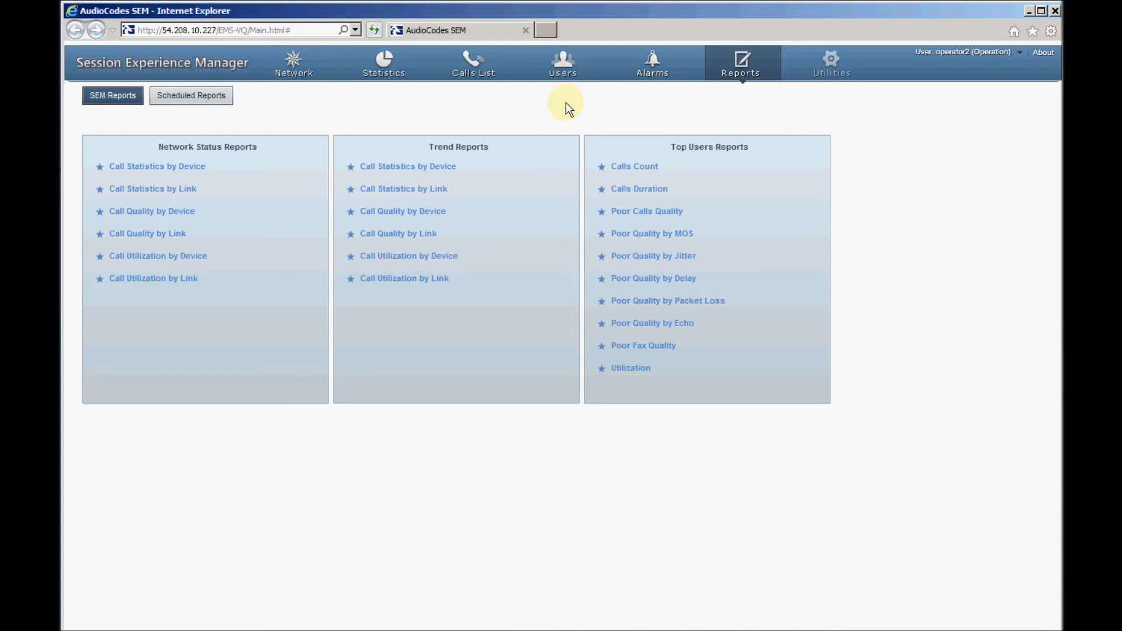
{"action": "mouse_move", "coordinate": [296, 127]}
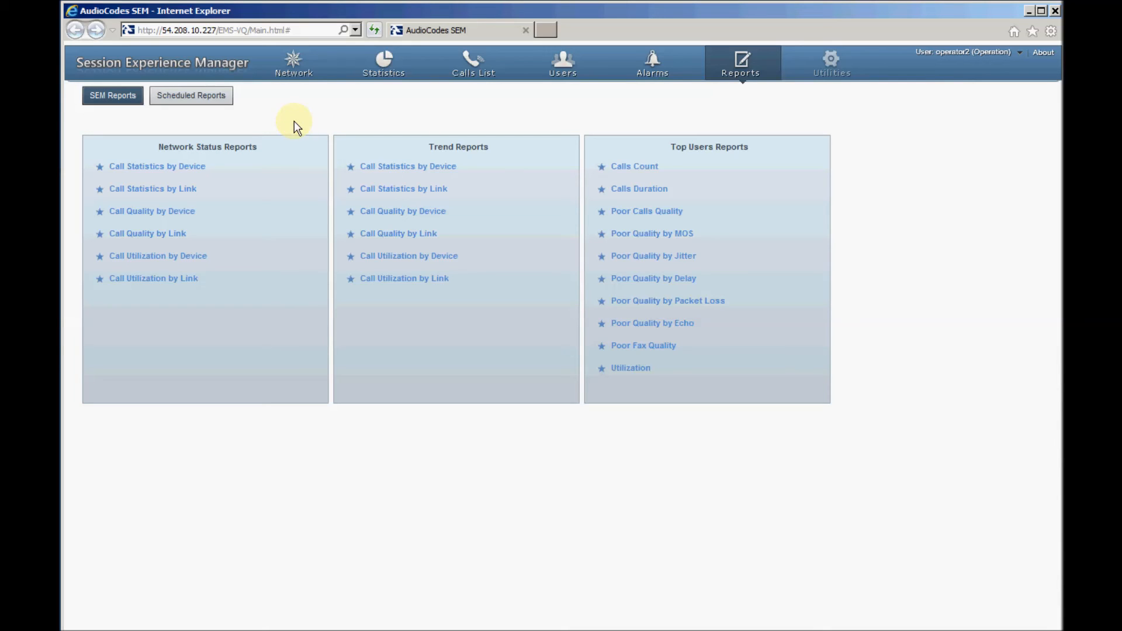
{"action": "mouse_move", "coordinate": [475, 123]}
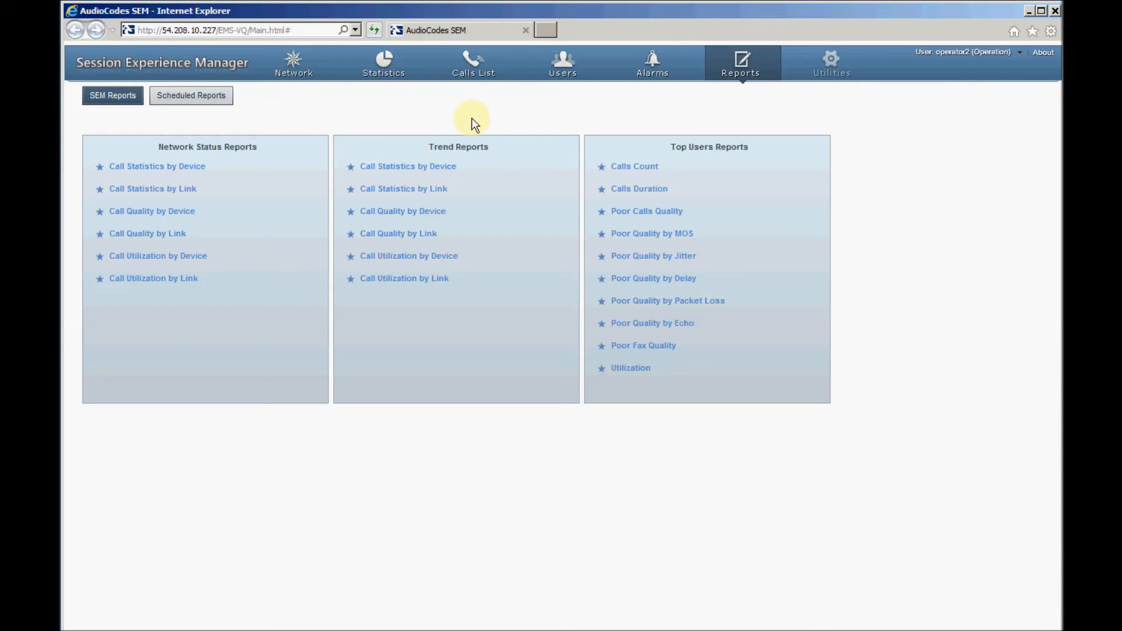
{"action": "mouse_move", "coordinate": [701, 130]}
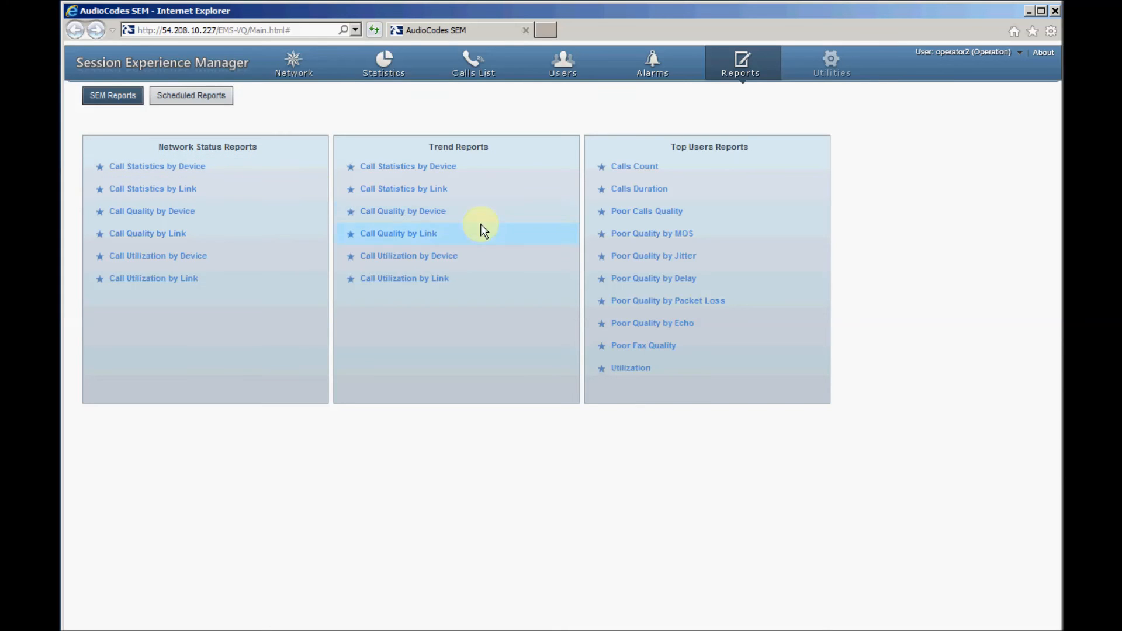
{"action": "mouse_move", "coordinate": [536, 166]}
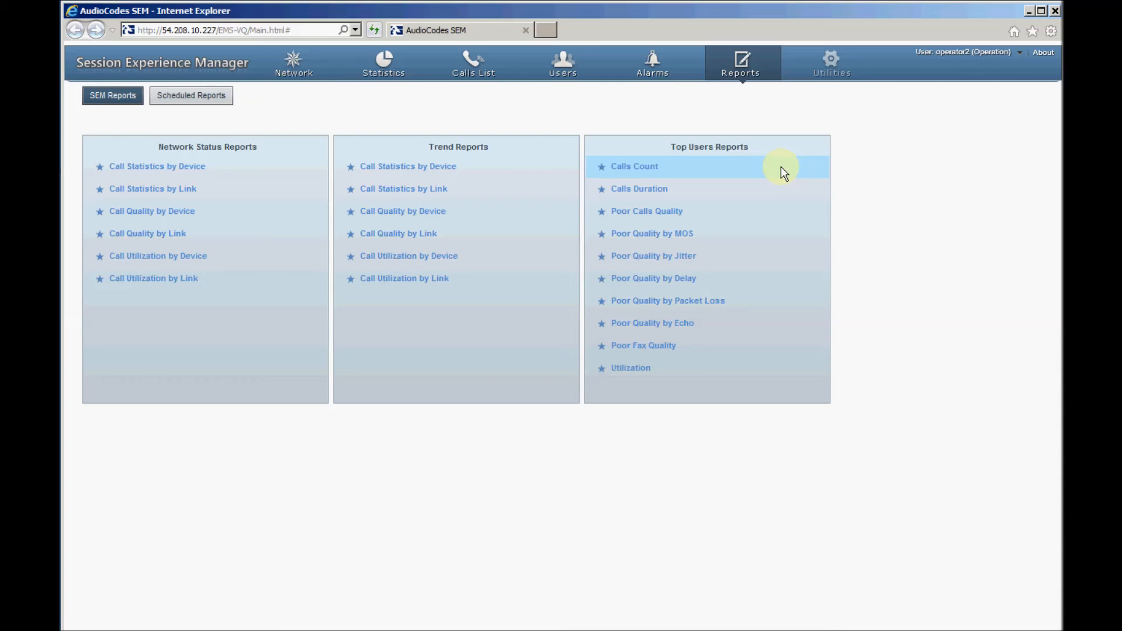
{"action": "mouse_move", "coordinate": [444, 157]}
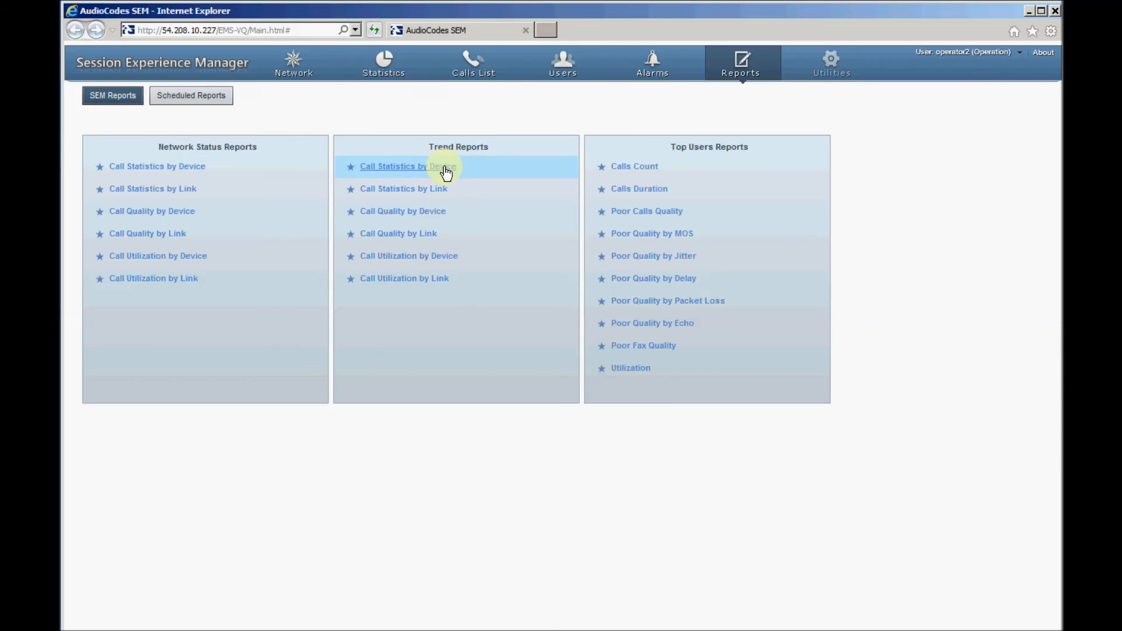
- Generate the Call Statistics by Device trend report for the last 24 hours
{"action": "left_click", "coordinate": [387, 166]}
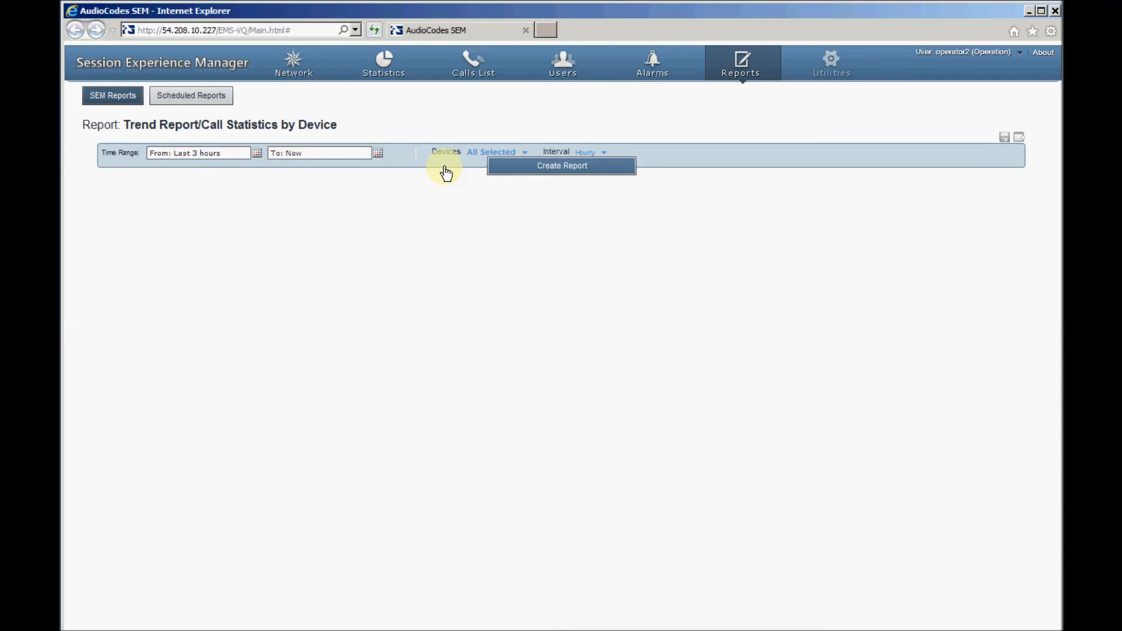
{"action": "left_click", "coordinate": [256, 153]}
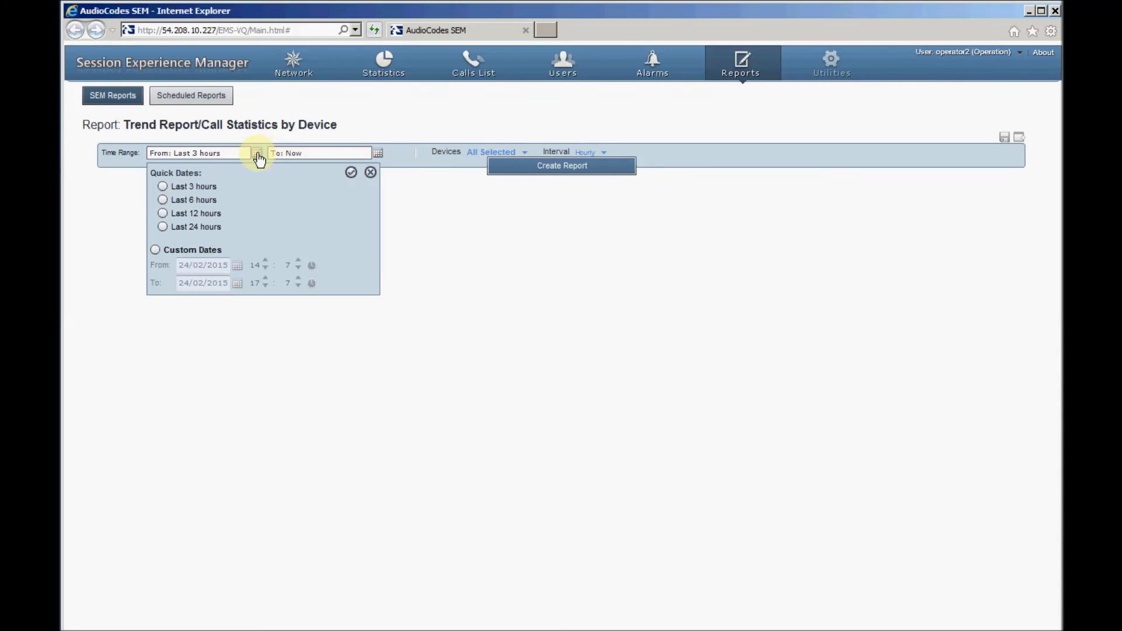
{"action": "left_click", "coordinate": [163, 226]}
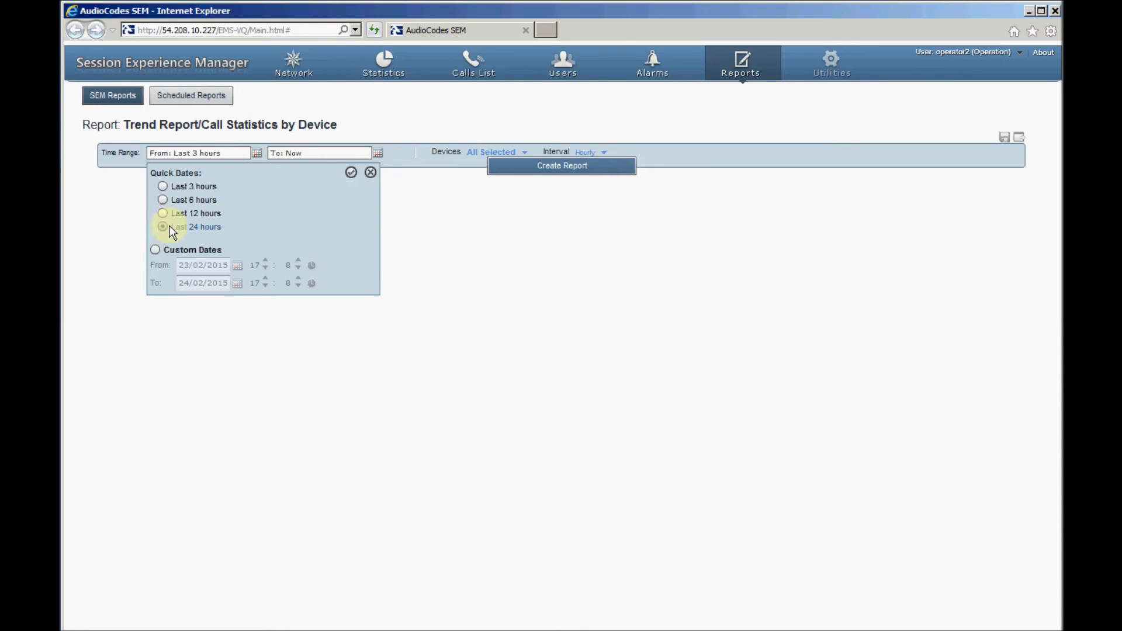
{"action": "left_click", "coordinate": [350, 173]}
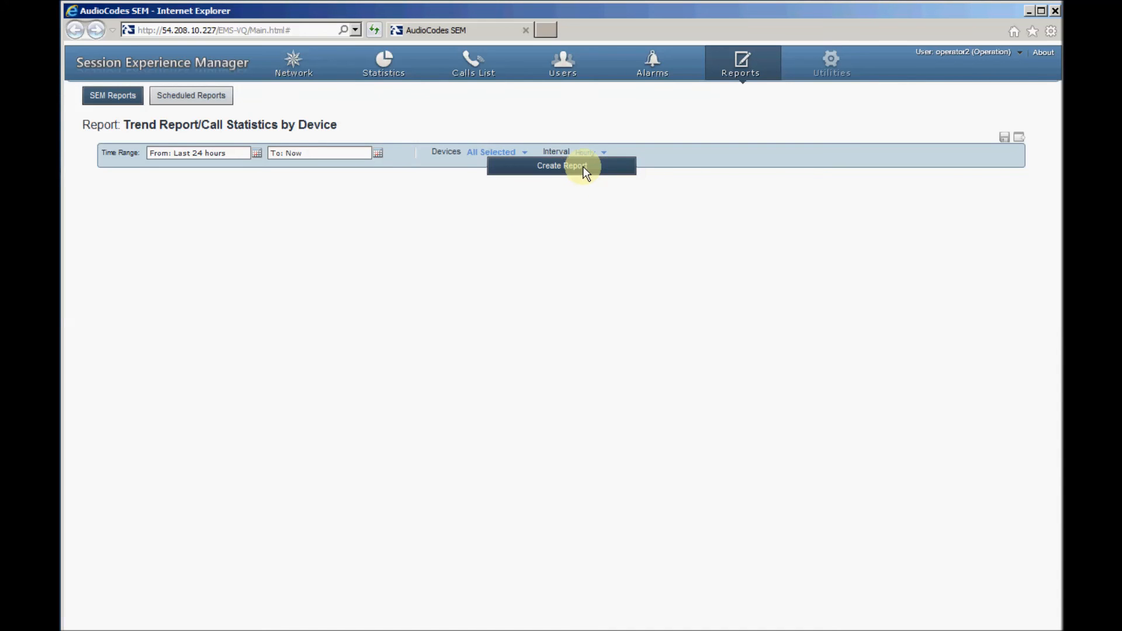
{"action": "left_click", "coordinate": [561, 165]}
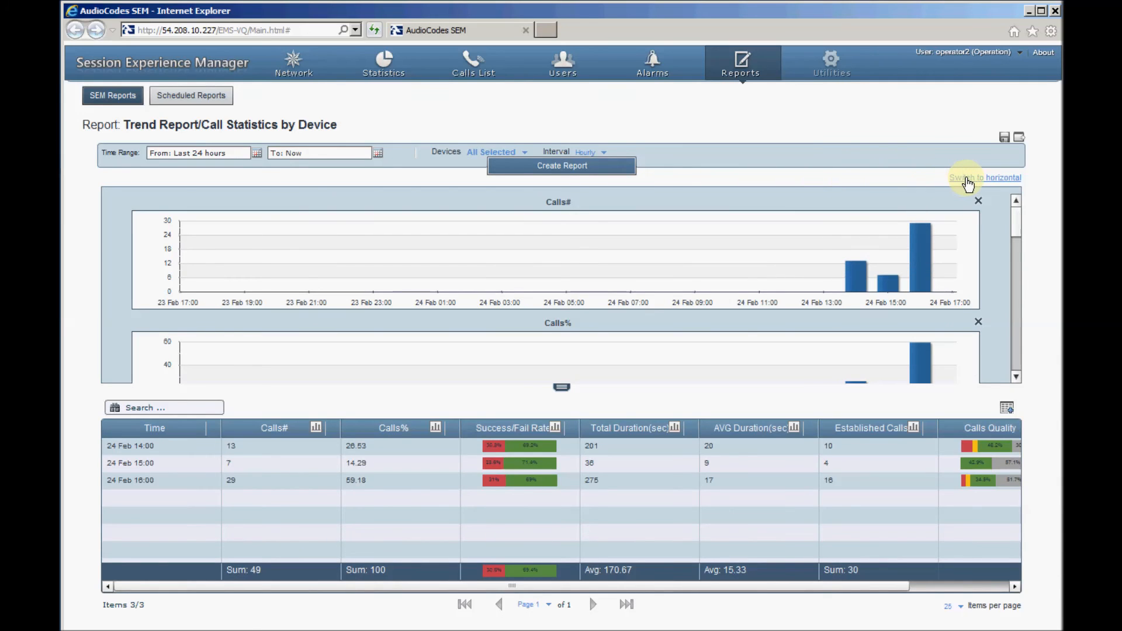
- Lay the charts side by side and show the Success/Fail Rate and Calls Quality charts
{"action": "left_click", "coordinate": [991, 178]}
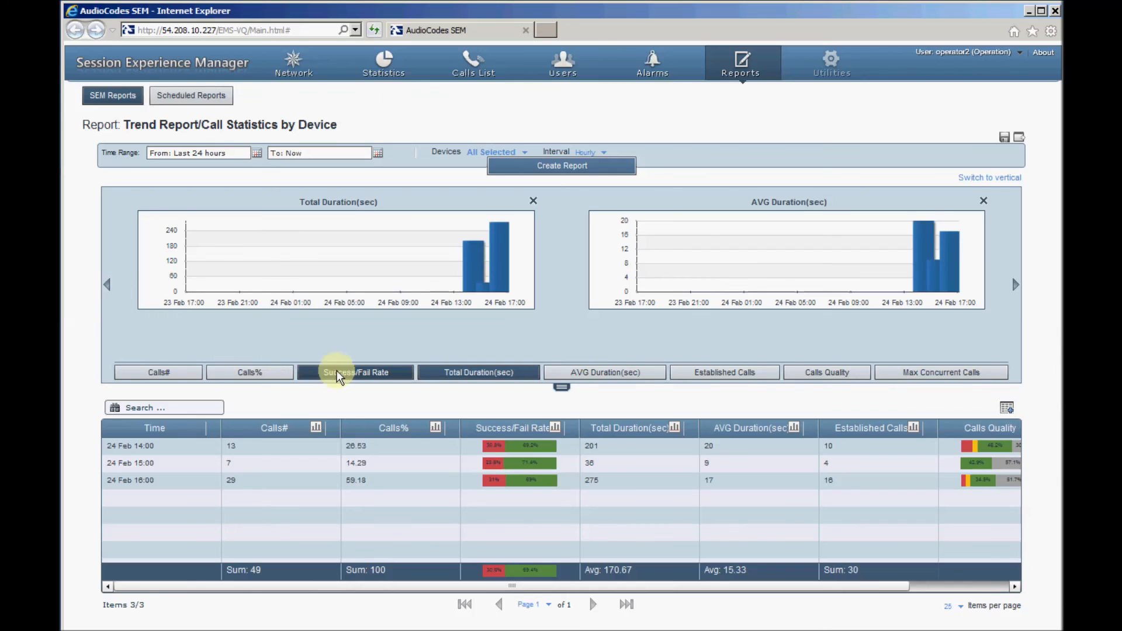
{"action": "left_click", "coordinate": [355, 372]}
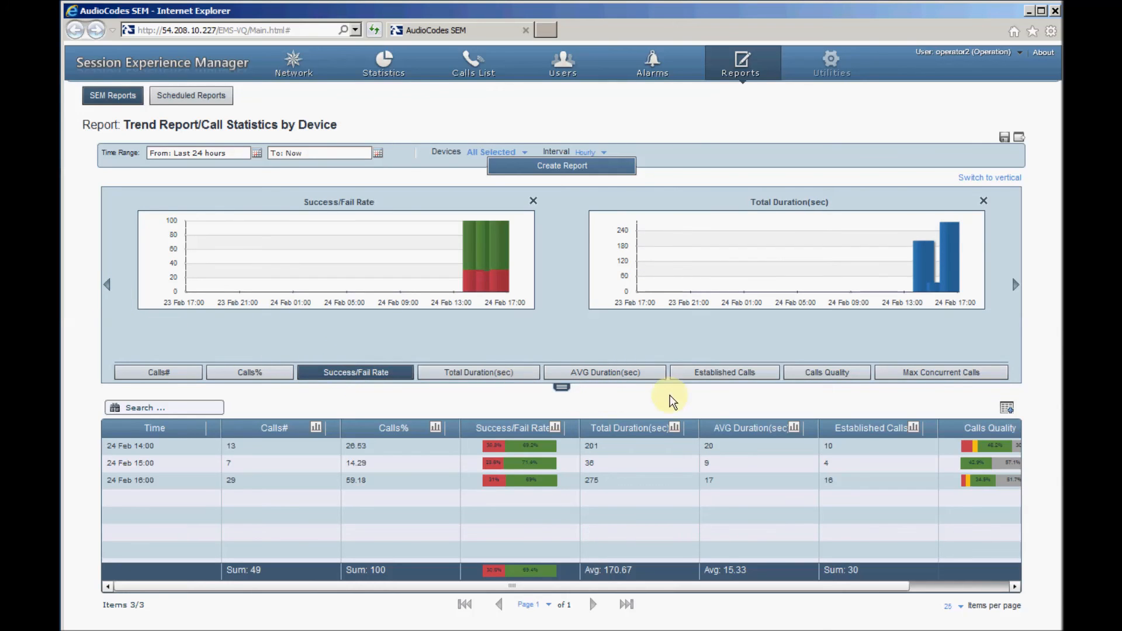
{"action": "mouse_move", "coordinate": [826, 372]}
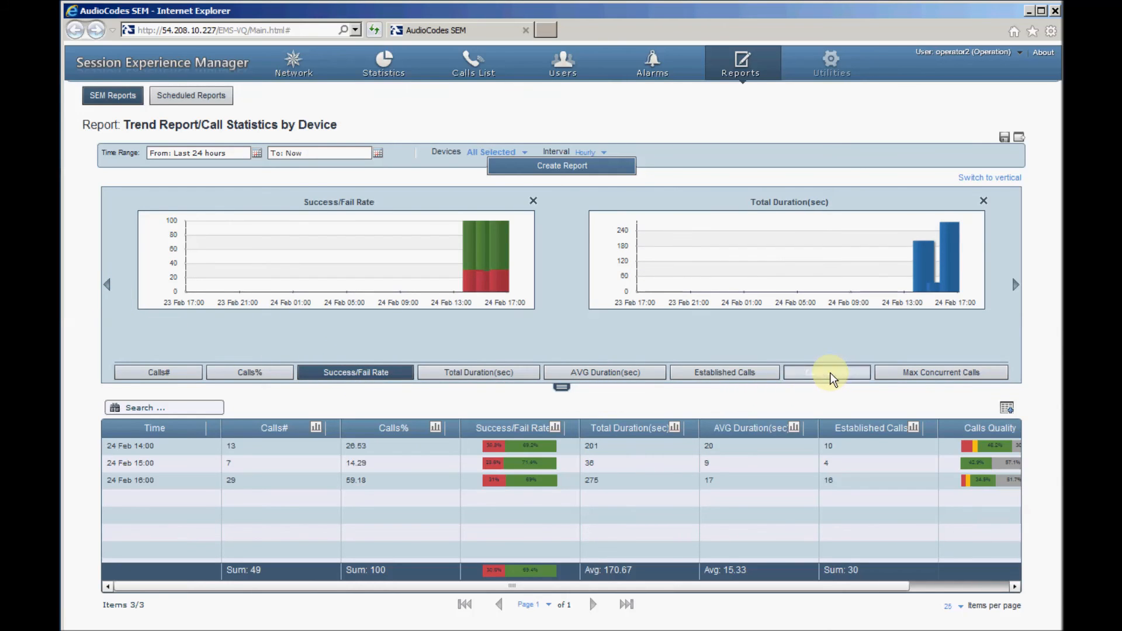
{"action": "left_click", "coordinate": [825, 372]}
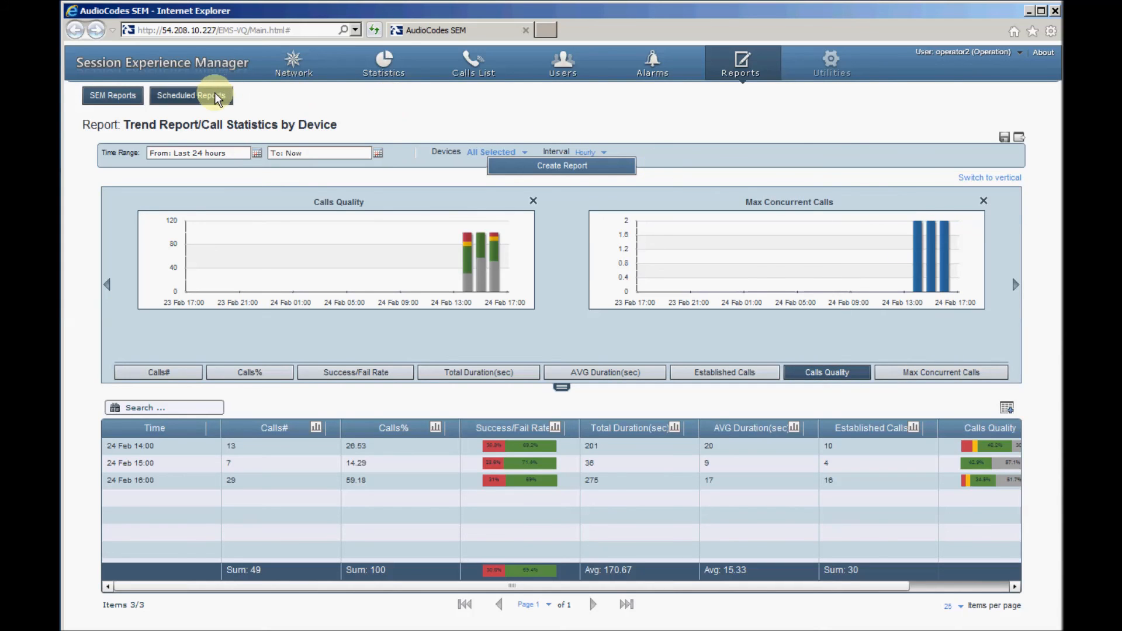
{"action": "mouse_move", "coordinate": [226, 99]}
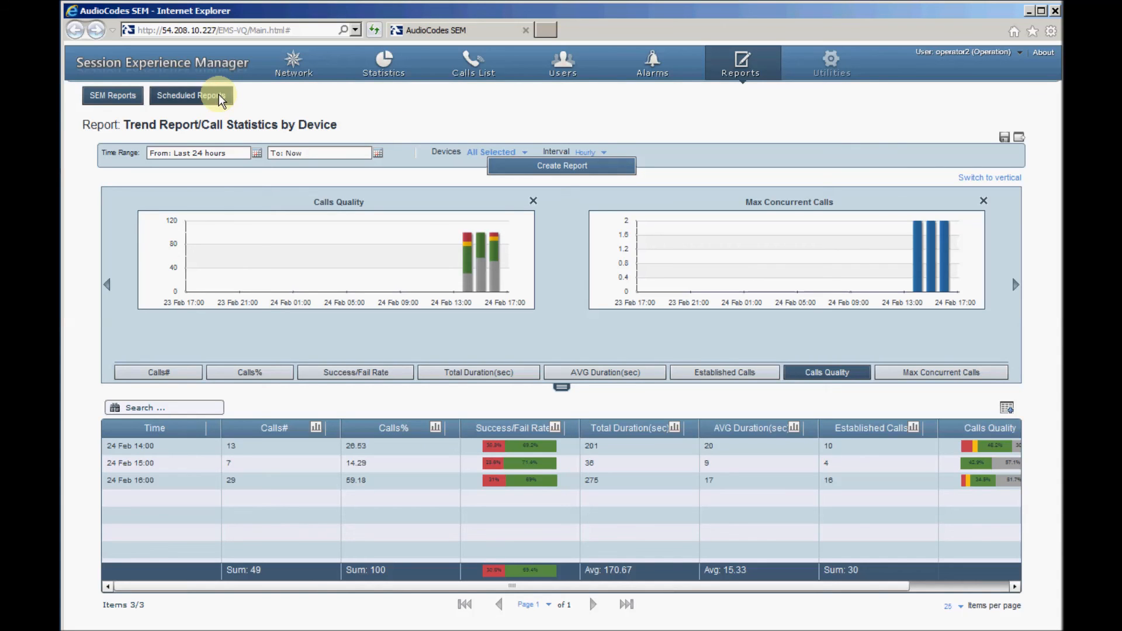
- Show the Scheduled Reports list with its three daily entries
{"action": "left_click", "coordinate": [190, 95]}
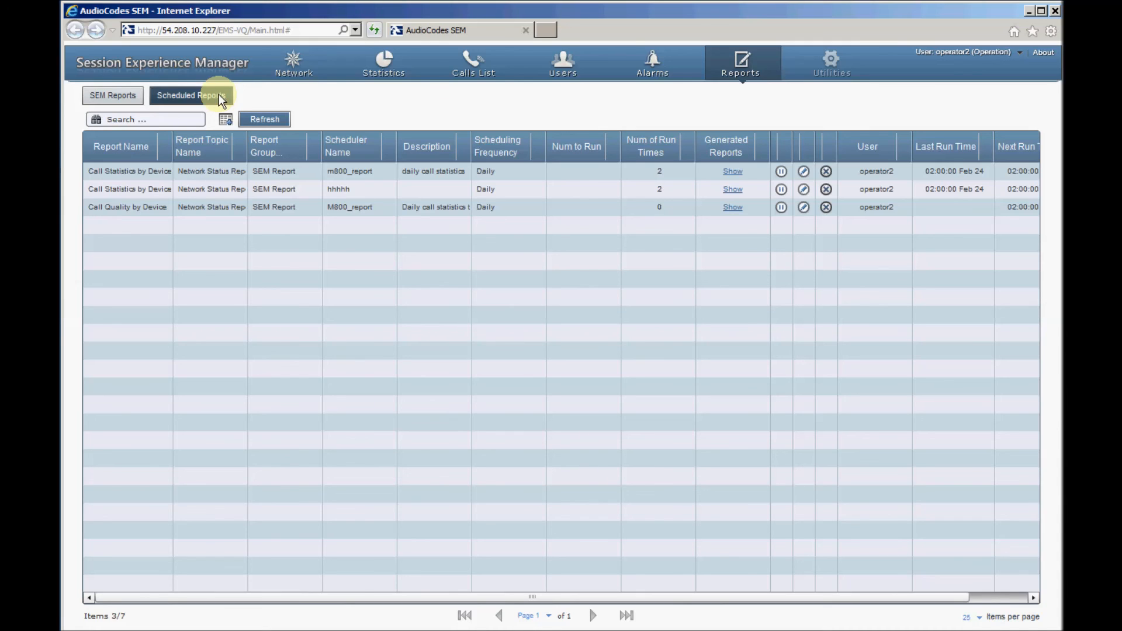
{"action": "mouse_move", "coordinate": [404, 590]}
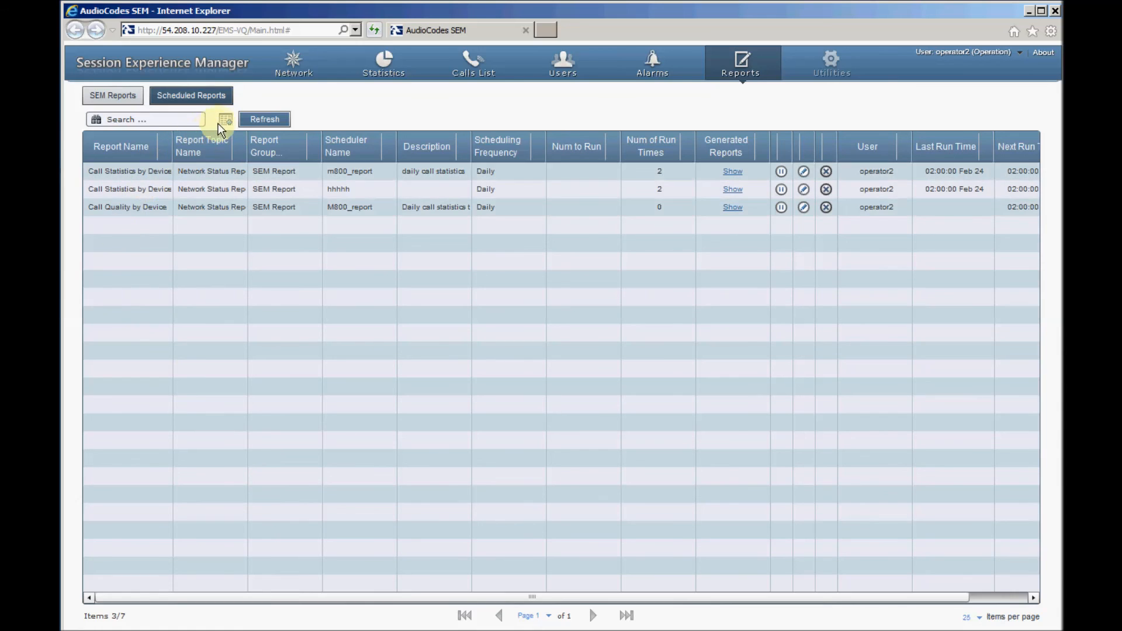
- Begin a Call Statistics by Link schedule named m800_report
{"action": "left_click", "coordinate": [224, 119]}
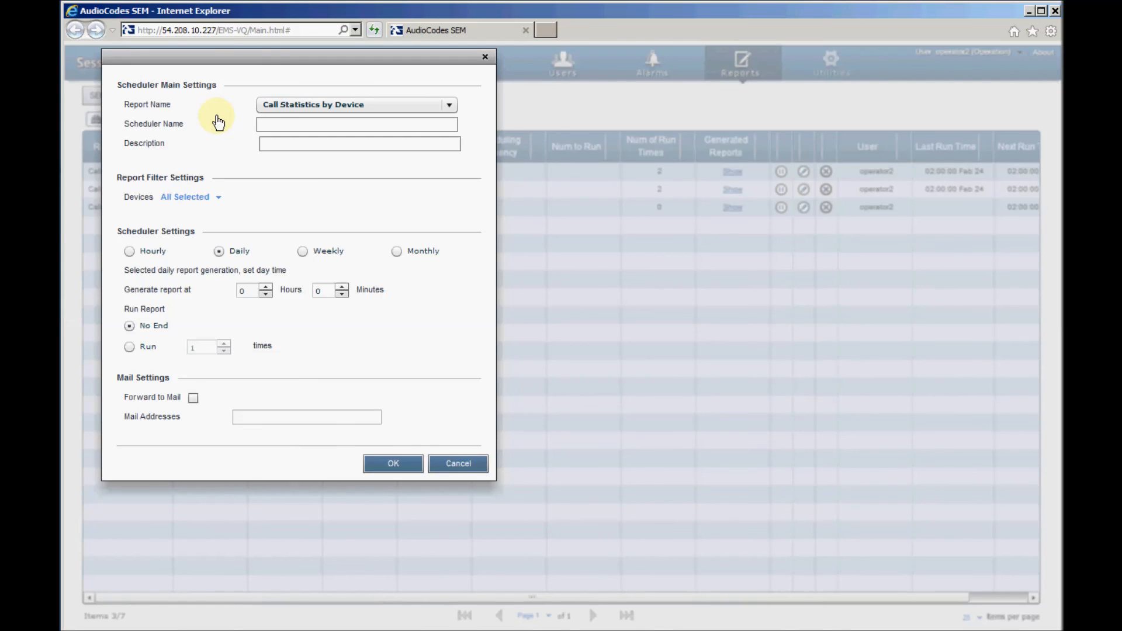
{"action": "left_click", "coordinate": [449, 104]}
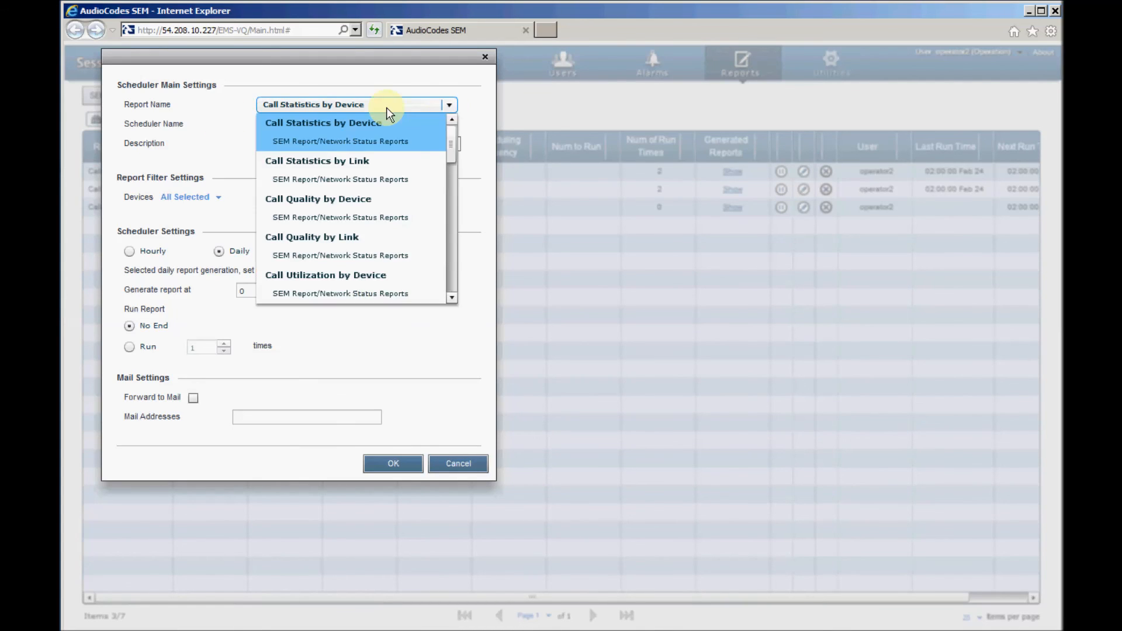
{"action": "left_click", "coordinate": [317, 161]}
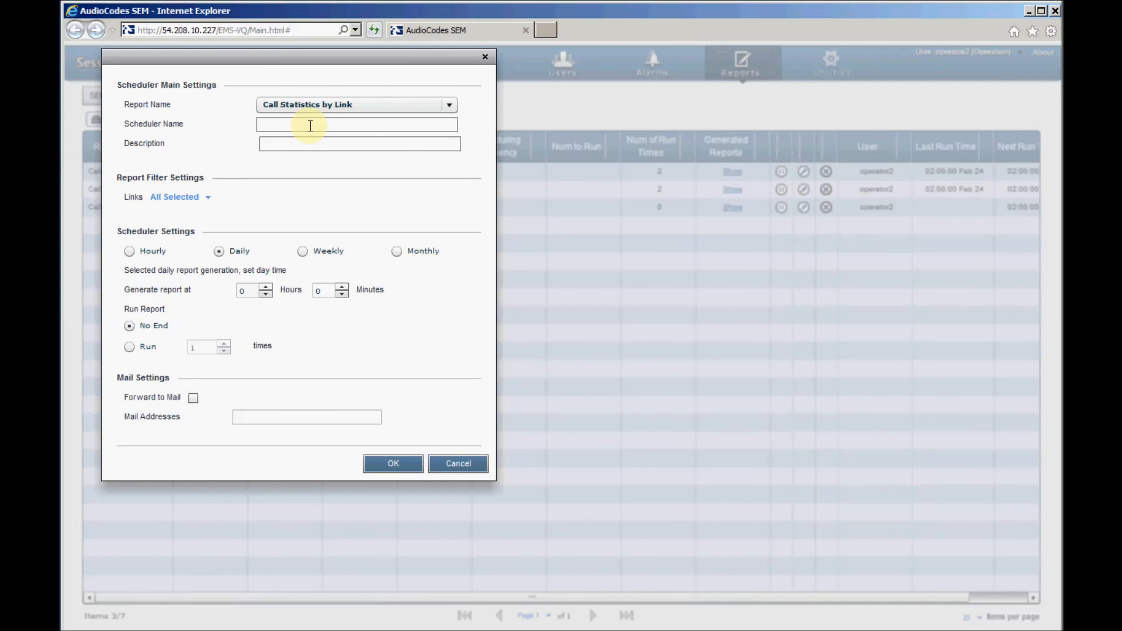
{"action": "left_click", "coordinate": [356, 124]}
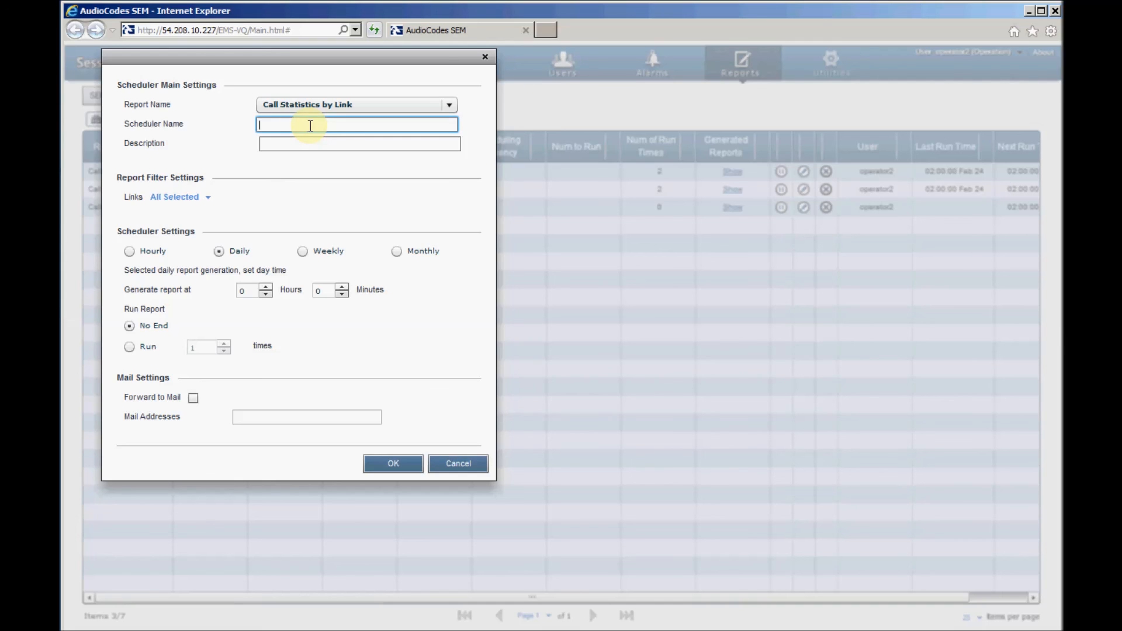
{"action": "type", "text": "m800"}
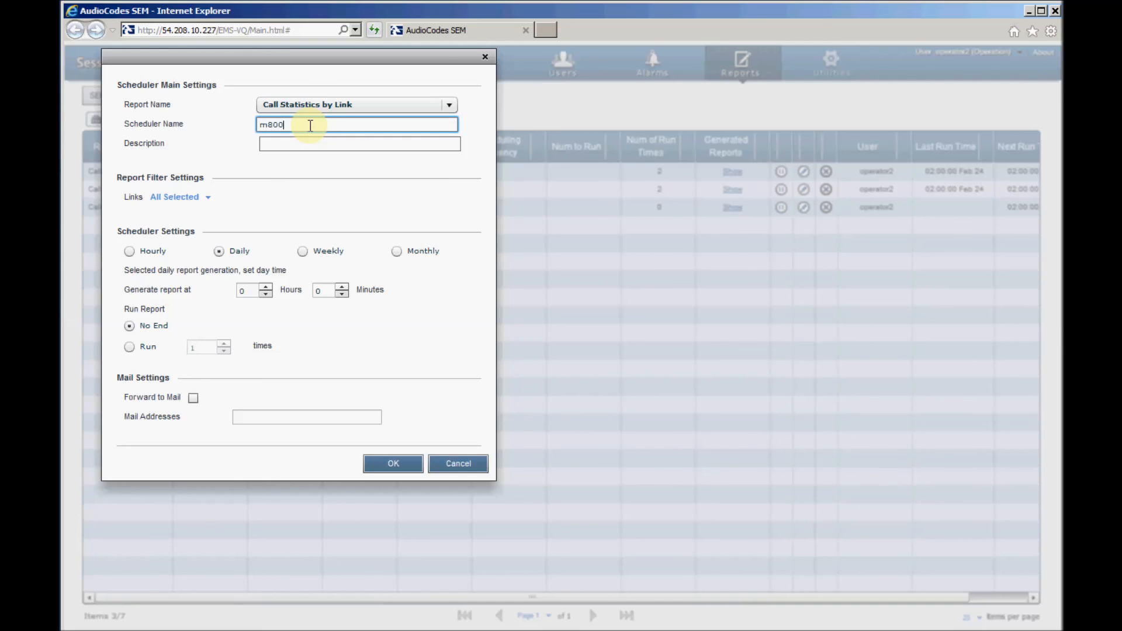
{"action": "type", "text": "_re"}
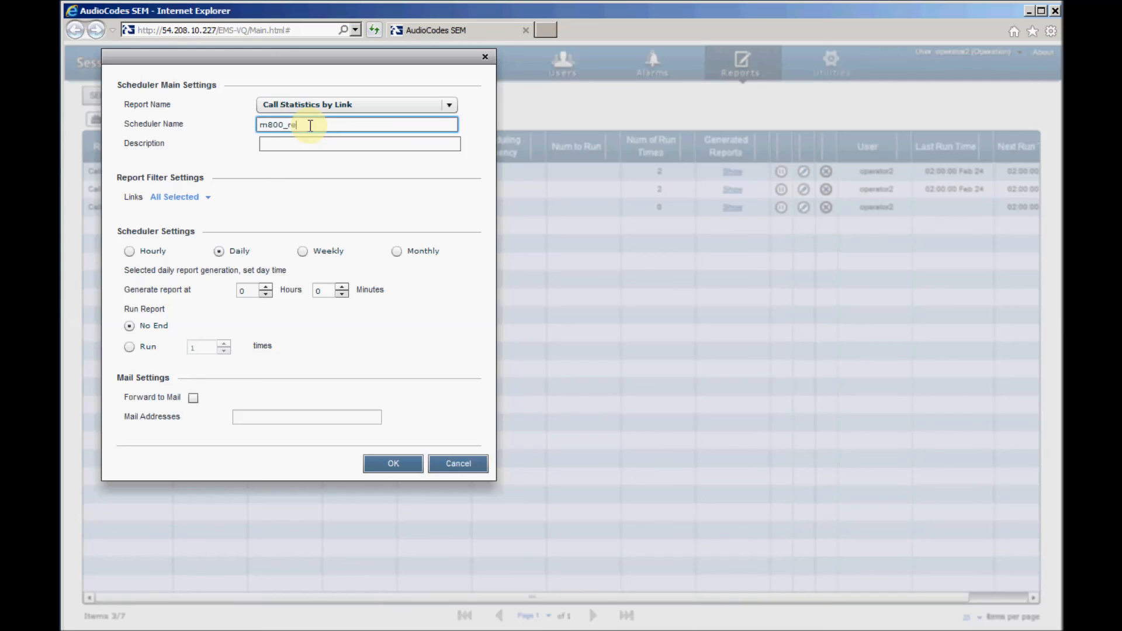
{"action": "type", "text": "port"}
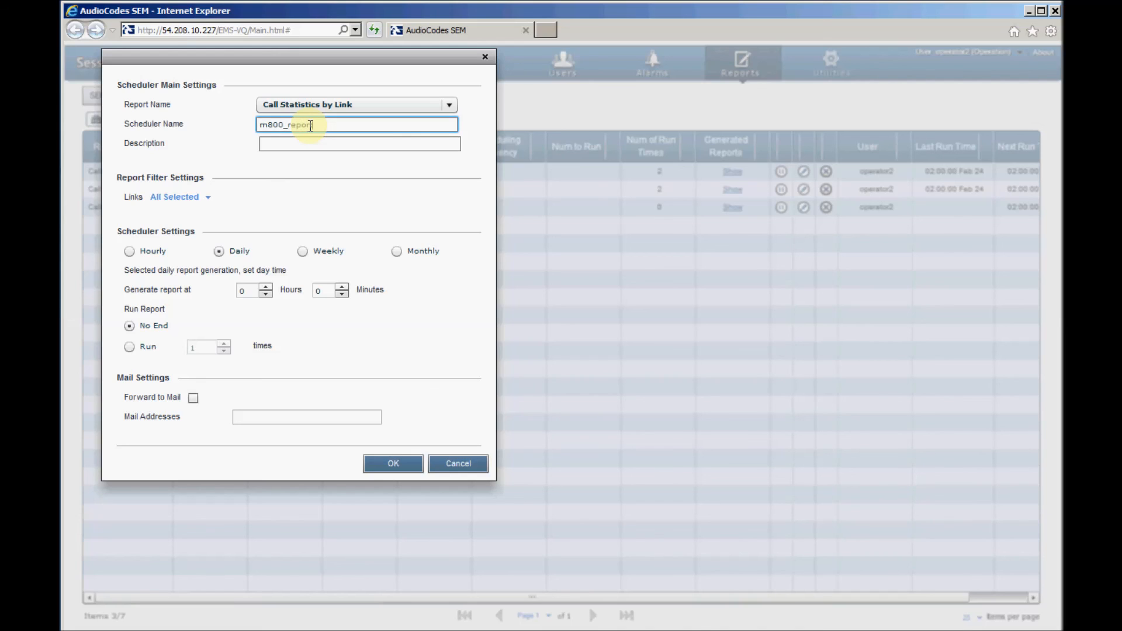
{"action": "mouse_move", "coordinate": [307, 143]}
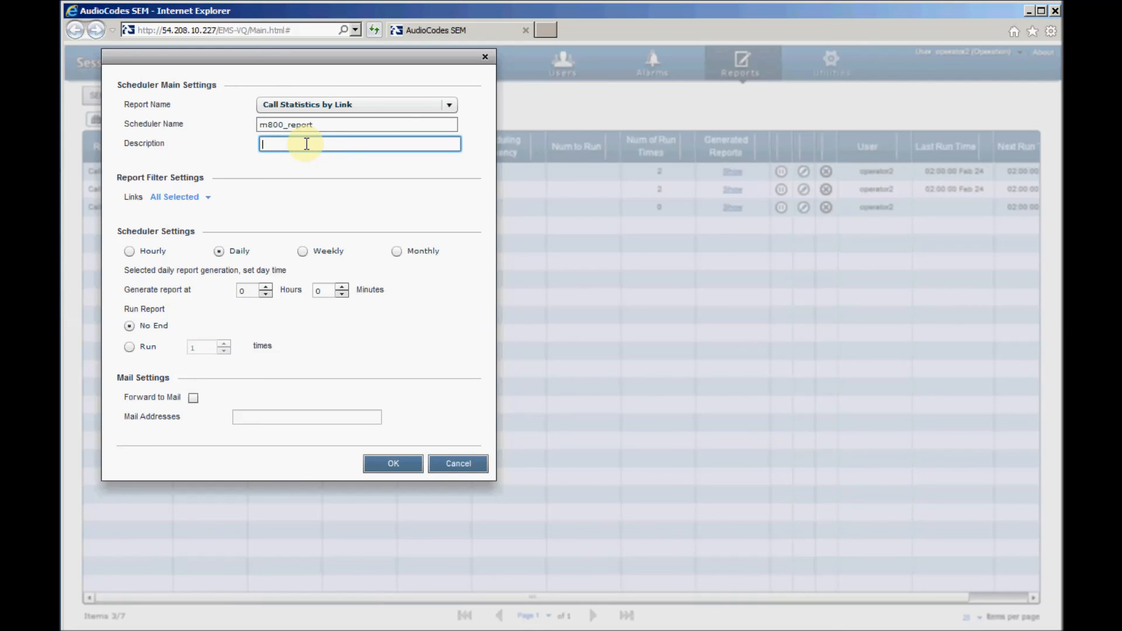
{"action": "type", "text": "daily call"}
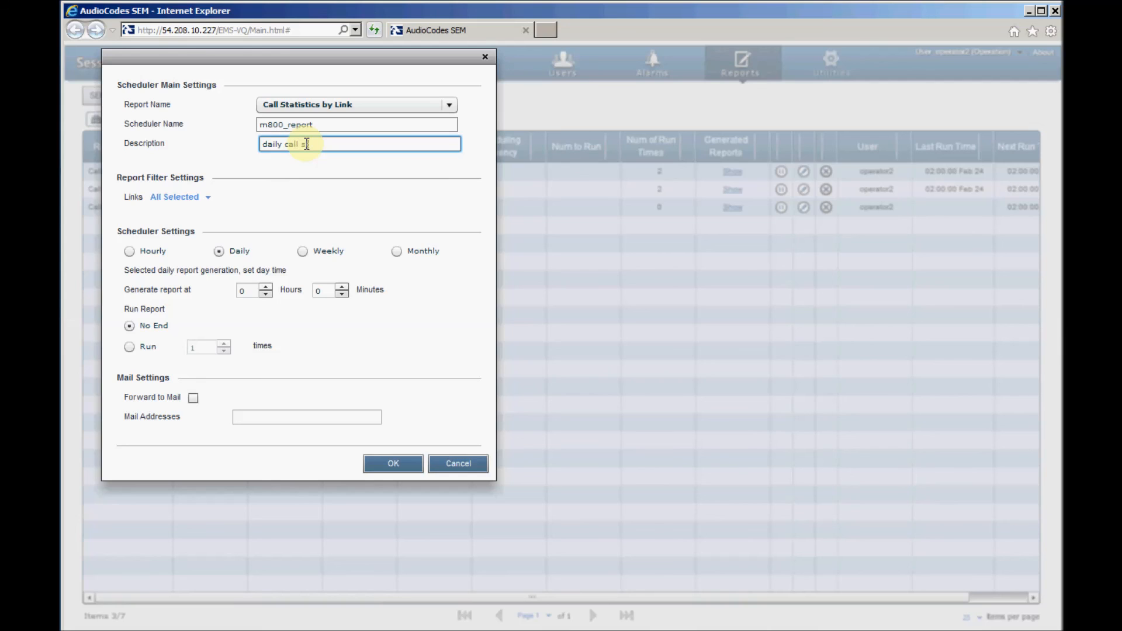
{"action": "type", "text": "statist"}
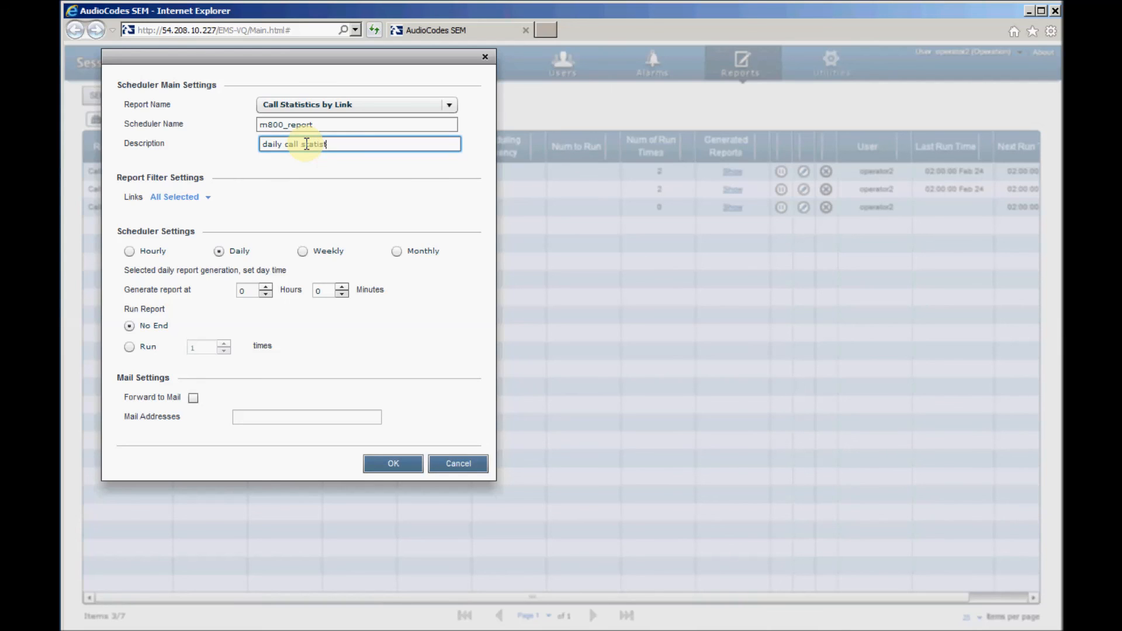
{"action": "type", "text": "ics"}
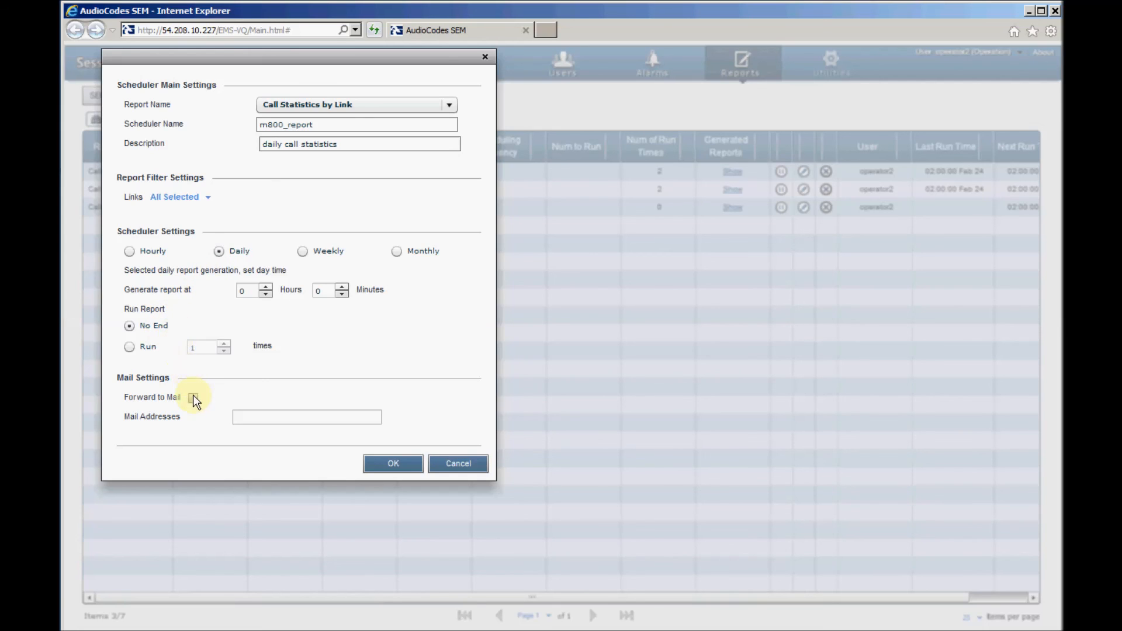
{"action": "left_click", "coordinate": [192, 398]}
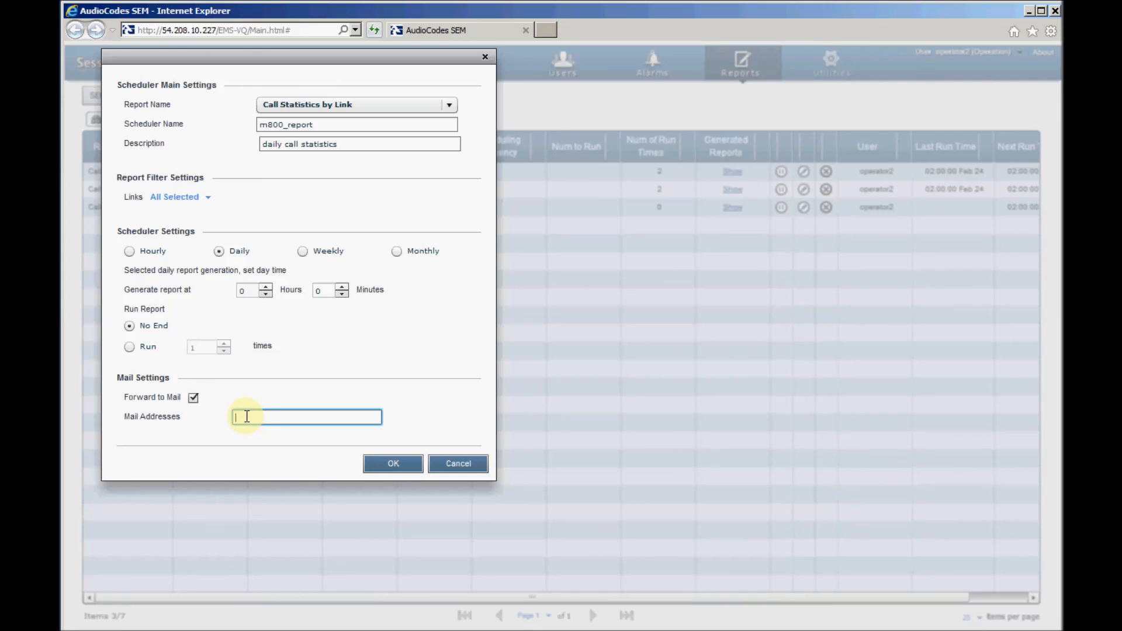
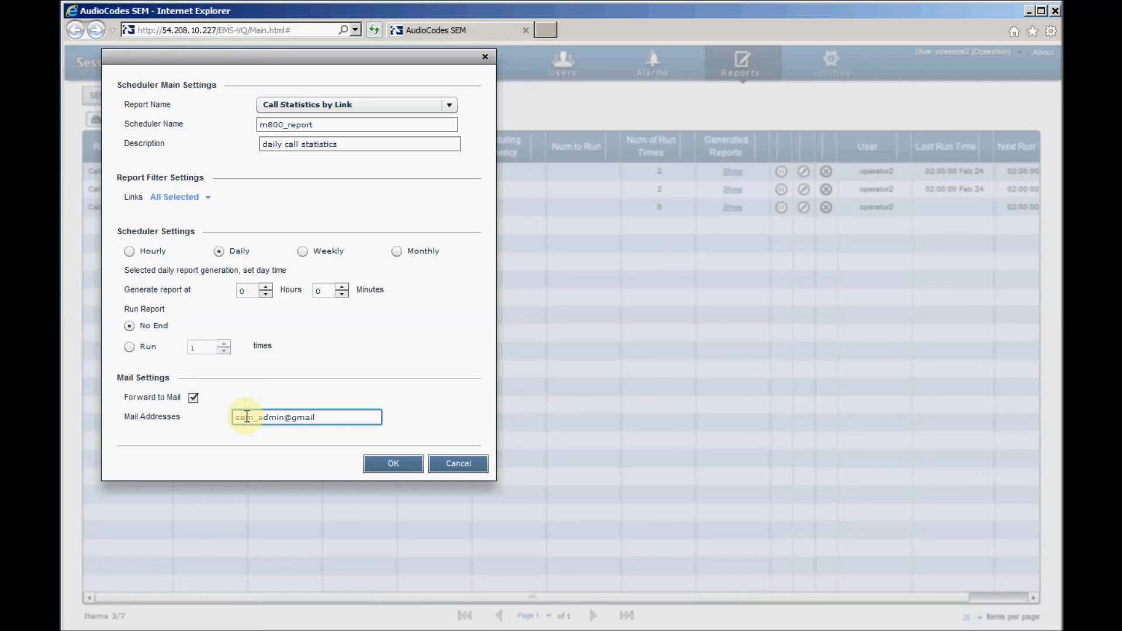
- Save the m800_report schedule and return to the Network map
{"action": "left_click", "coordinate": [392, 462]}
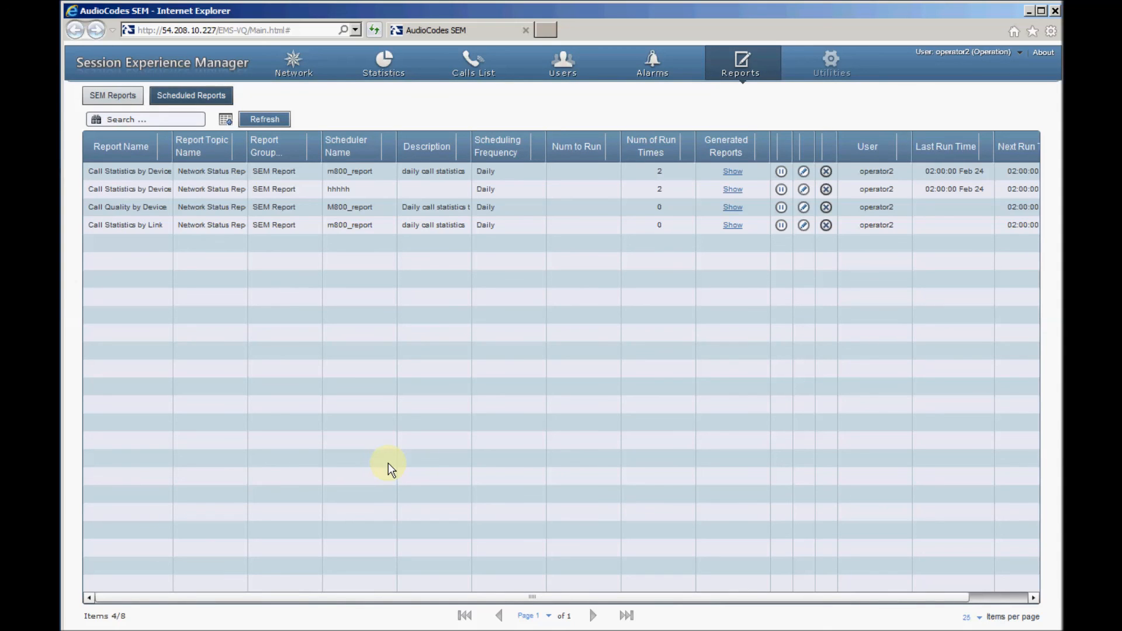
{"action": "mouse_move", "coordinate": [786, 280]}
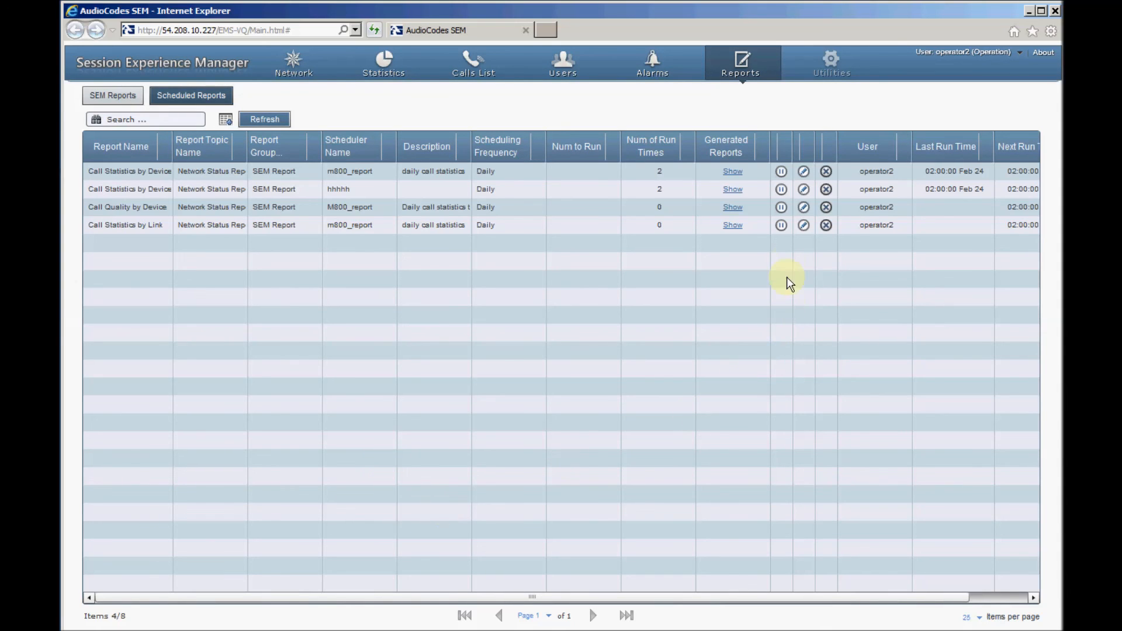
{"action": "mouse_move", "coordinate": [825, 225]}
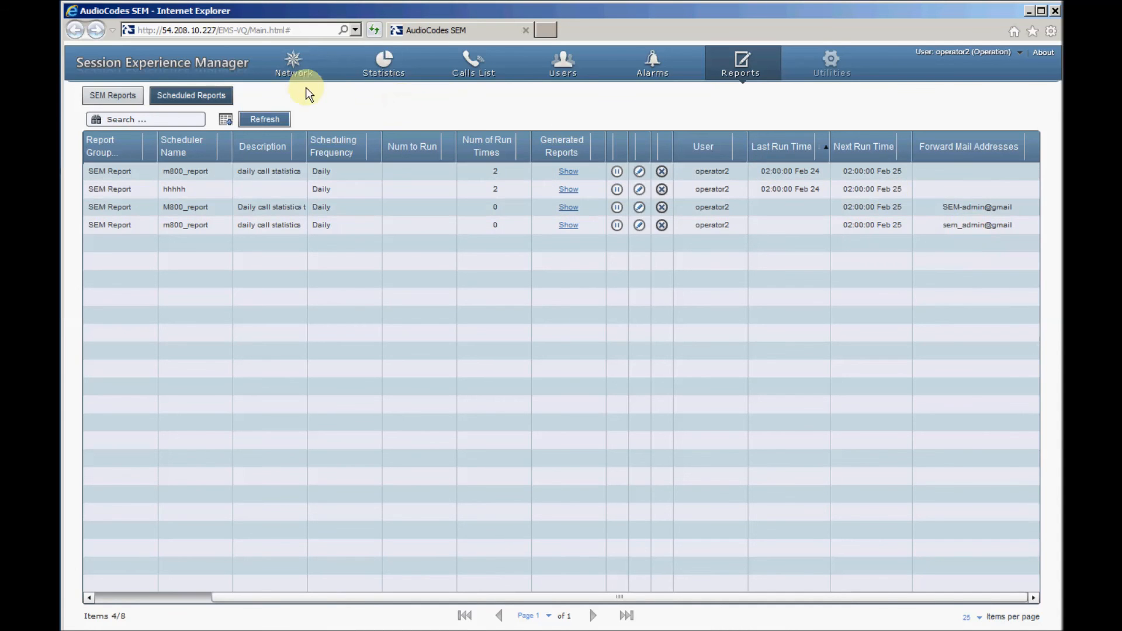
{"action": "left_click", "coordinate": [293, 63]}
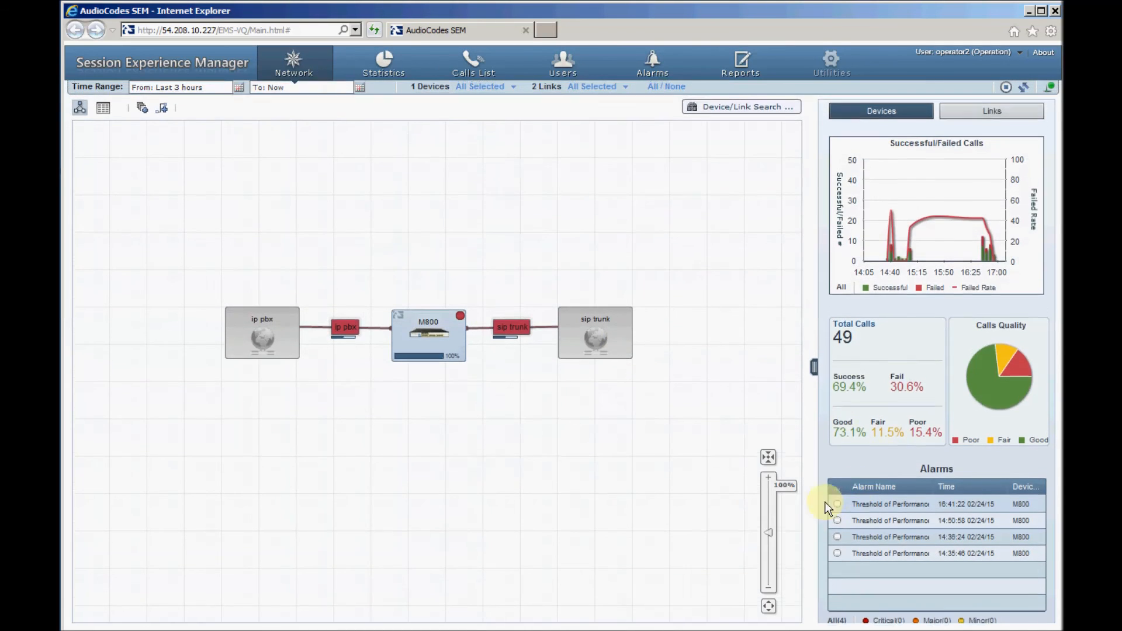